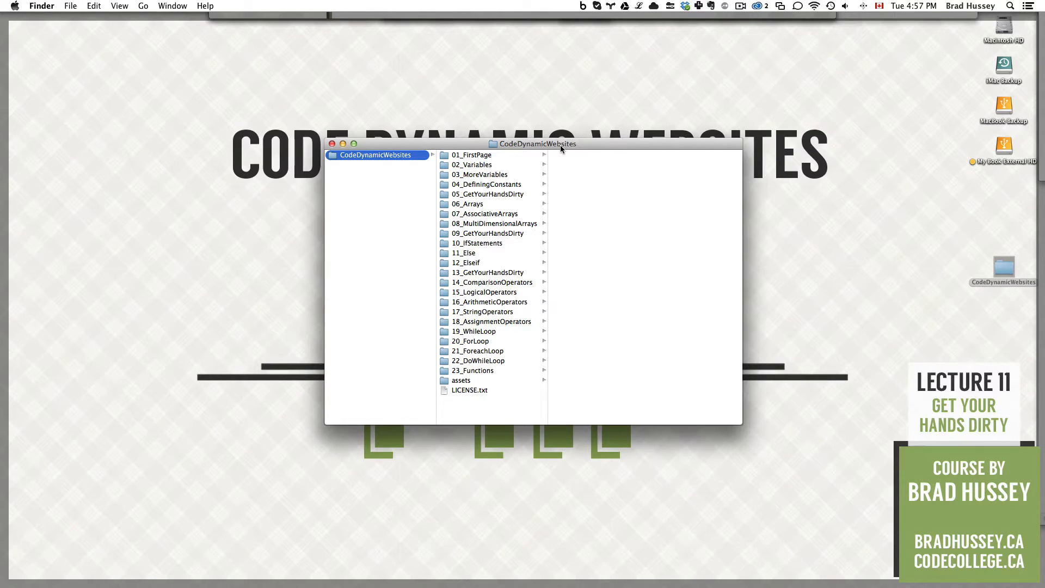
{"action": "mouse_move", "coordinate": [499, 198]}
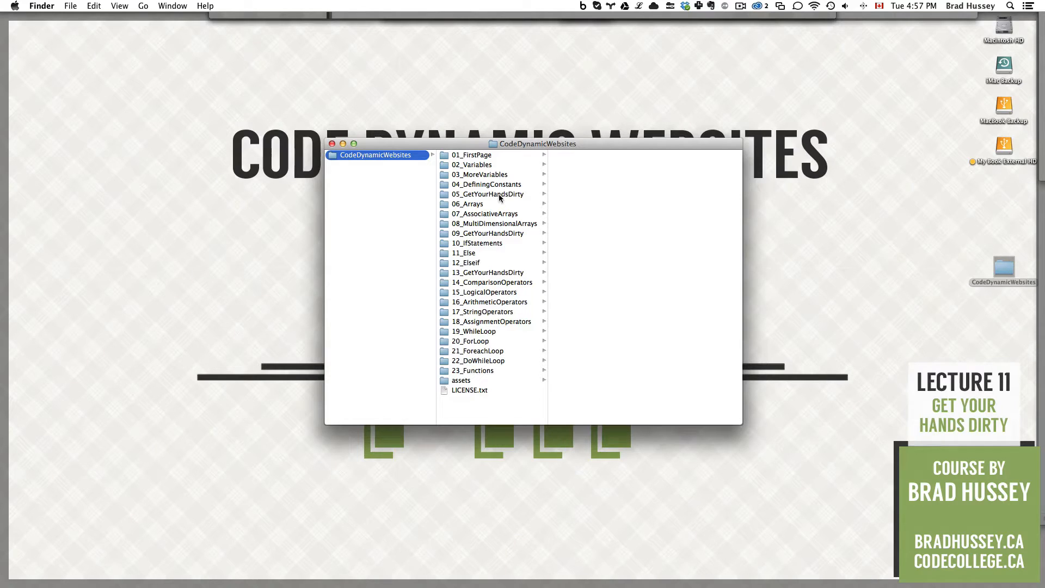
Step: In Chrome, load the empty practice.php example page, then return to the final example
{"action": "left_click", "coordinate": [487, 194]}
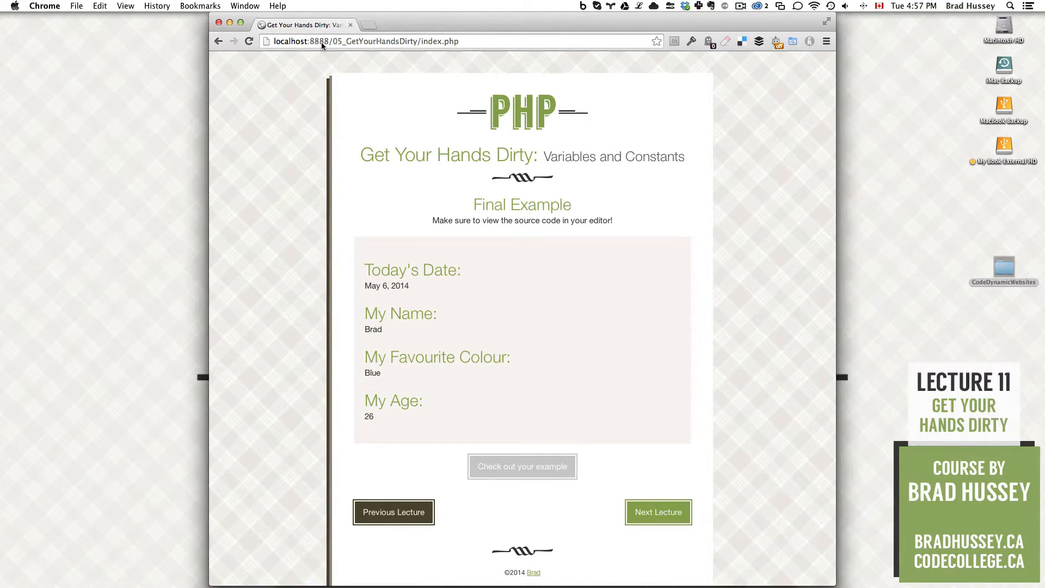
{"action": "mouse_move", "coordinate": [390, 41]}
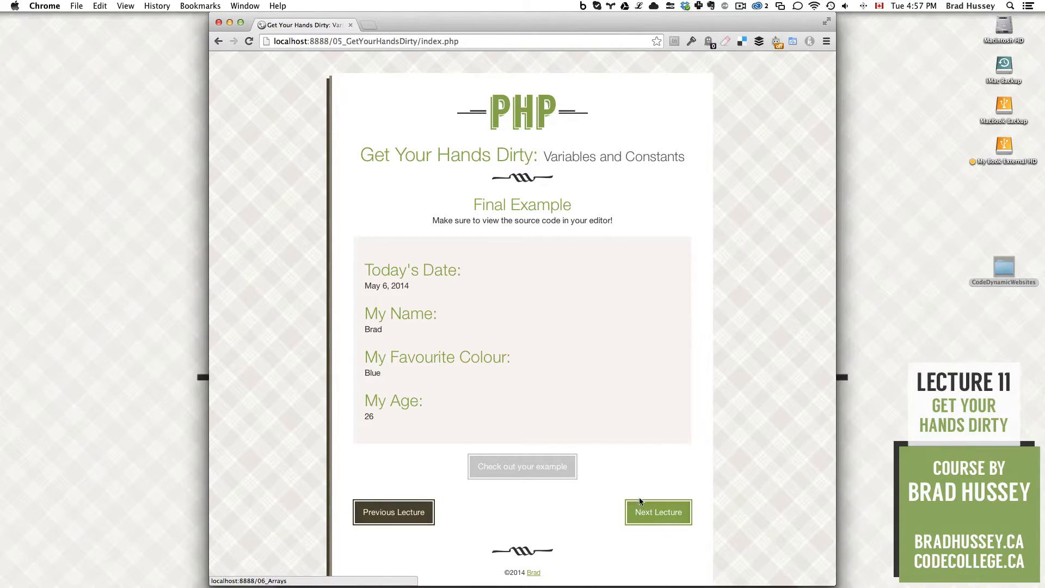
{"action": "mouse_move", "coordinate": [699, 423]}
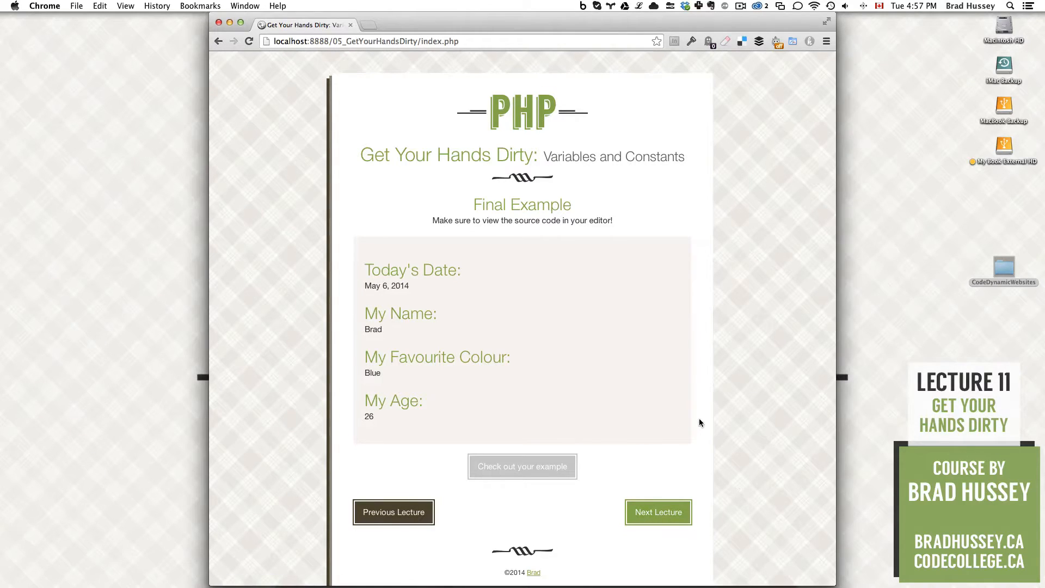
{"action": "mouse_move", "coordinate": [742, 413]}
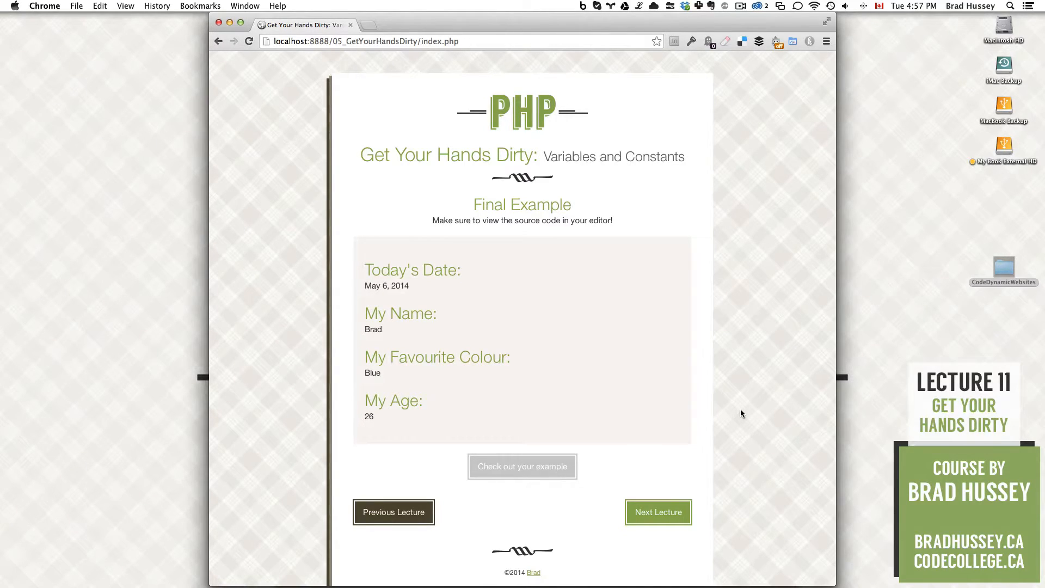
{"action": "scroll", "scroll_direction": "down", "scroll_amount": 3}
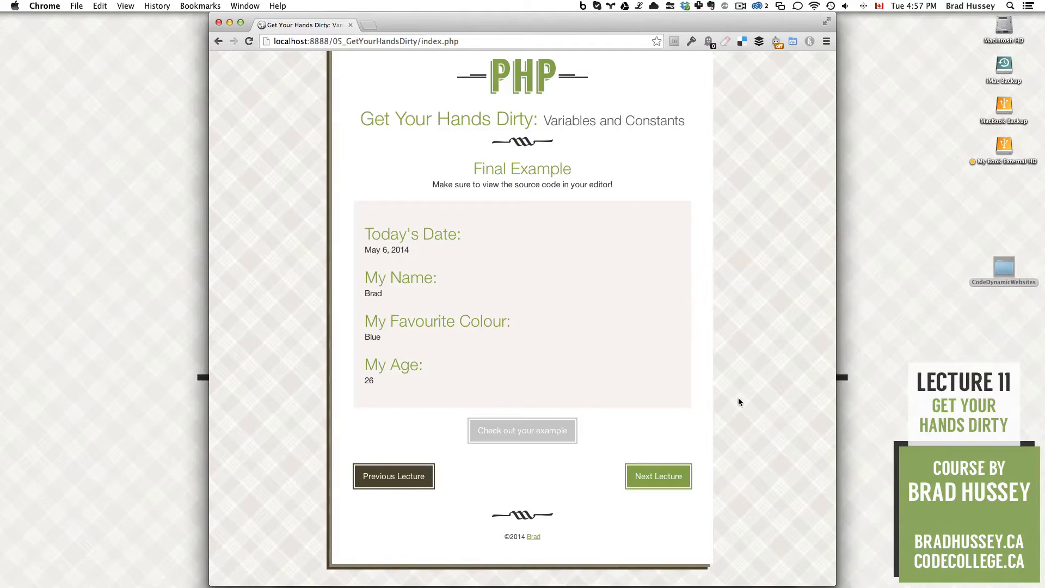
{"action": "mouse_move", "coordinate": [718, 355]}
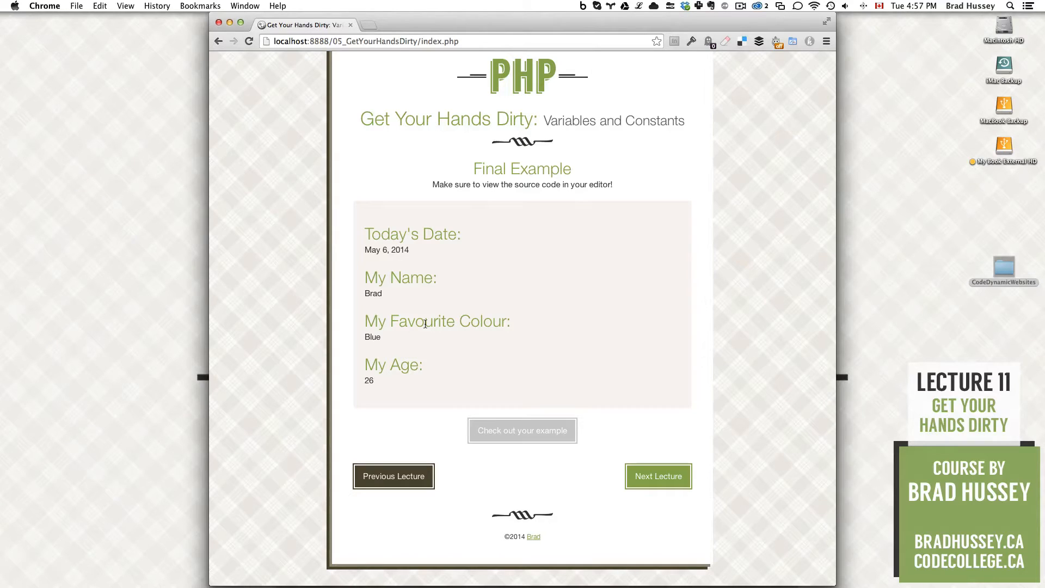
{"action": "mouse_move", "coordinate": [412, 245]}
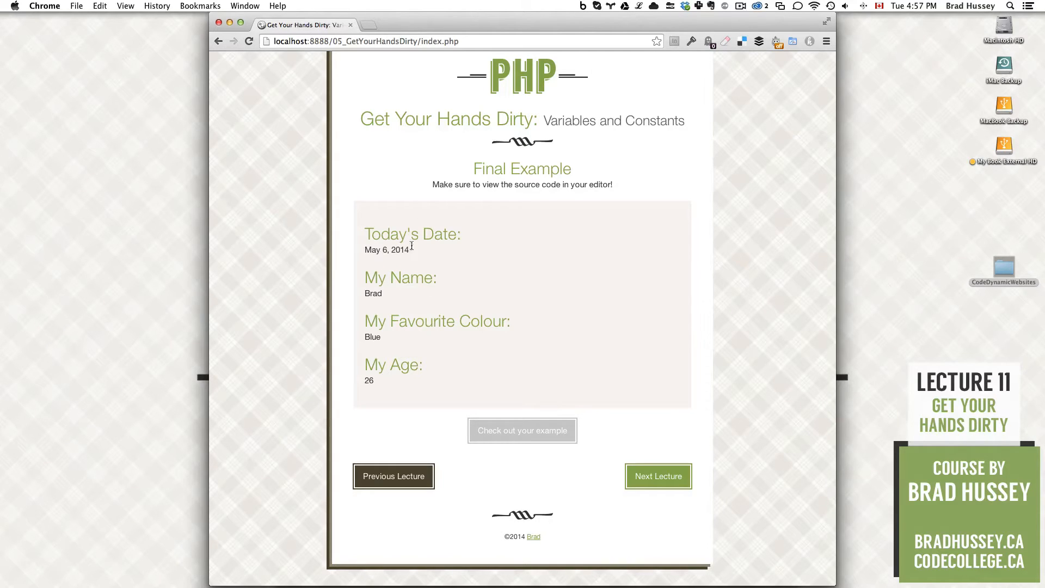
{"action": "mouse_move", "coordinate": [442, 320]}
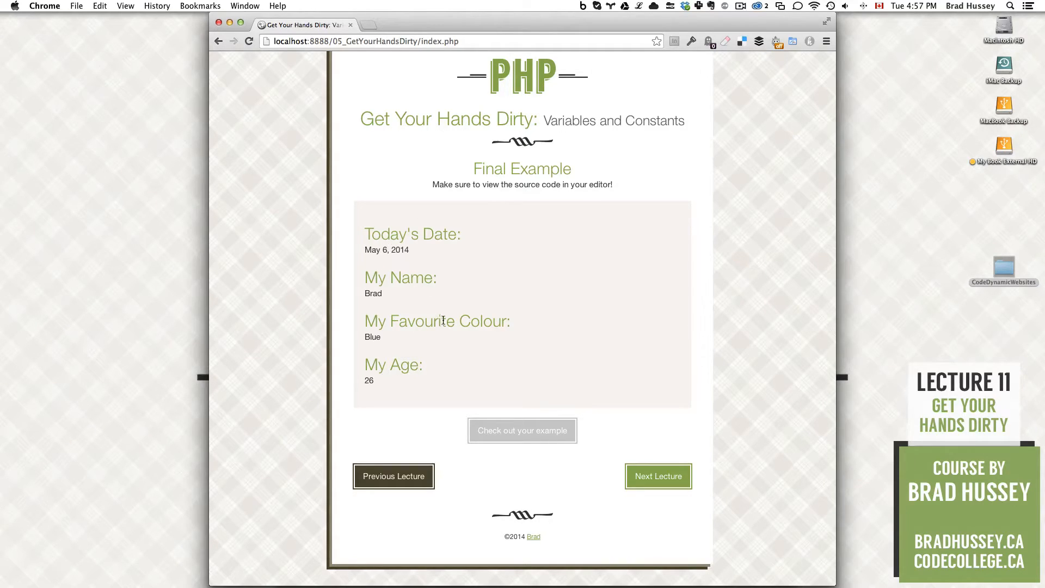
{"action": "mouse_move", "coordinate": [366, 231]}
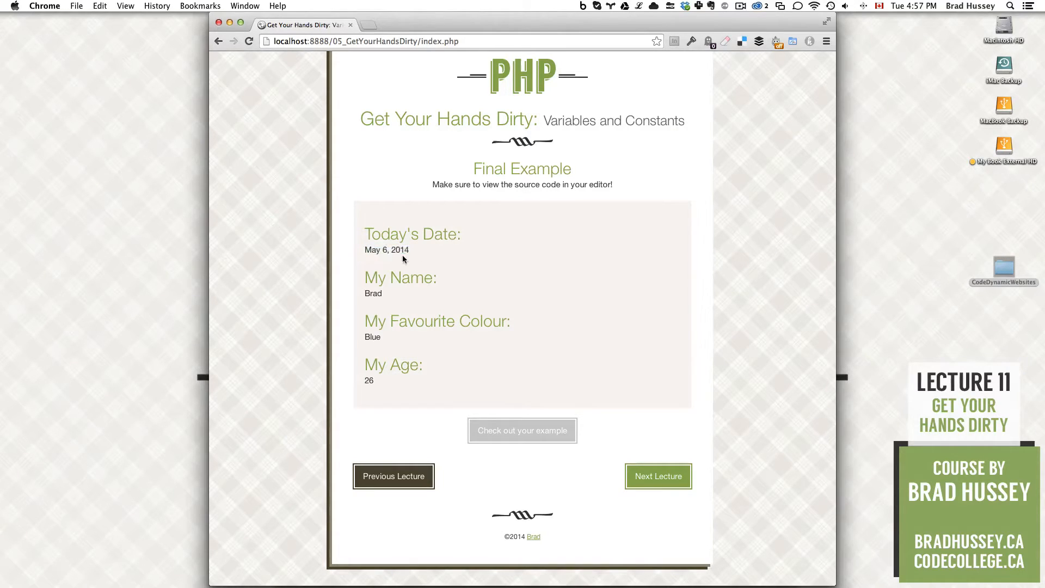
{"action": "mouse_move", "coordinate": [433, 260]}
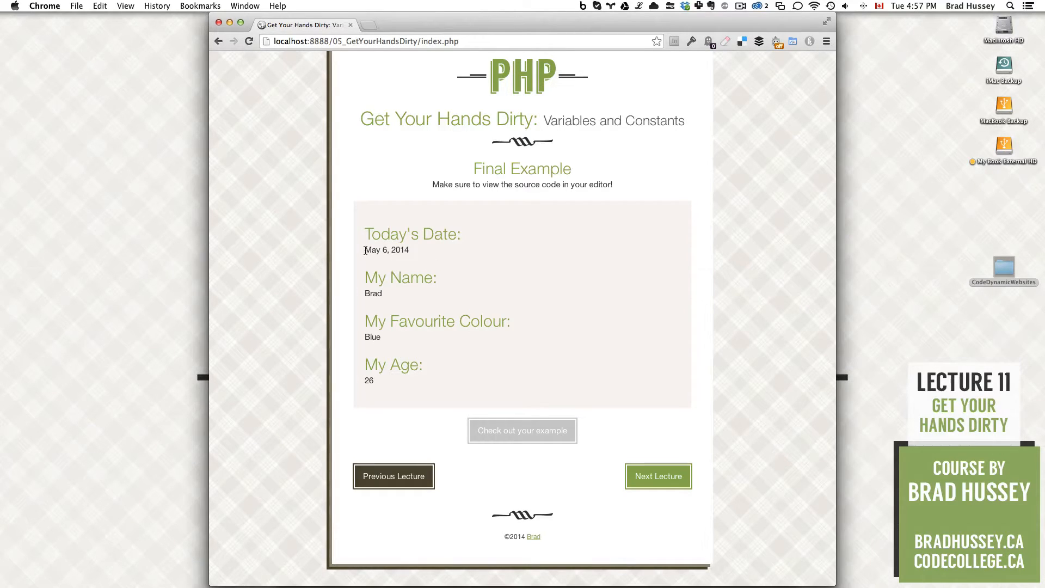
{"action": "mouse_move", "coordinate": [415, 252]}
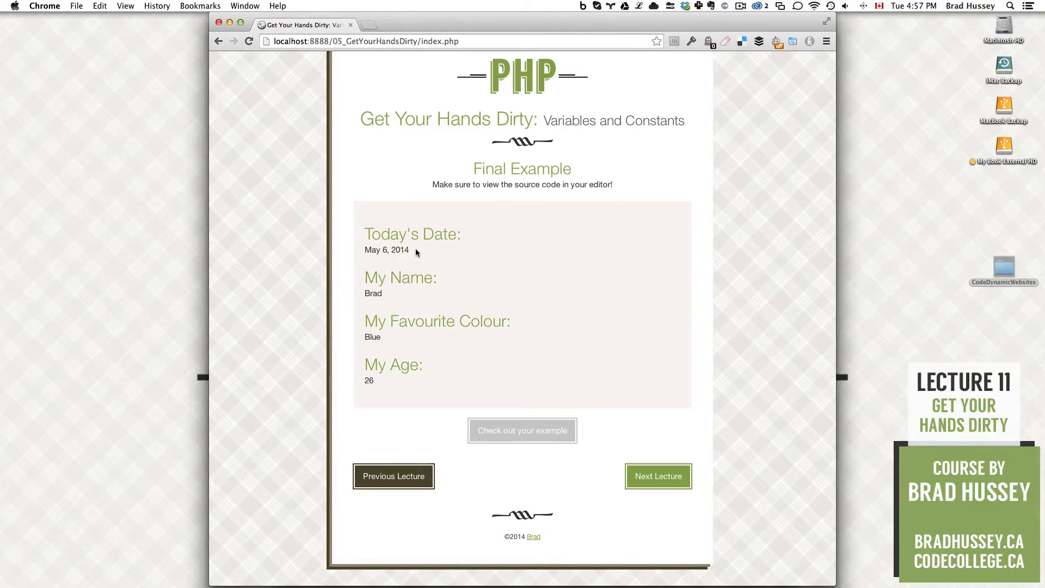
{"action": "mouse_move", "coordinate": [486, 264]}
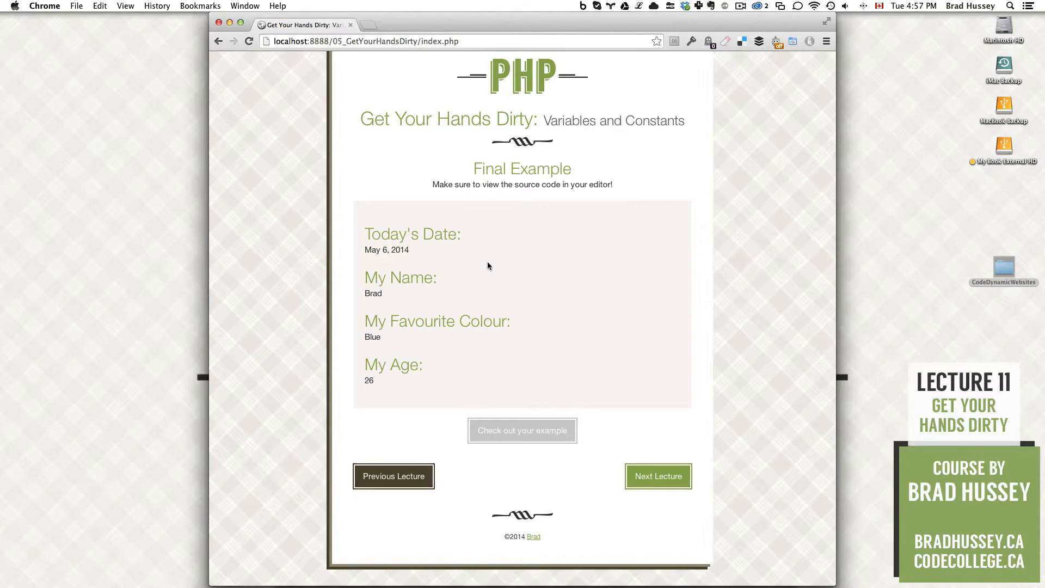
{"action": "mouse_move", "coordinate": [408, 298]}
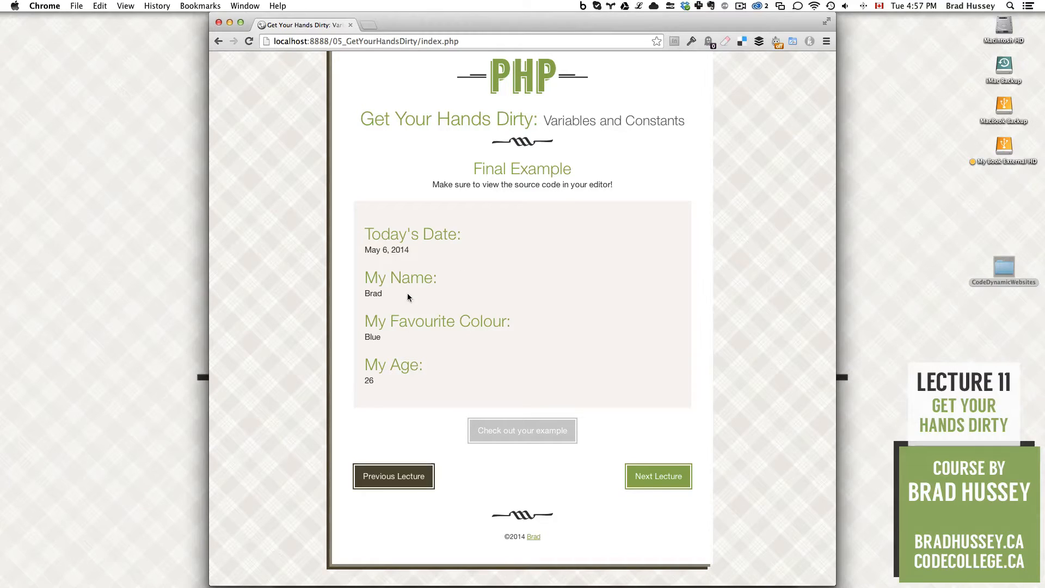
{"action": "mouse_move", "coordinate": [388, 298]}
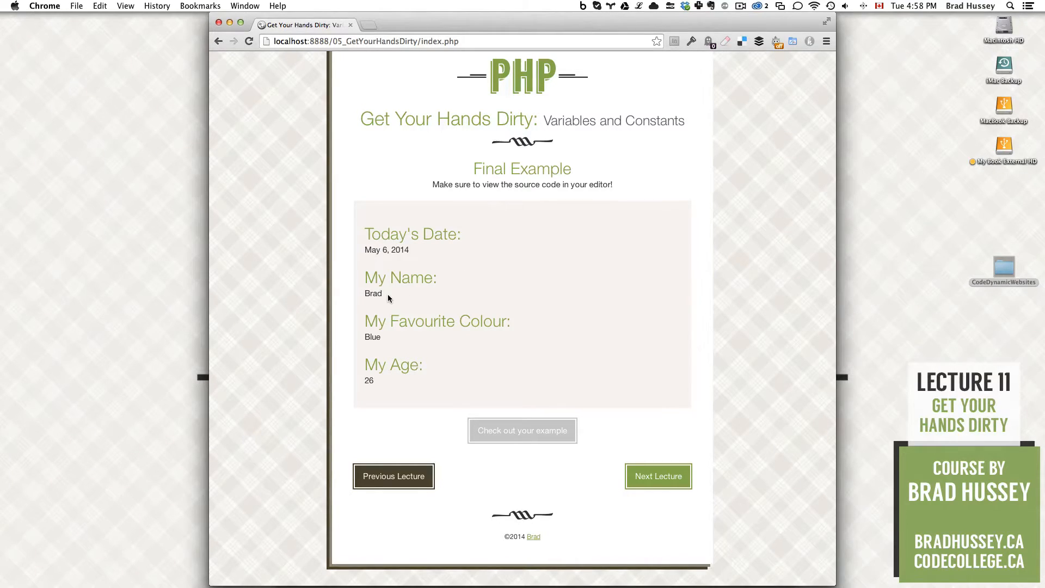
{"action": "mouse_move", "coordinate": [416, 384]}
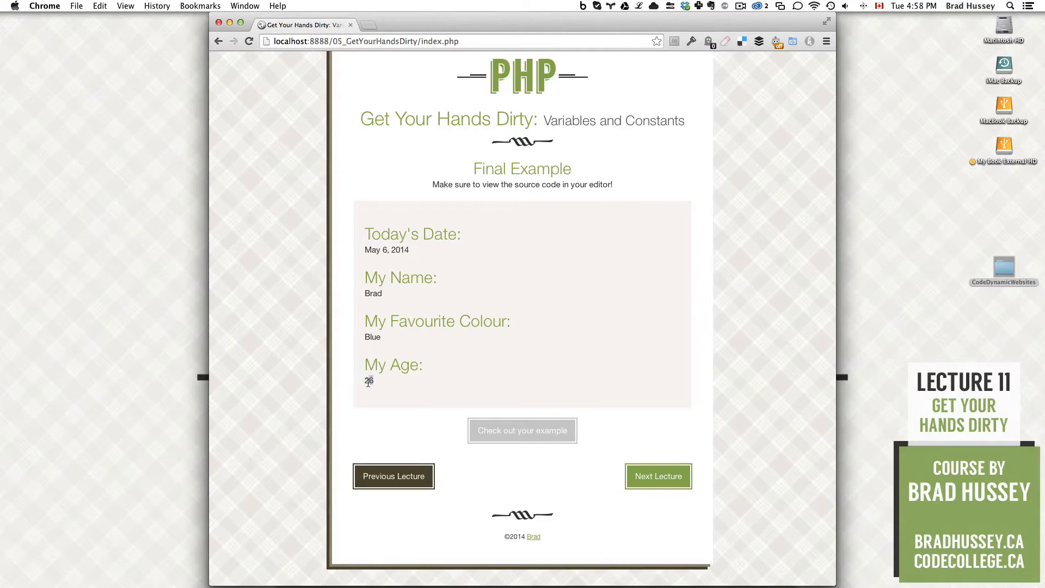
{"action": "mouse_move", "coordinate": [373, 385]}
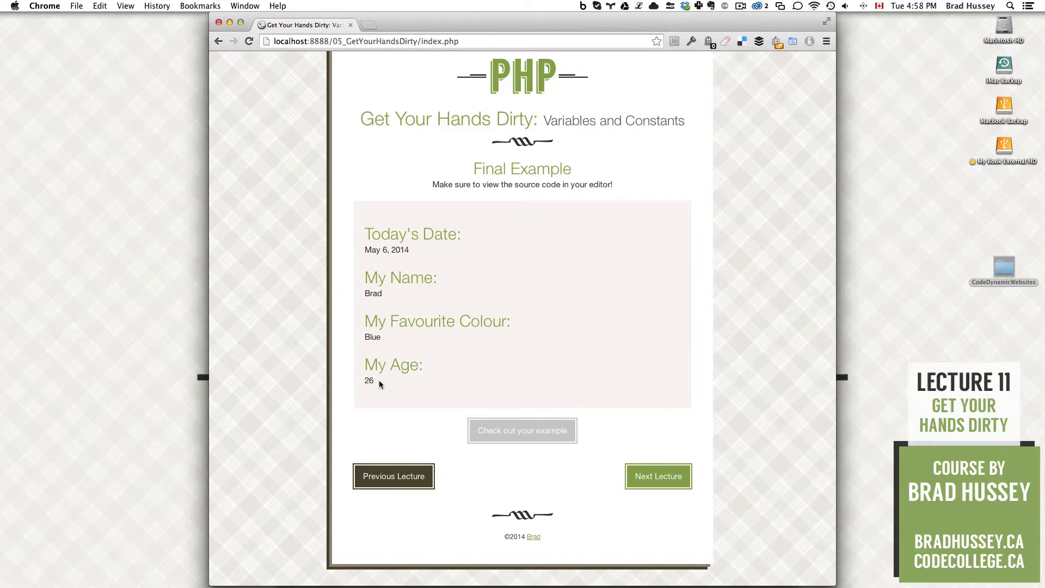
{"action": "double_click", "coordinate": [368, 380]}
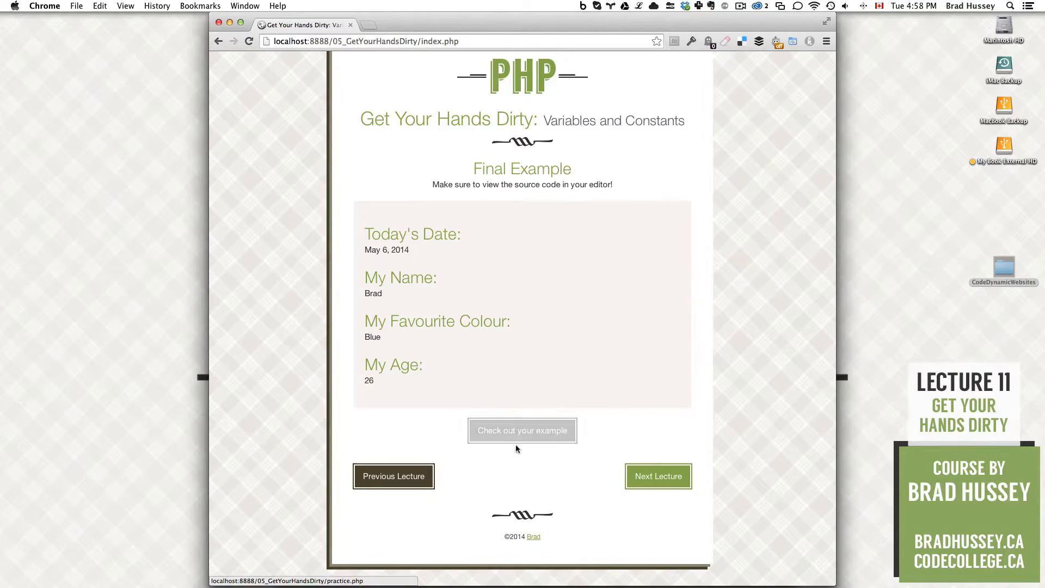
{"action": "mouse_move", "coordinate": [538, 445]}
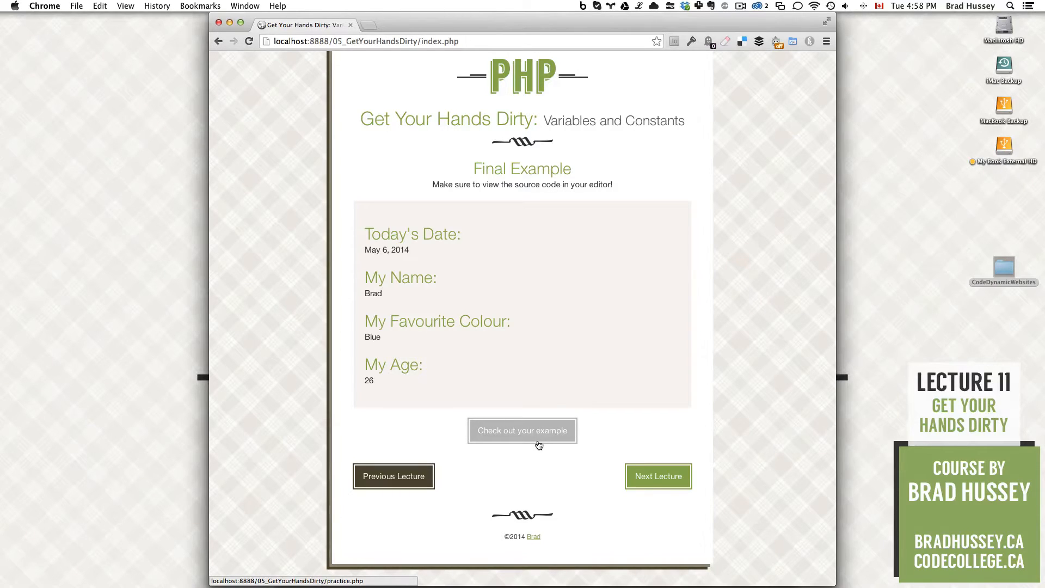
{"action": "left_click", "coordinate": [522, 430]}
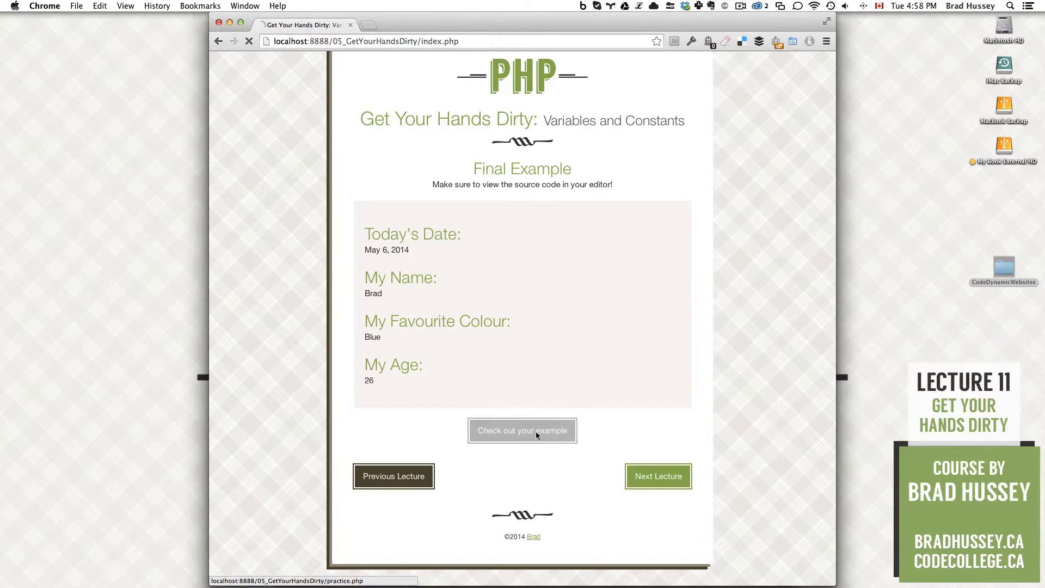
{"action": "left_click", "coordinate": [522, 429]}
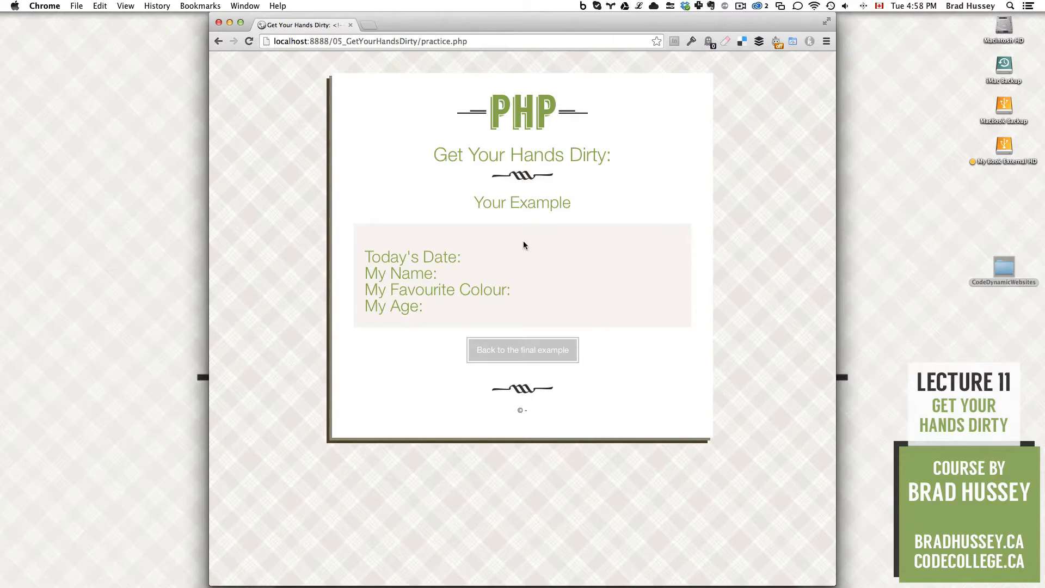
{"action": "mouse_move", "coordinate": [522, 350]}
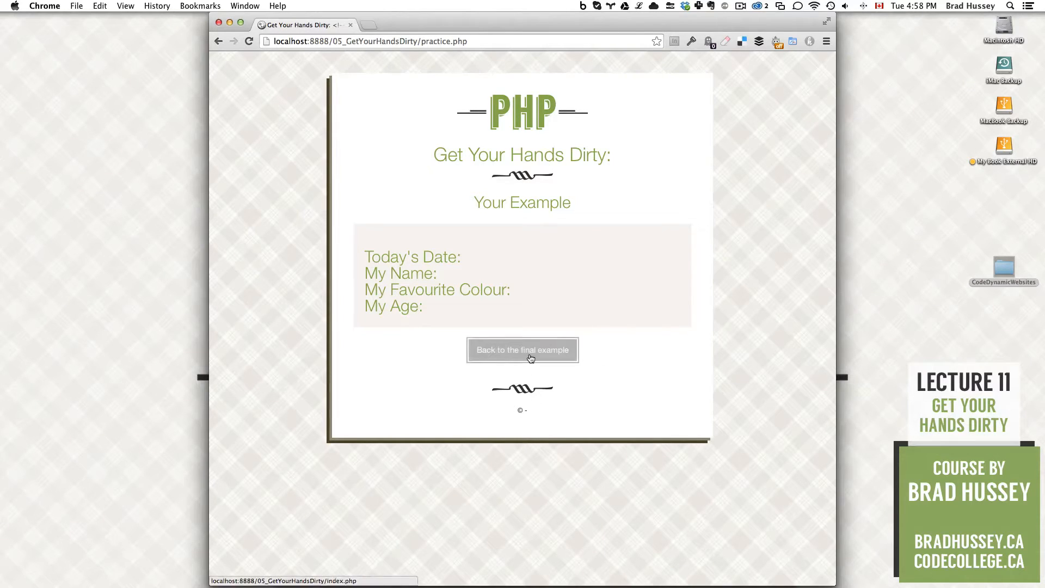
{"action": "left_click", "coordinate": [522, 349]}
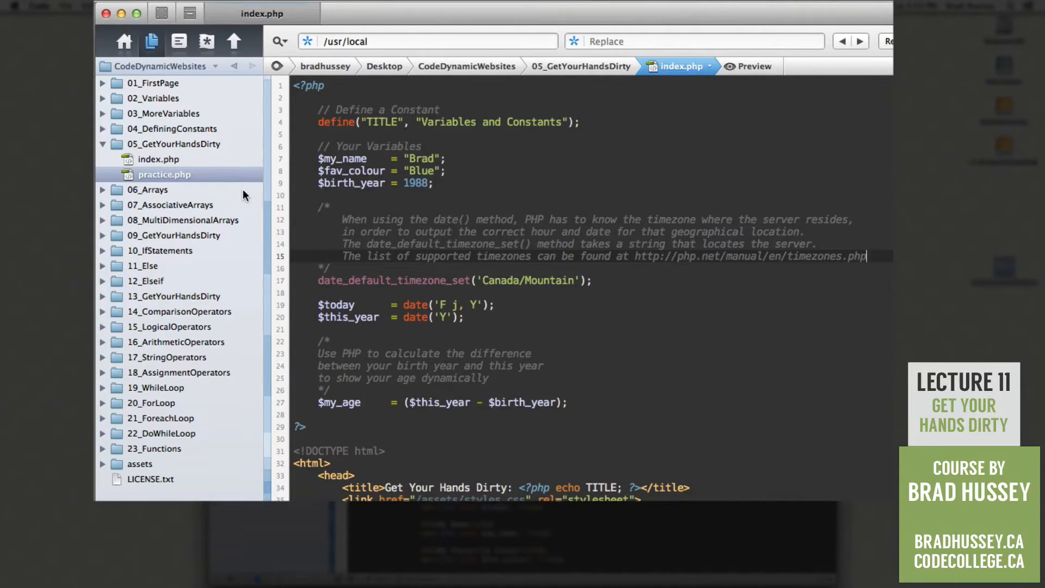
Step: Open practice.php from the 05_GetYourHandsDirty folder in Coda's sidebar
{"action": "left_click", "coordinate": [178, 143]}
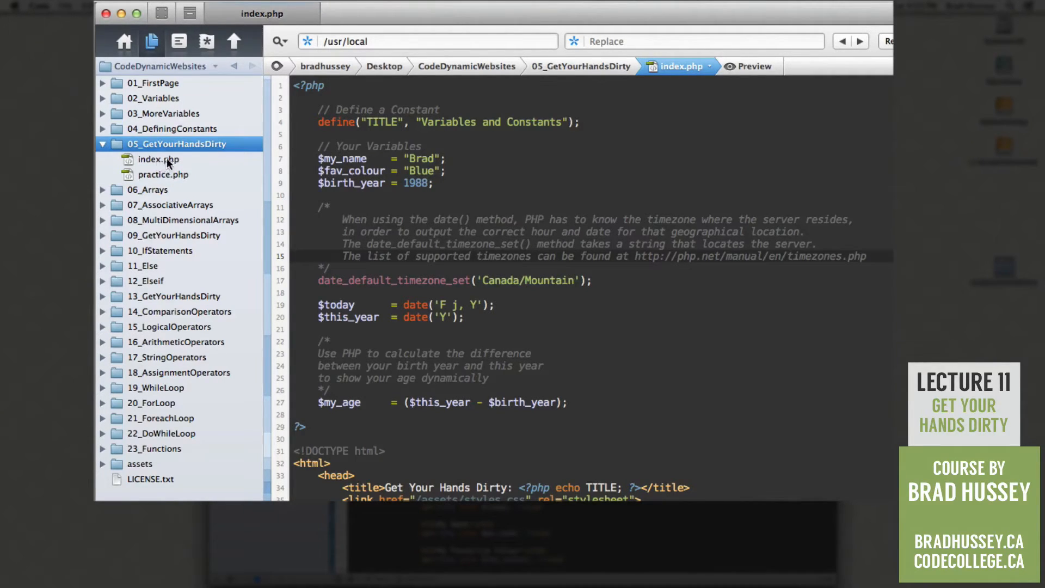
{"action": "left_click", "coordinate": [158, 159]}
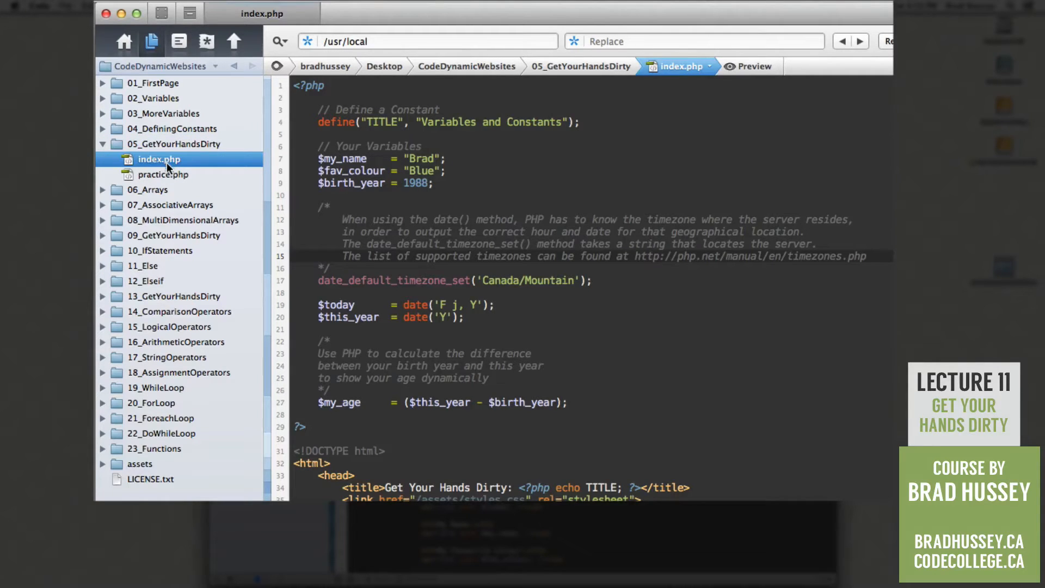
{"action": "mouse_move", "coordinate": [171, 177]}
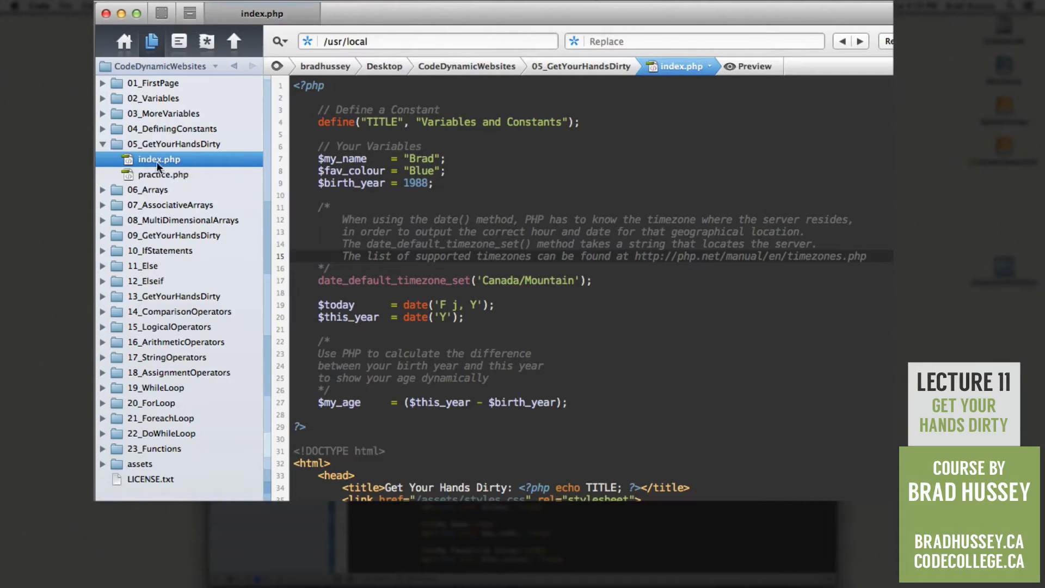
{"action": "mouse_move", "coordinate": [513, 286]}
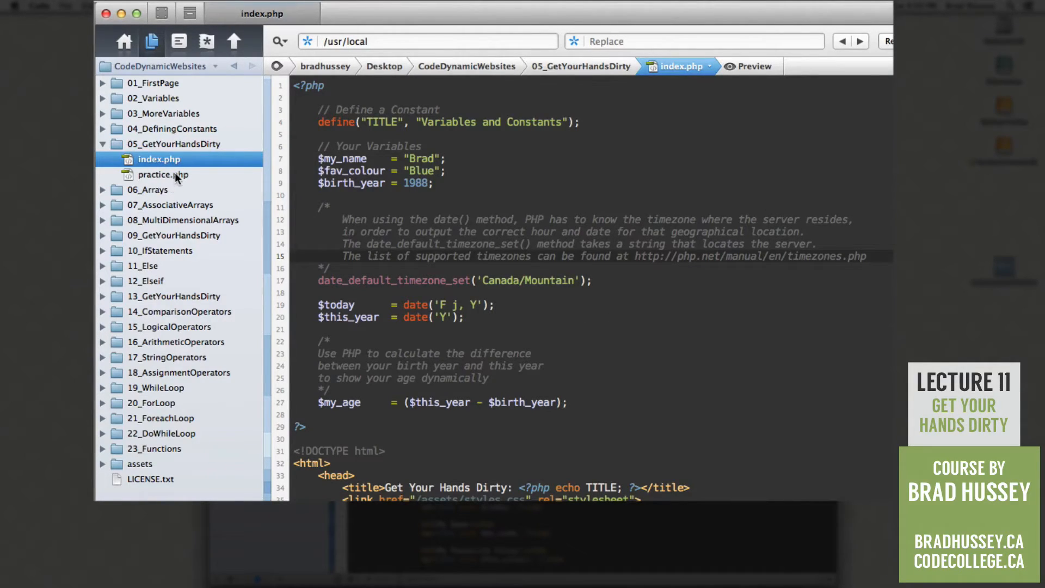
{"action": "left_click", "coordinate": [164, 174]}
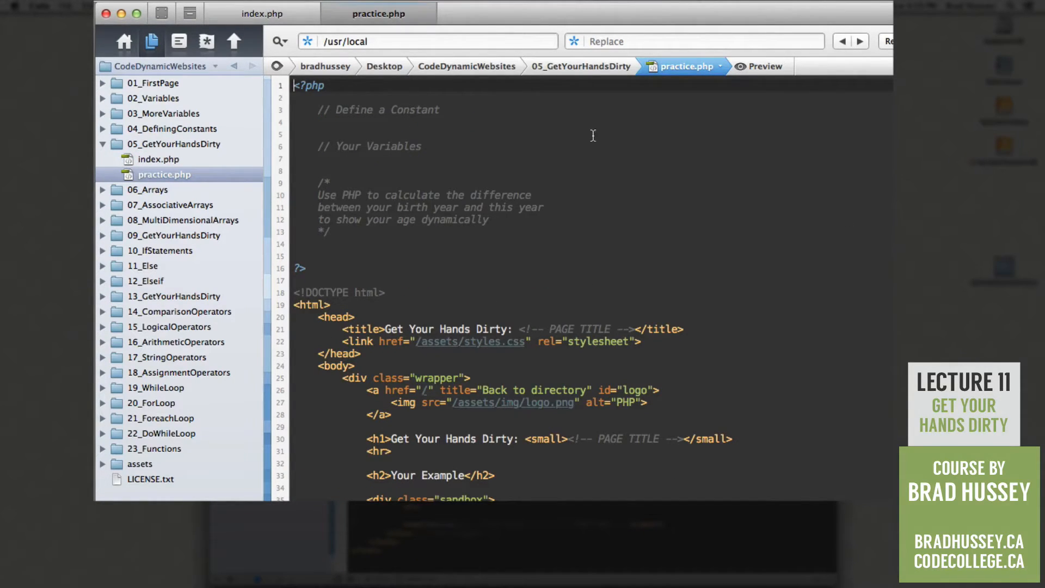
{"action": "mouse_move", "coordinate": [388, 122]}
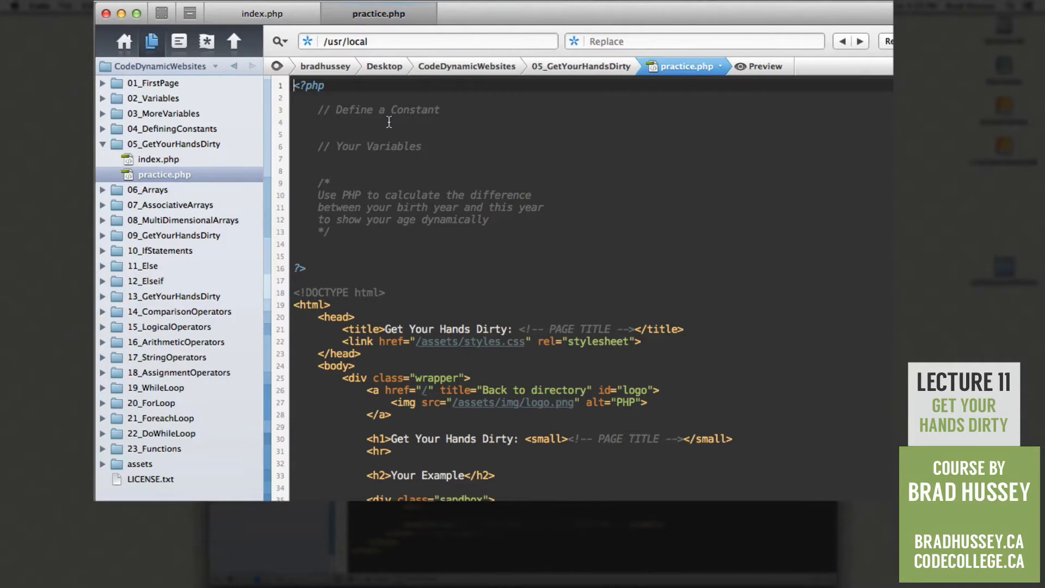
Step: Write define("TITLE", "Variables and Constants"); under // Define a Constant, checking index.php
{"action": "left_click_drag", "start_coordinate": [293, 85], "coordinate": [306, 268]}
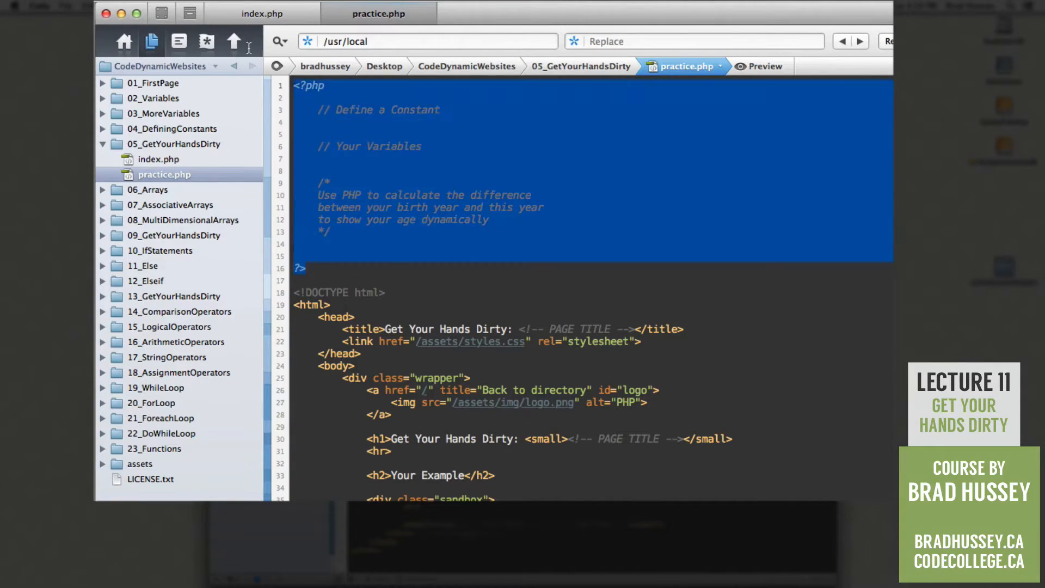
{"action": "left_click", "coordinate": [382, 126]}
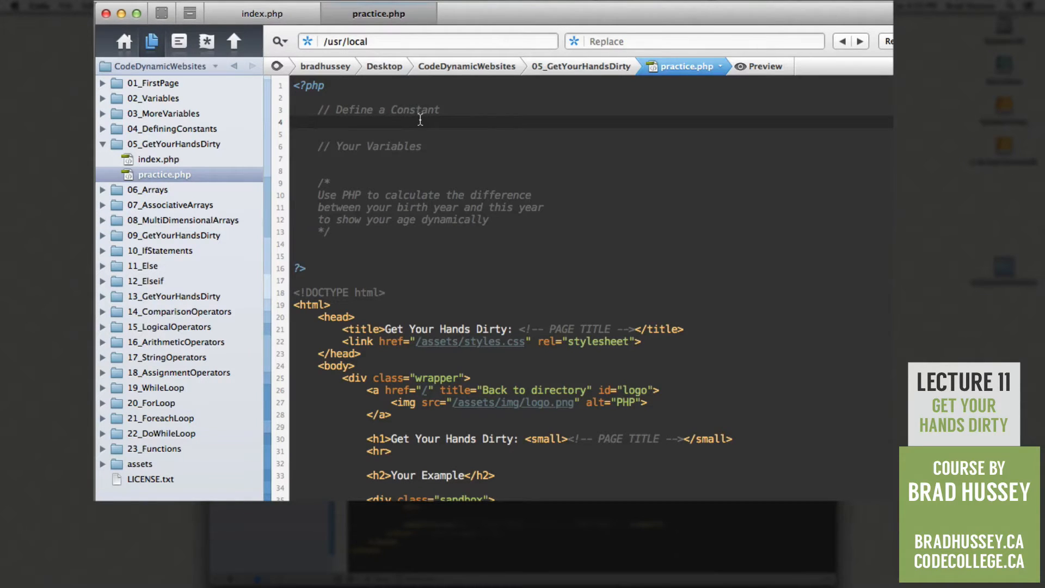
{"action": "type", "text": "define()"}
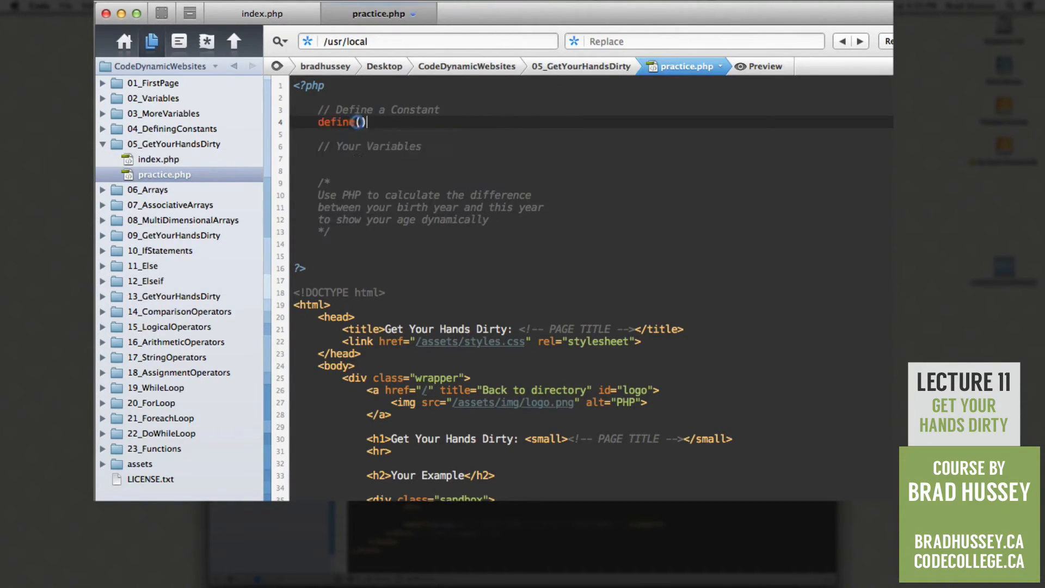
{"action": "type", "text": ";"}
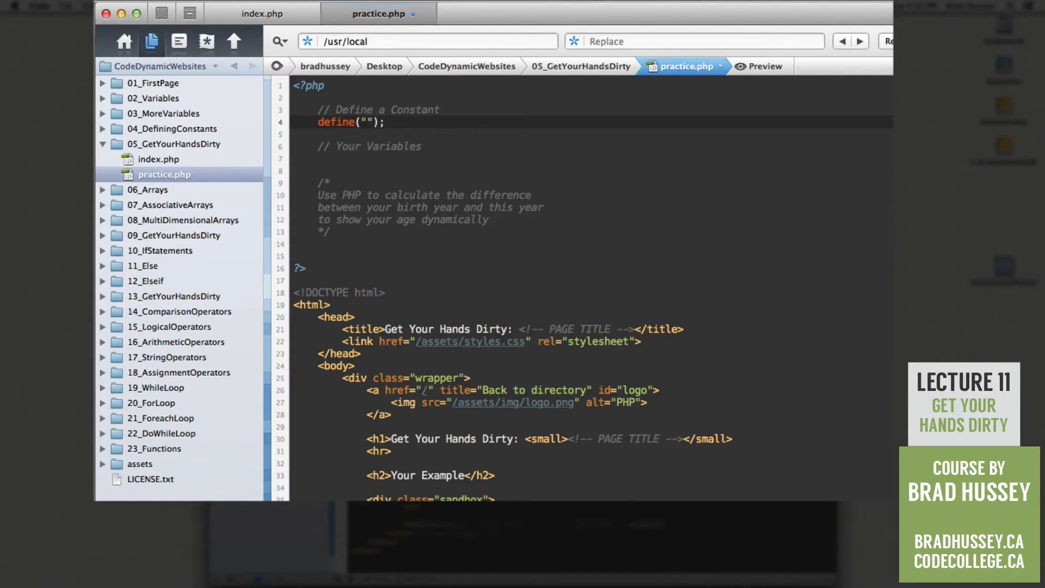
{"action": "type", "text": ", \""}
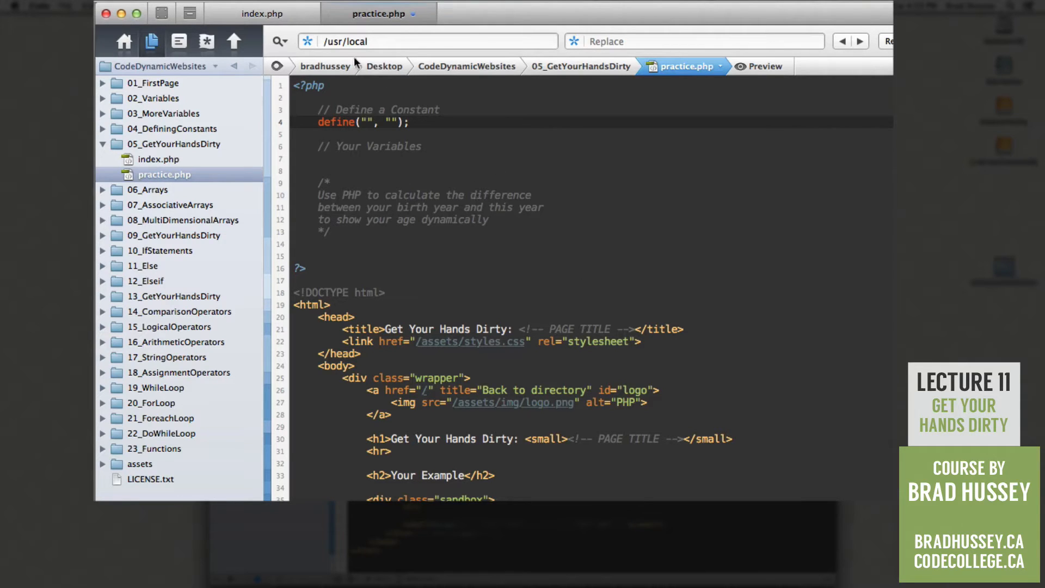
{"action": "left_click", "coordinate": [262, 13]}
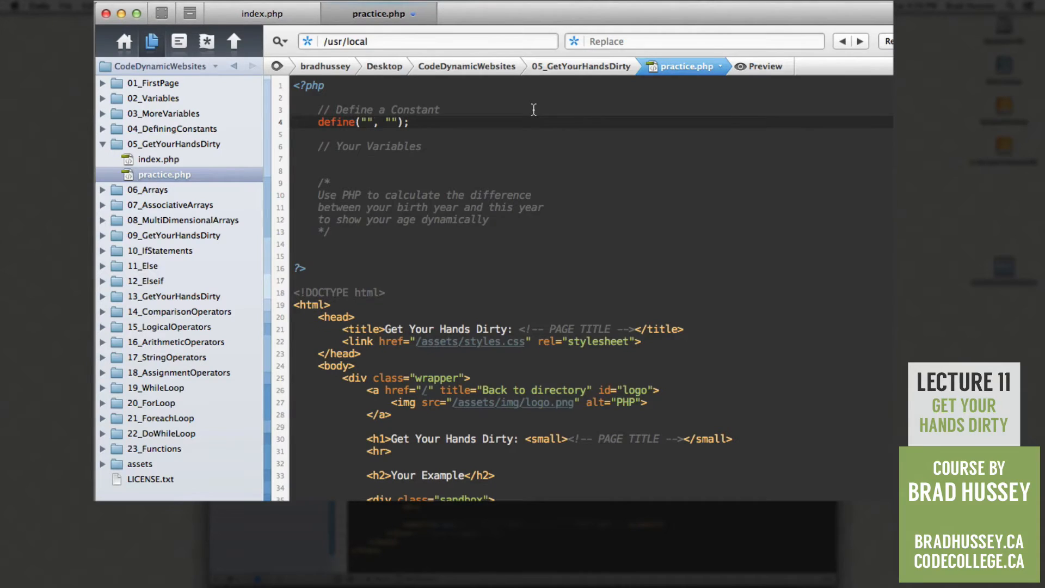
{"action": "type", "text": "TITLE"}
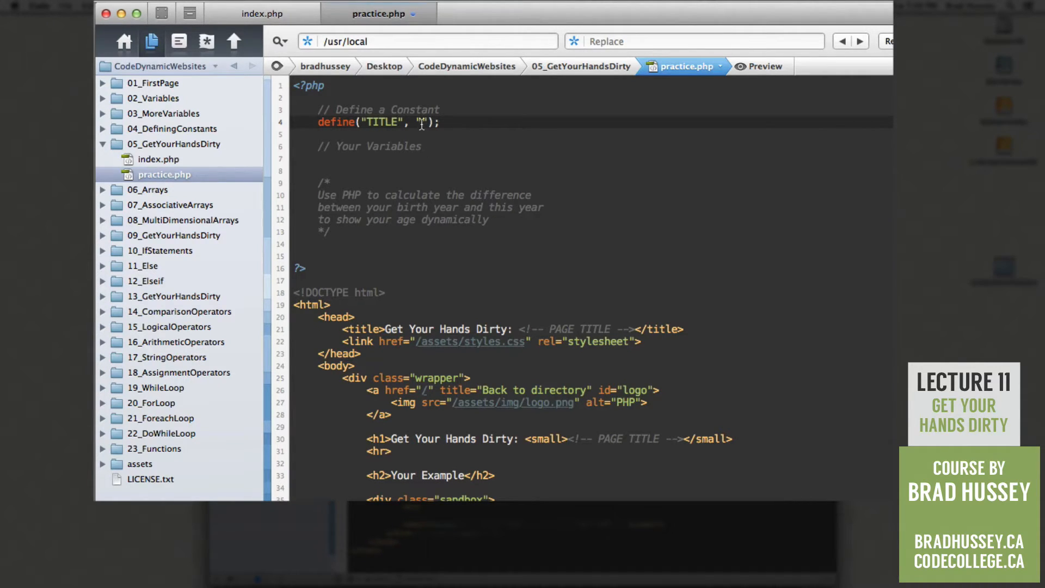
{"action": "left_click", "coordinate": [262, 13]}
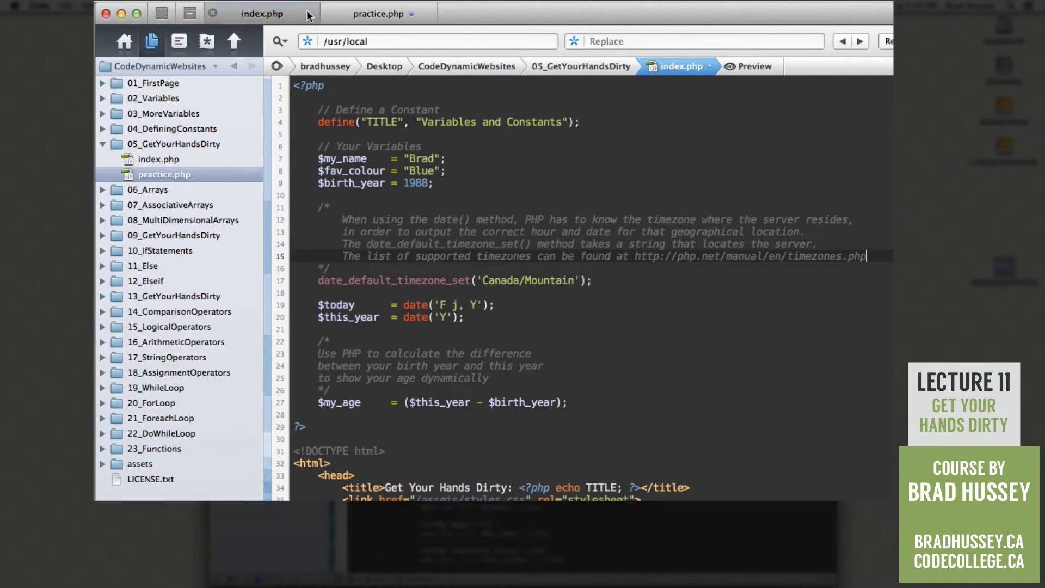
{"action": "left_click", "coordinate": [378, 13]}
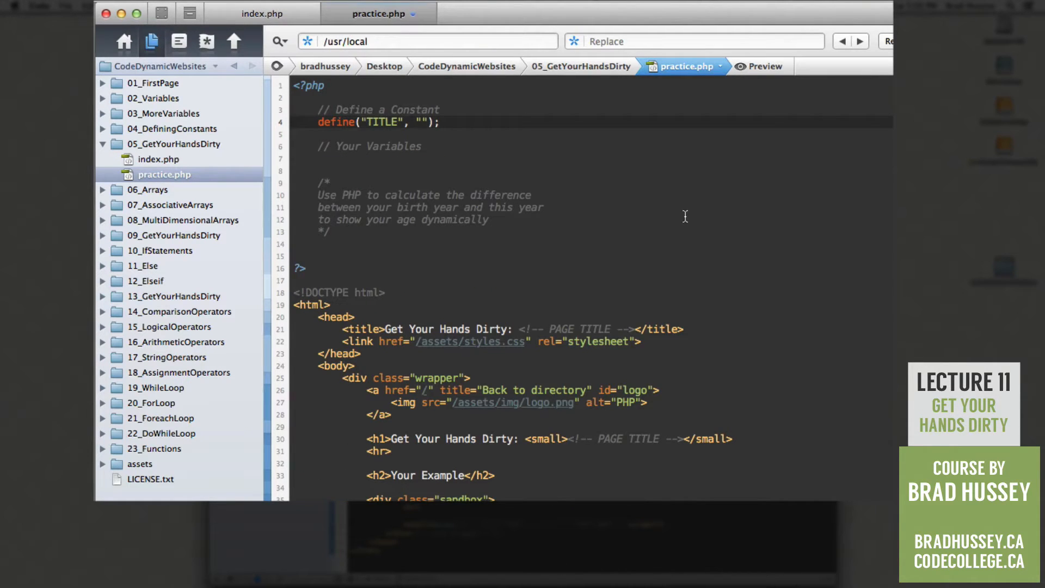
{"action": "type", "text": "Variables and Cont"}
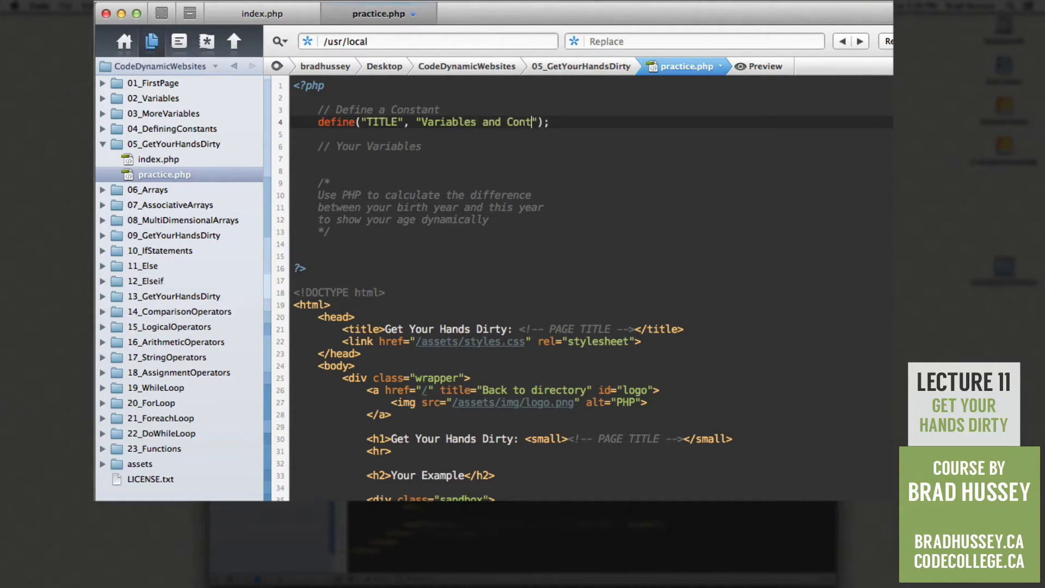
{"action": "type", "text": "ants"}
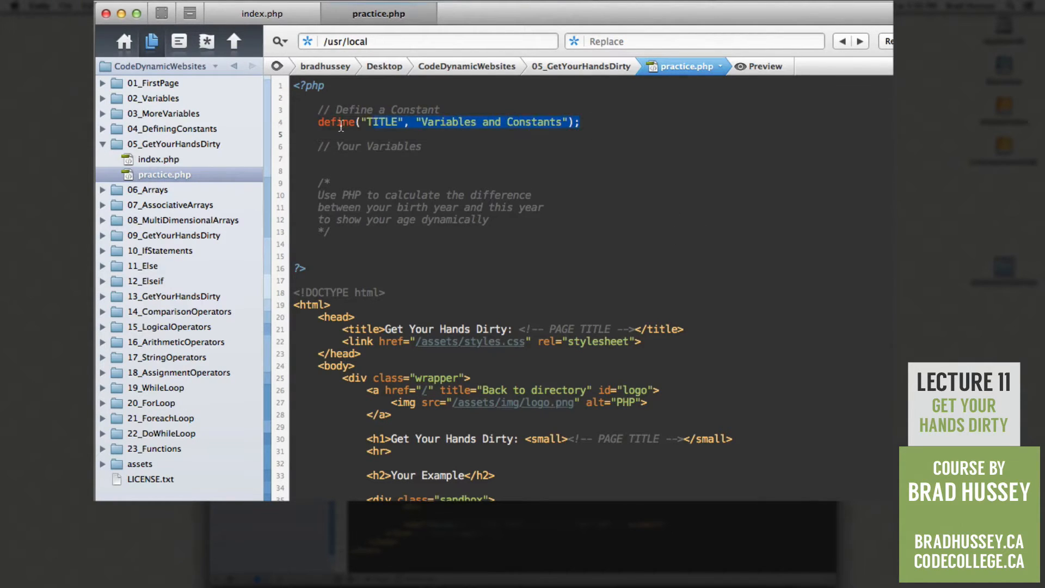
{"action": "left_click", "coordinate": [318, 122]}
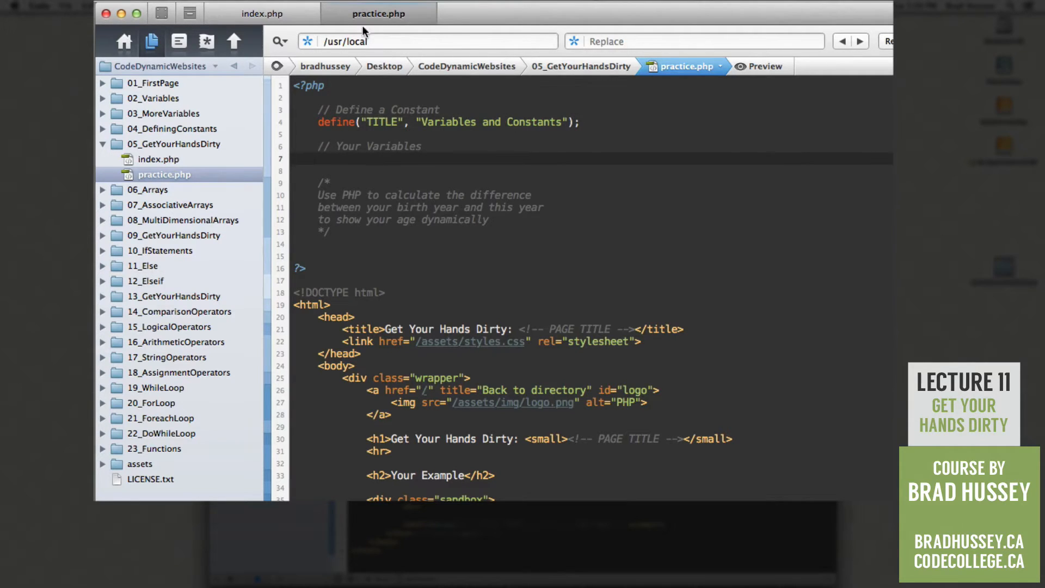
Step: After checking index.php, add $my_name = "Brad"; under // Your Variables
{"action": "left_click", "coordinate": [261, 13]}
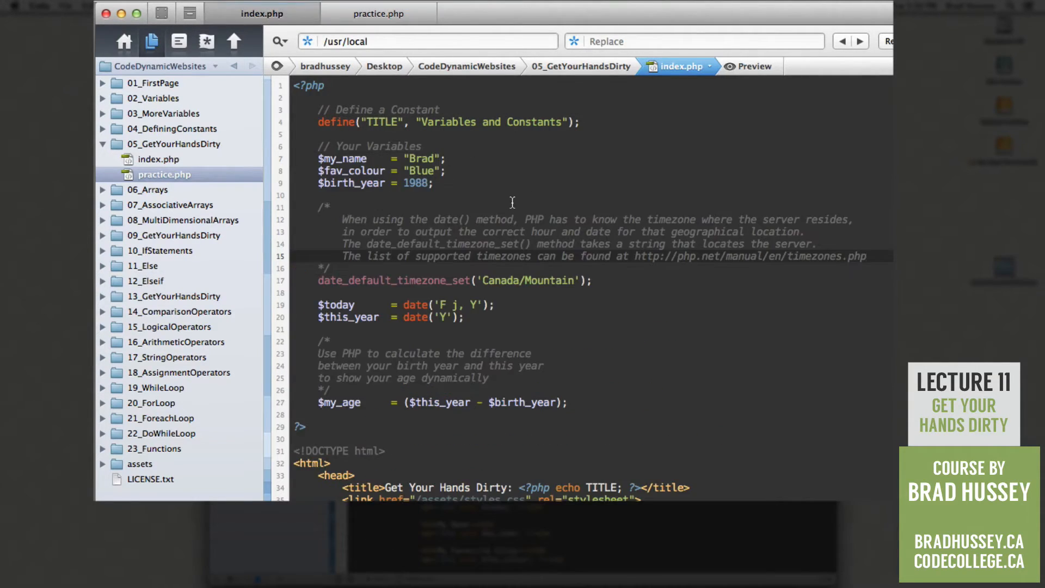
{"action": "left_click", "coordinate": [866, 256]}
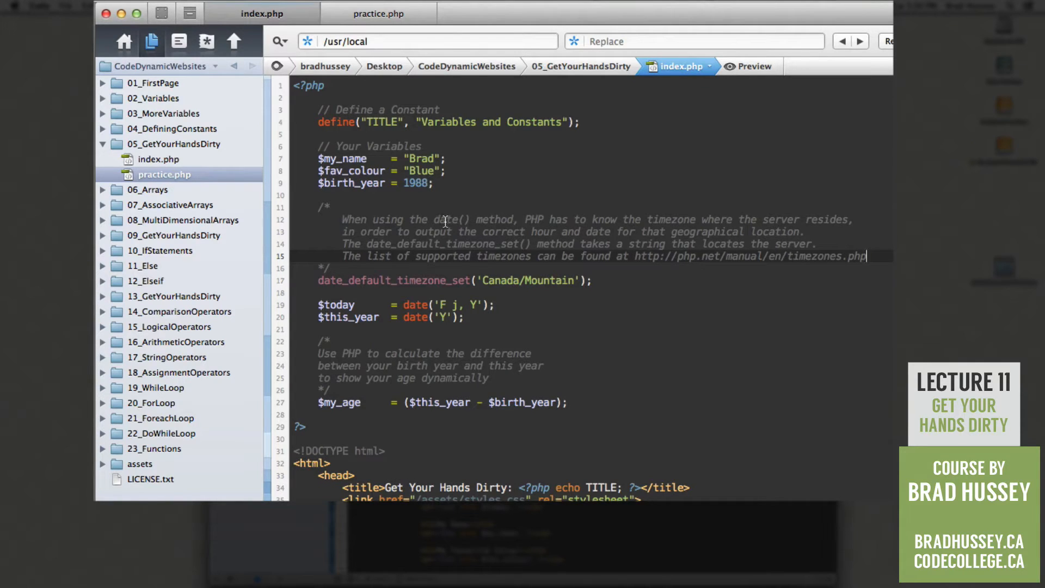
{"action": "left_click_drag", "start_coordinate": [320, 158], "coordinate": [433, 184]}
{"action": "type", "text": "$"}
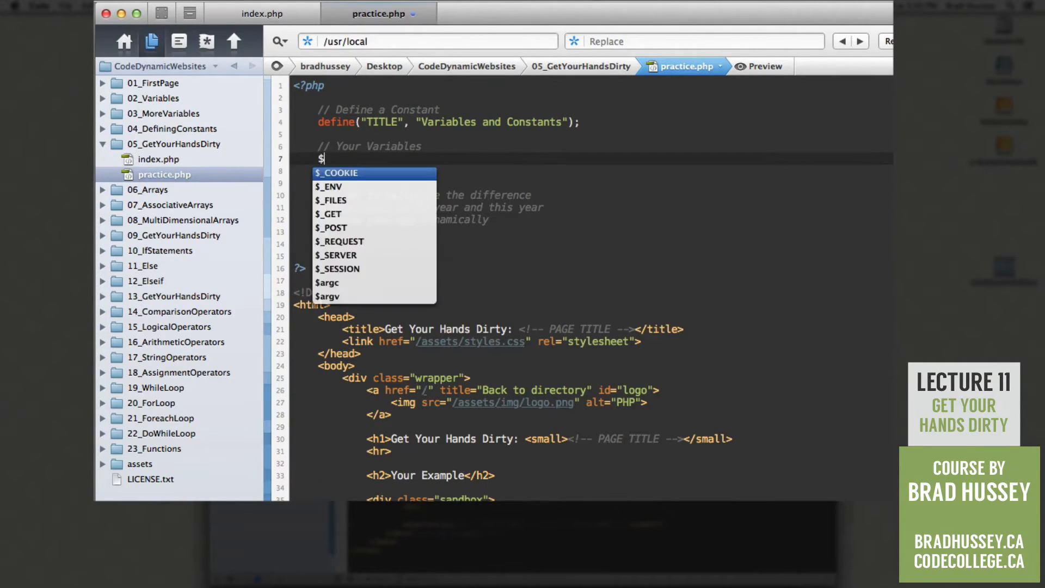
{"action": "type", "text": "my_name"}
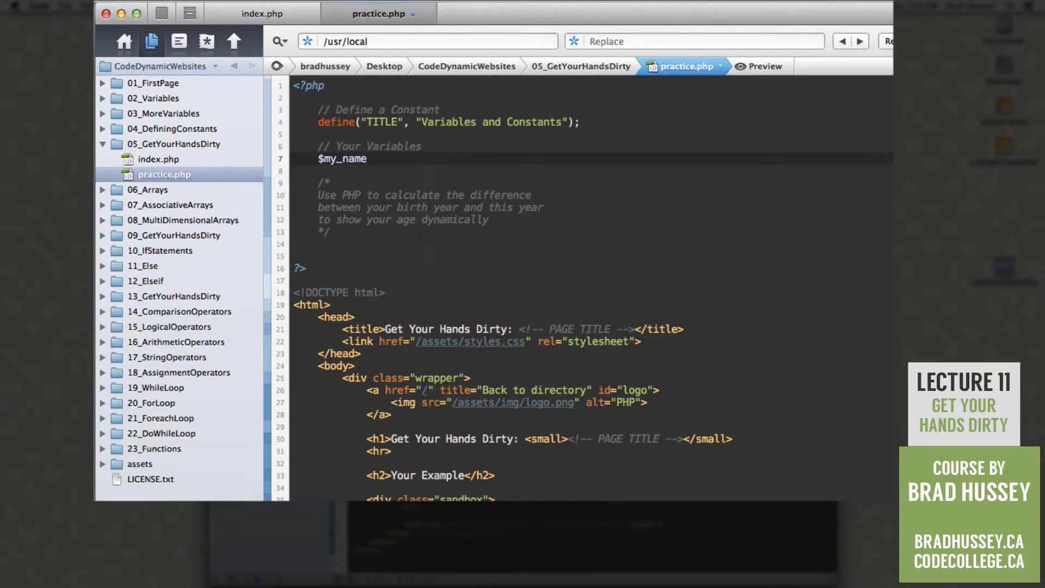
{"action": "type", "text": "= \"\""}
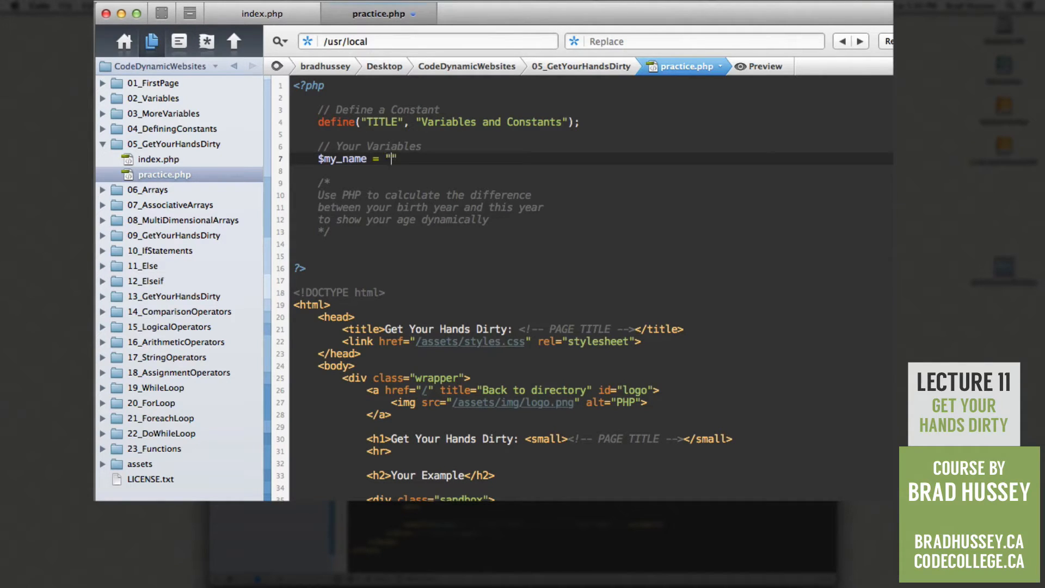
{"action": "type", "text": "\";"}
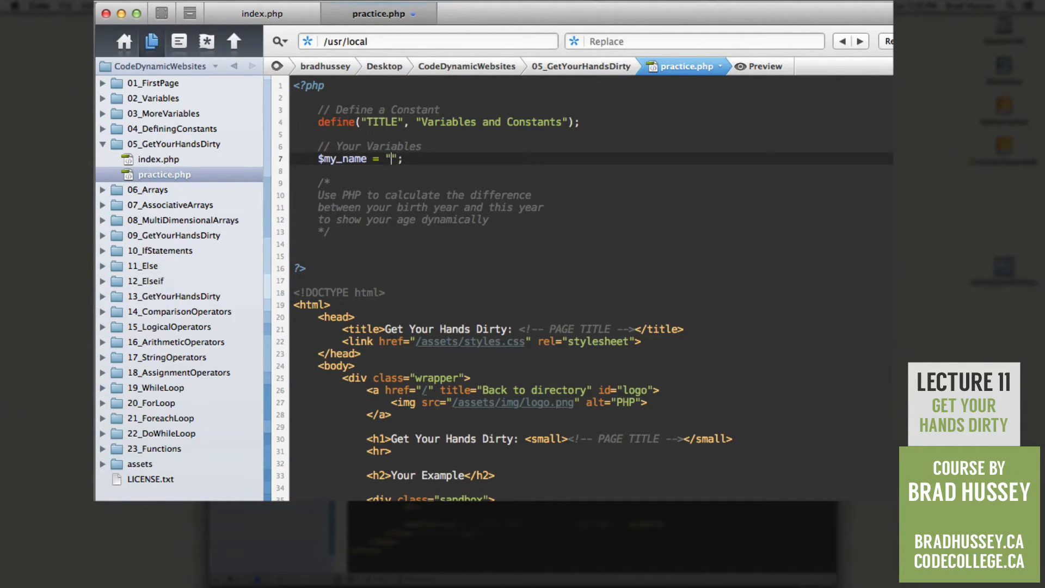
{"action": "type", "text": "Brad"}
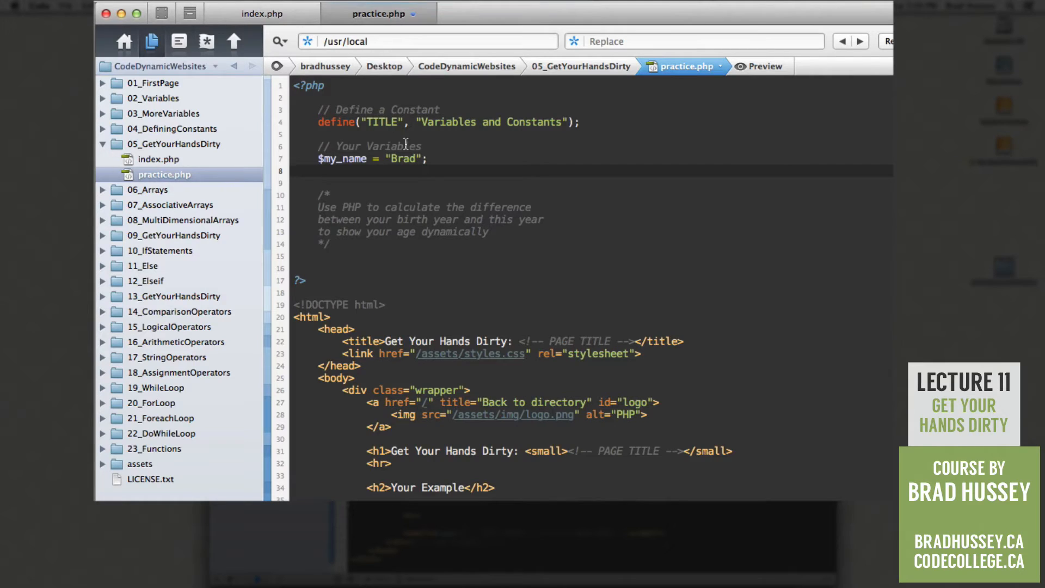
Step: Add $fav_colour = "Blue" and $birth_year = 1988 below the name variable
{"action": "type", "text": "$"}
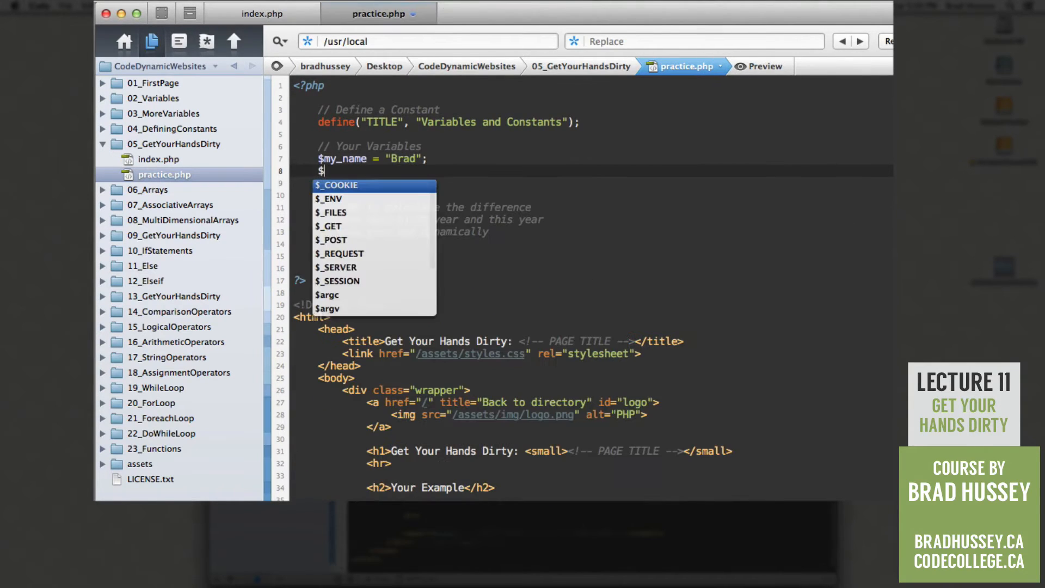
{"action": "type", "text": "fav_col"}
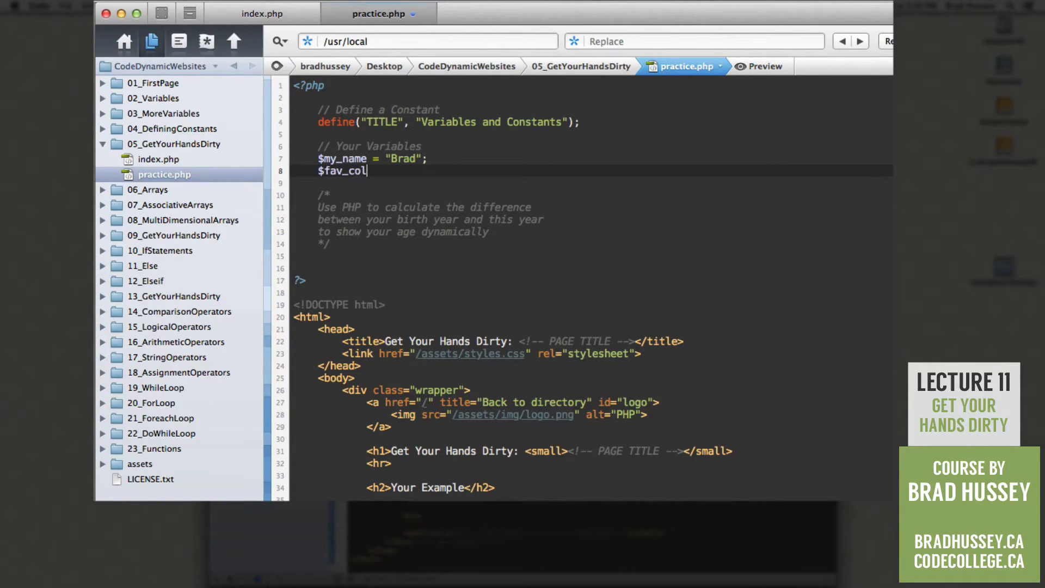
{"action": "type", "text": "our ="}
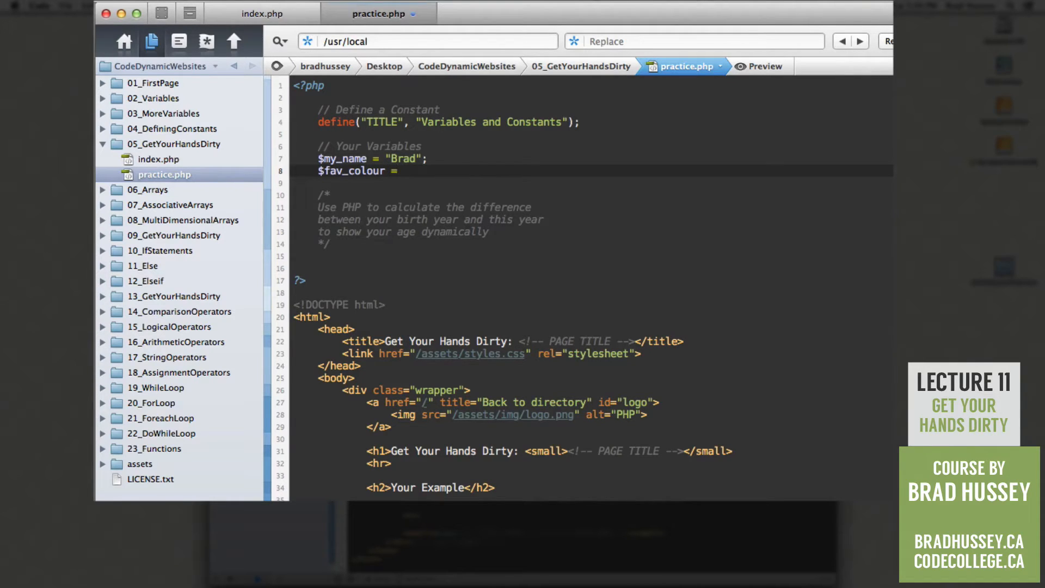
{"action": "type", "text": "\"\""}
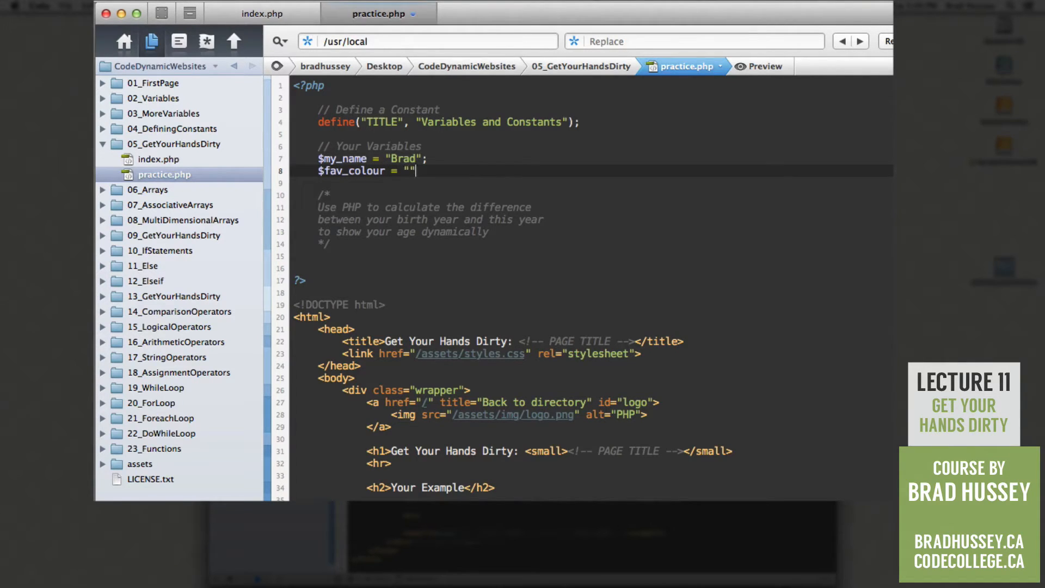
{"action": "type", "text": "B"}
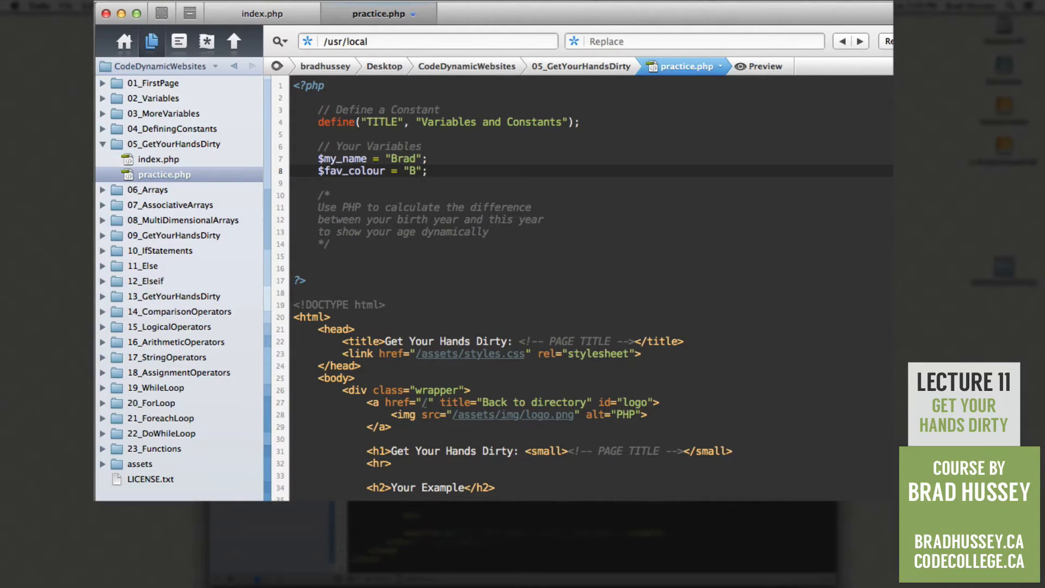
{"action": "type", "text": "lue"}
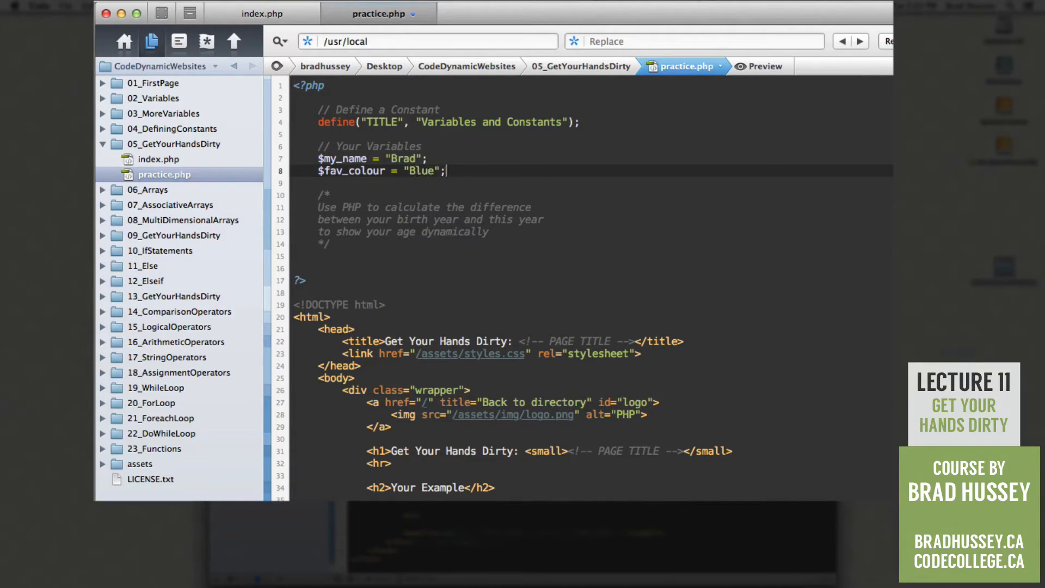
{"action": "type", "text": "$birth_ ="}
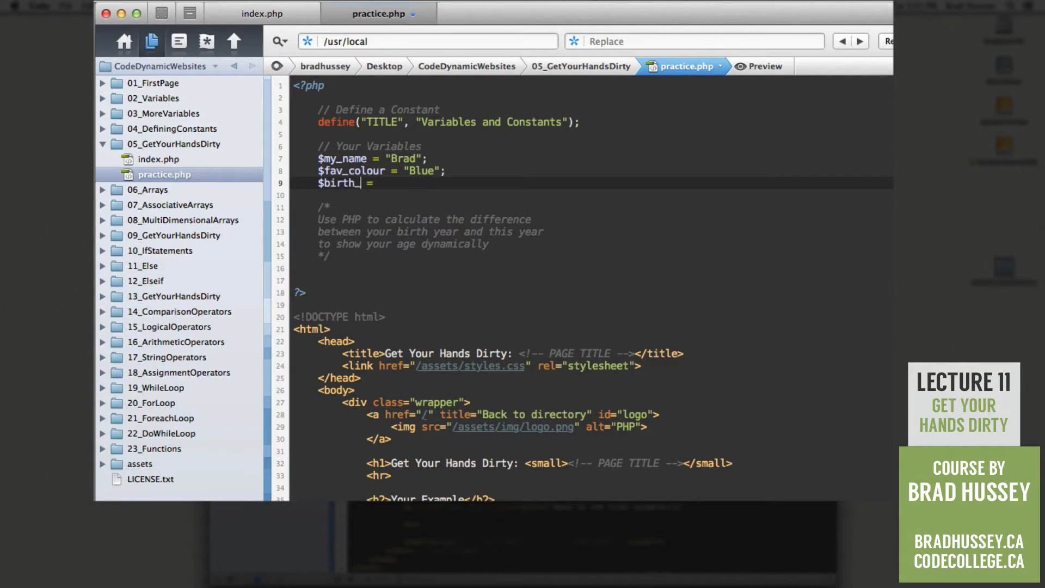
{"action": "type", "text": "year"}
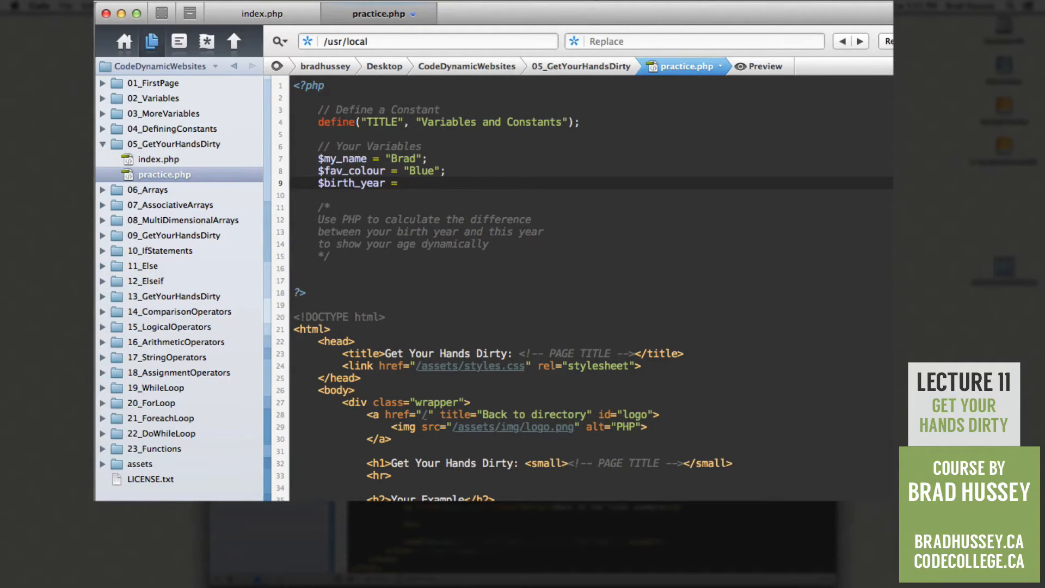
{"action": "type", "text": "1988;"}
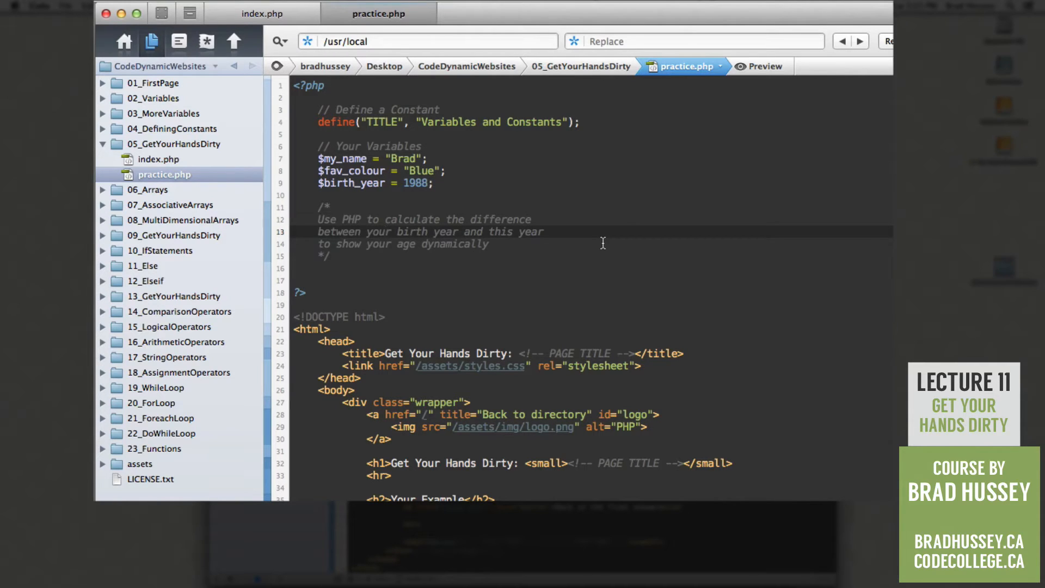
{"action": "mouse_move", "coordinate": [261, 13]}
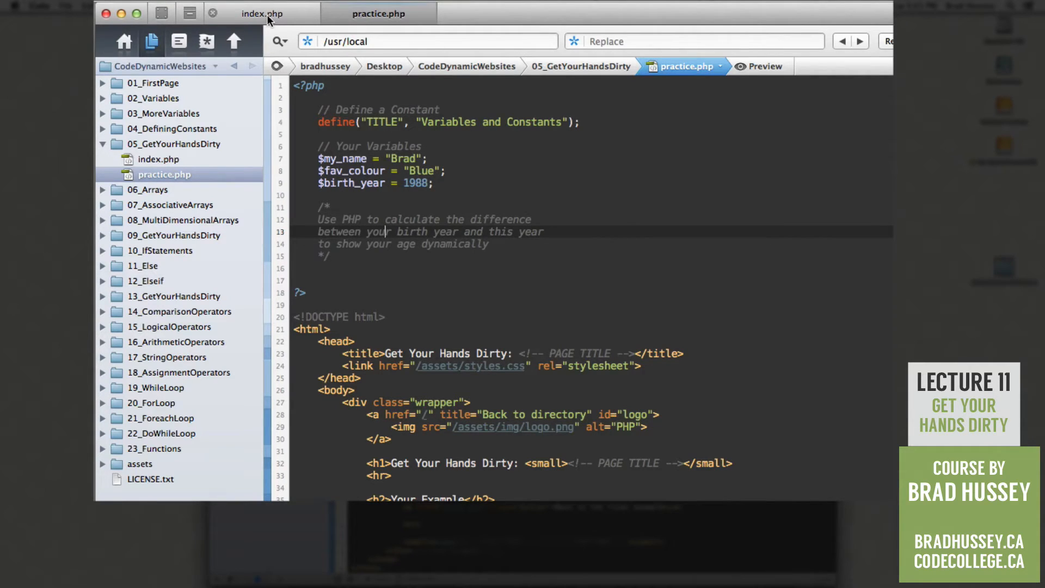
Step: In index.php, highlight the name, colour and birth-year variables
{"action": "left_click", "coordinate": [261, 12]}
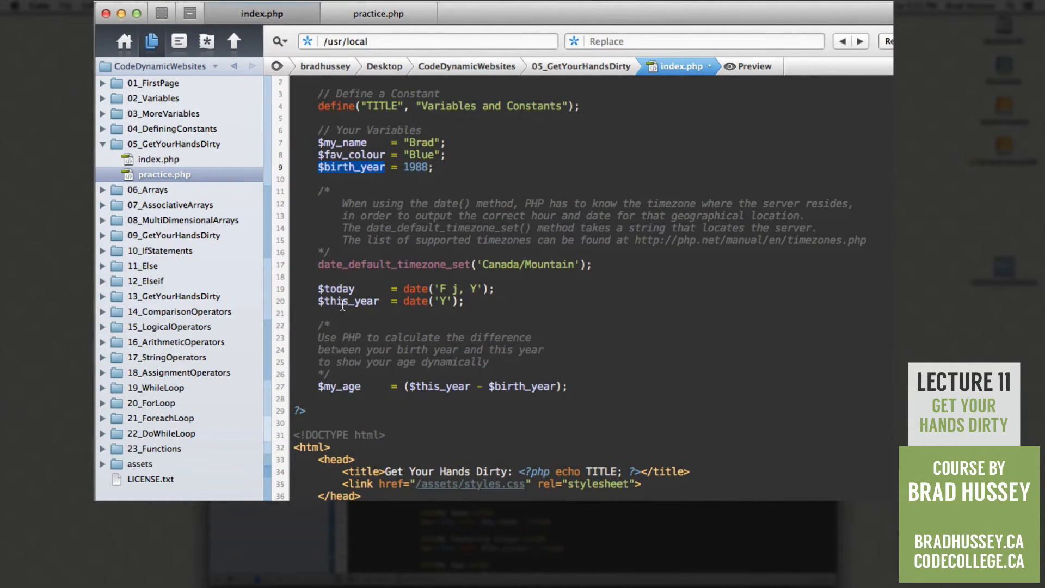
{"action": "left_click_drag", "start_coordinate": [328, 197], "coordinate": [592, 264]}
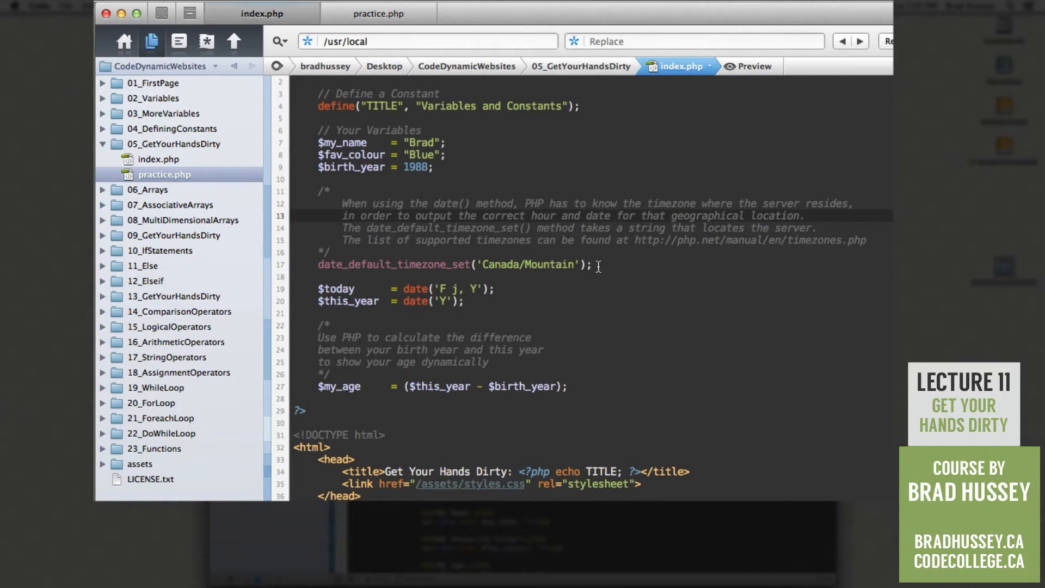
{"action": "left_click_drag", "start_coordinate": [321, 192], "coordinate": [592, 264]}
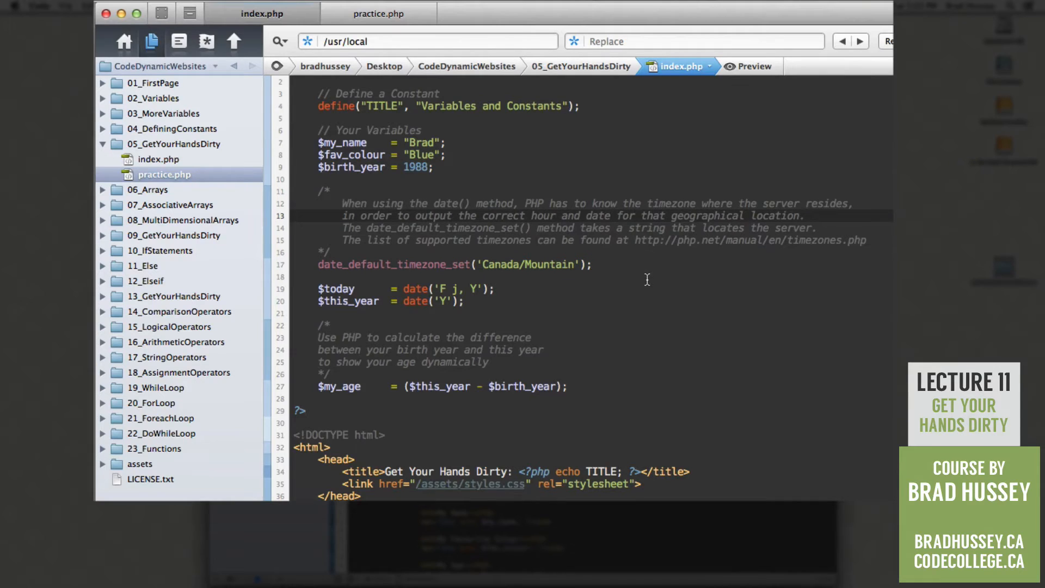
{"action": "left_click", "coordinate": [454, 215]}
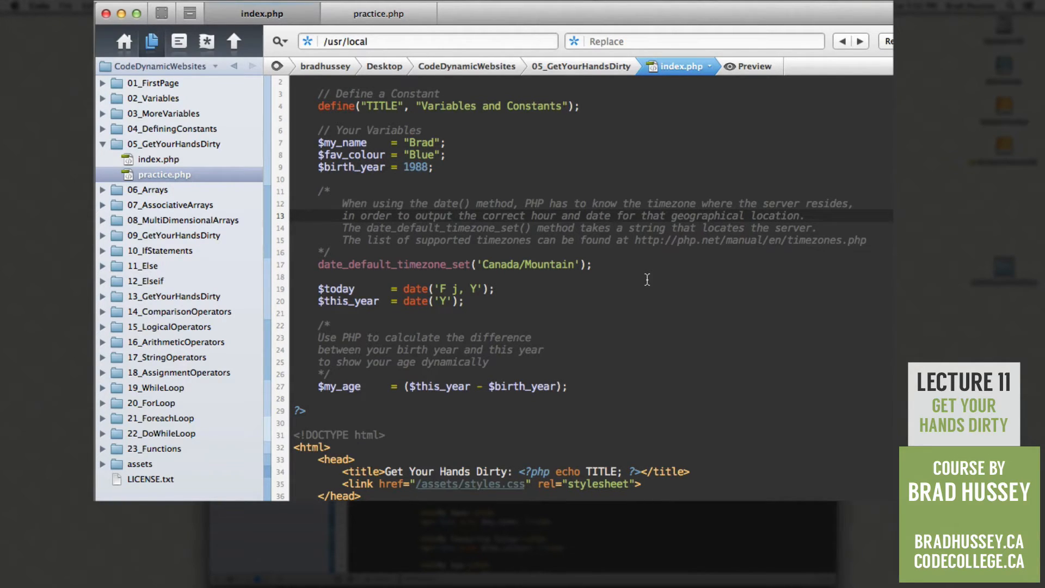
{"action": "left_click", "coordinate": [454, 216]}
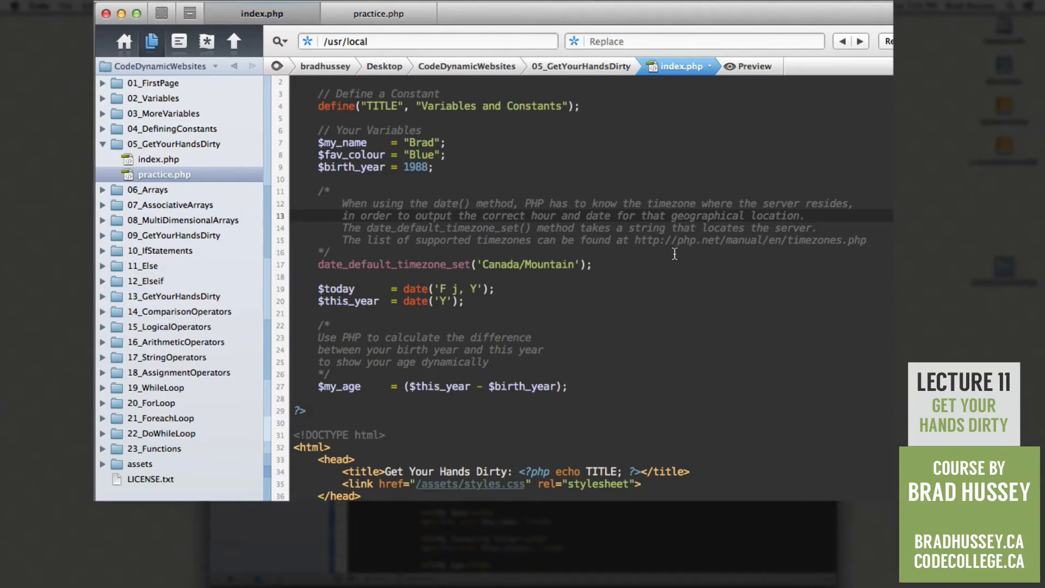
Step: Highlight index.php's date_default_timezone_set('Canada/Mountain') line and its function name
{"action": "left_click_drag", "start_coordinate": [635, 240], "coordinate": [860, 241]}
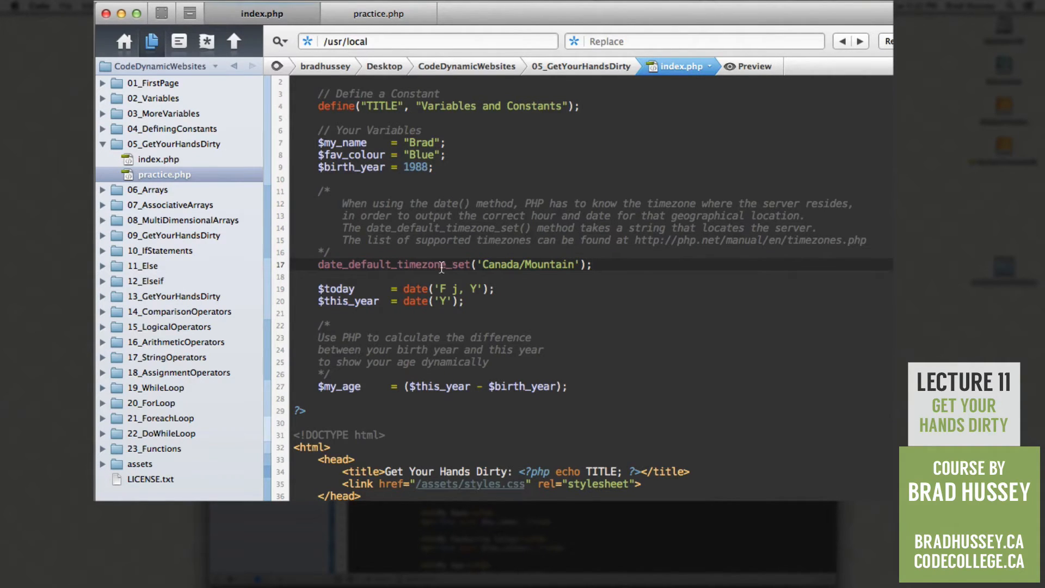
{"action": "double_click", "coordinate": [527, 265]}
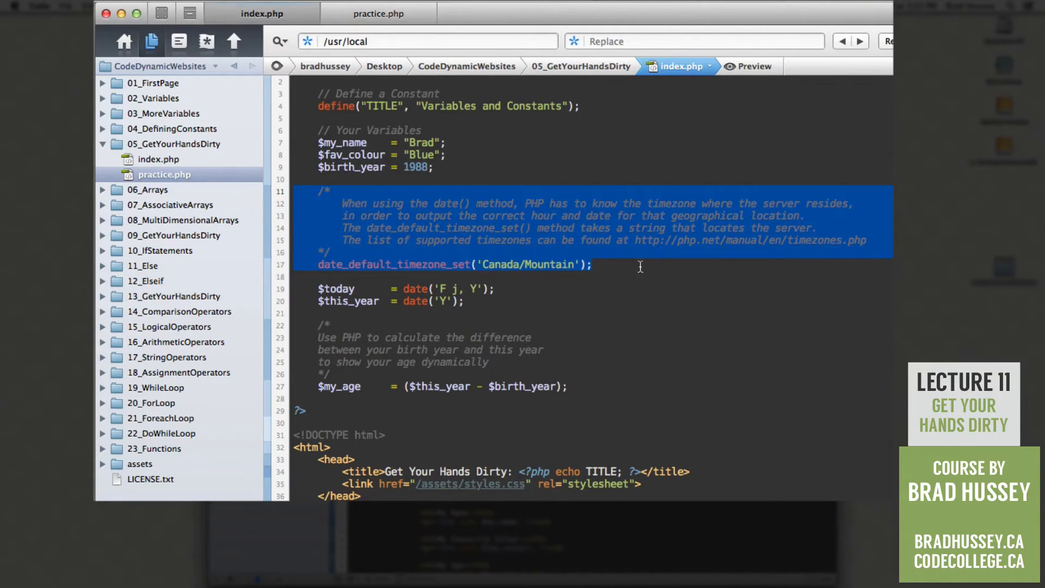
{"action": "left_click", "coordinate": [637, 243]}
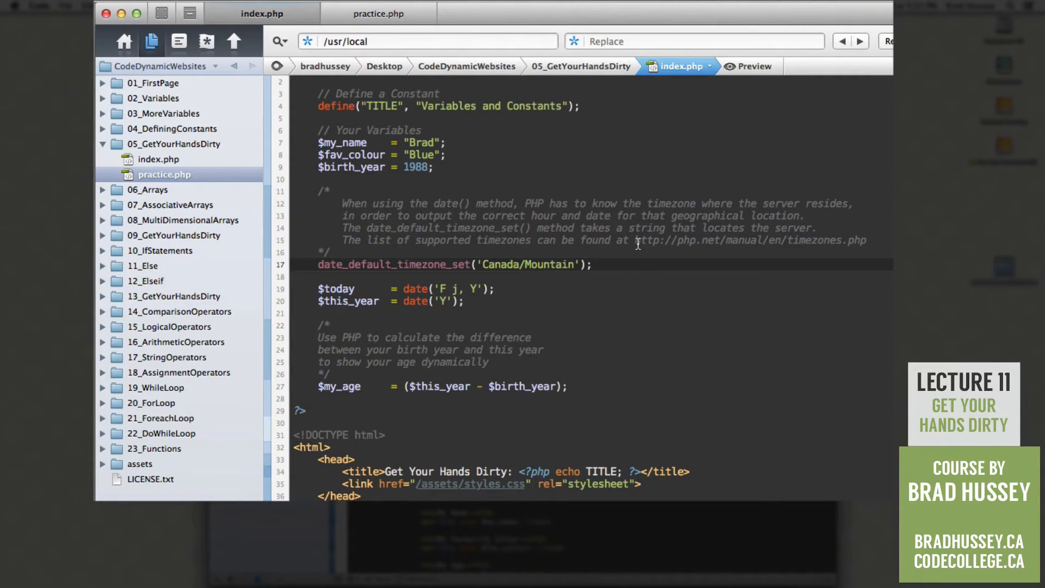
{"action": "left_click_drag", "start_coordinate": [636, 240], "coordinate": [866, 240]}
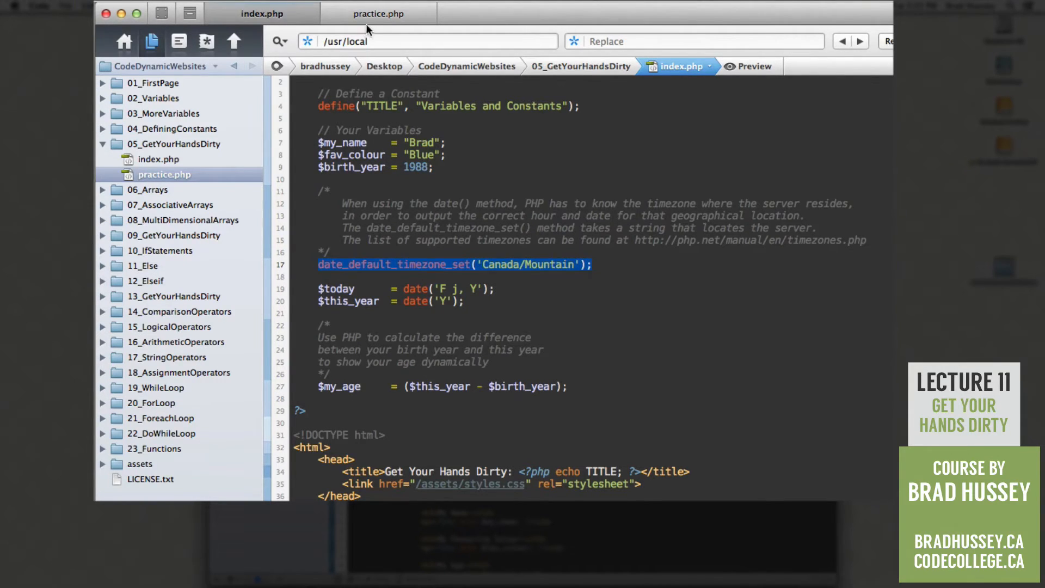
Step: Type $today = in practice.php, then highlight index.php's date('F j, Y') call
{"action": "left_click", "coordinate": [378, 13]}
{"action": "type", "text": "$"}
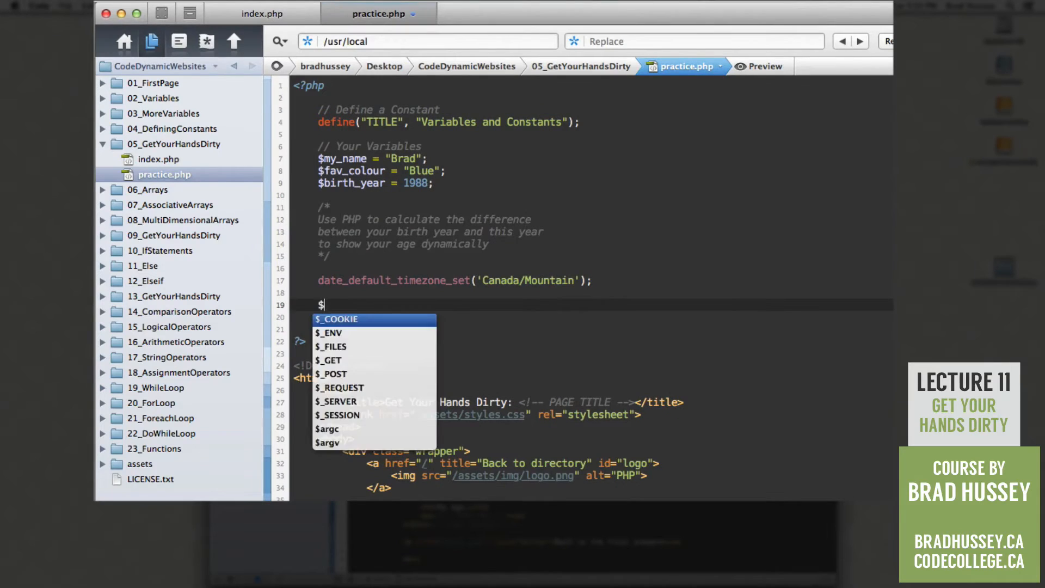
{"action": "type", "text": "today"}
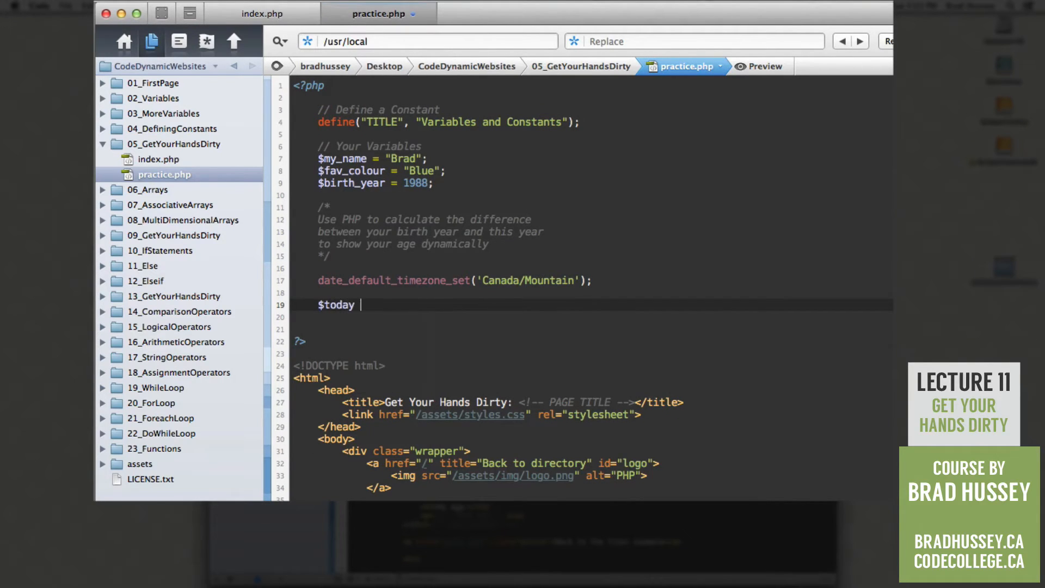
{"action": "type", "text": "="}
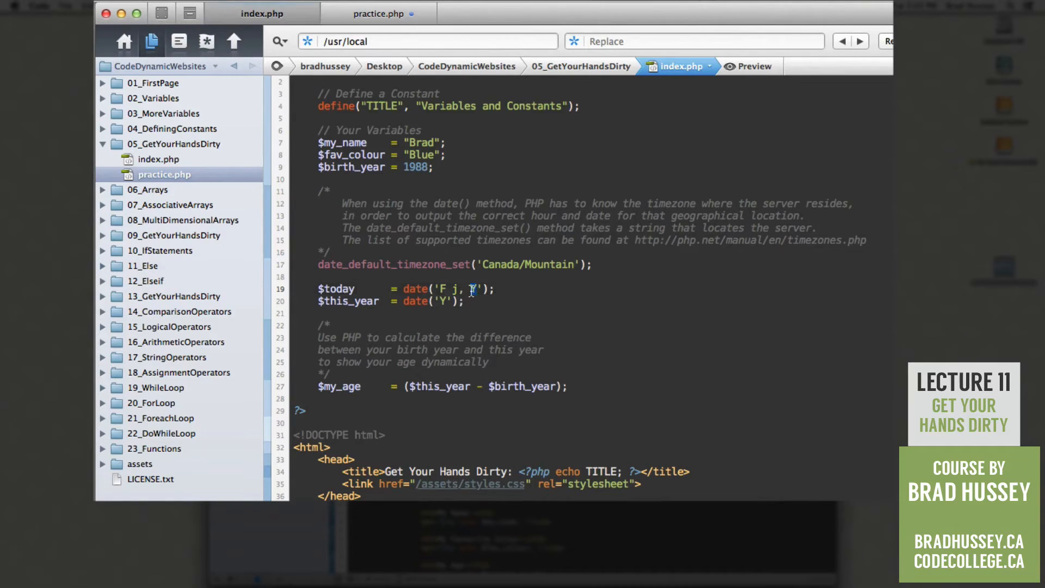
{"action": "left_click_drag", "start_coordinate": [440, 288], "coordinate": [474, 288]}
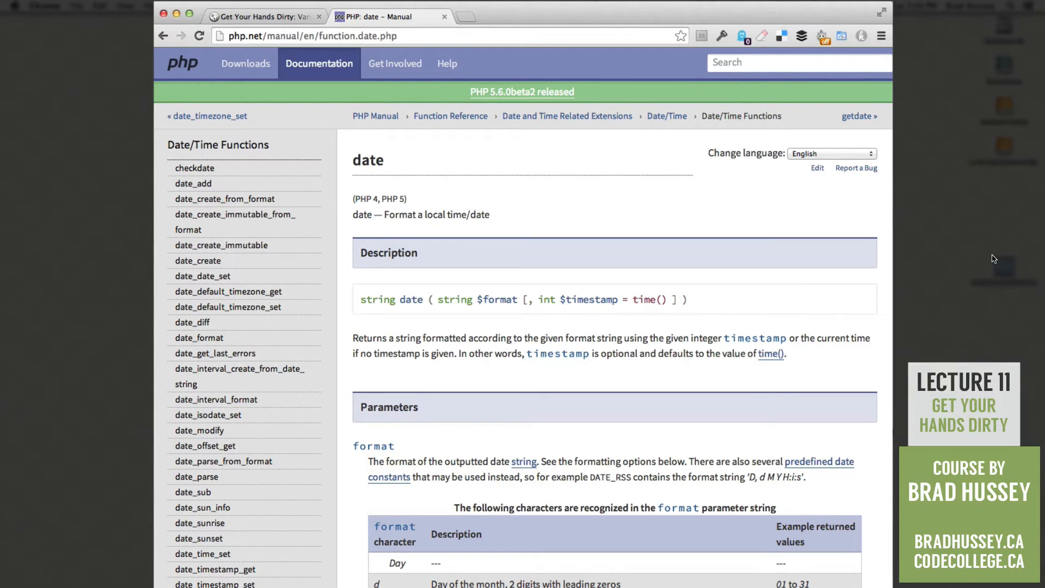
{"action": "mouse_move", "coordinate": [496, 259]}
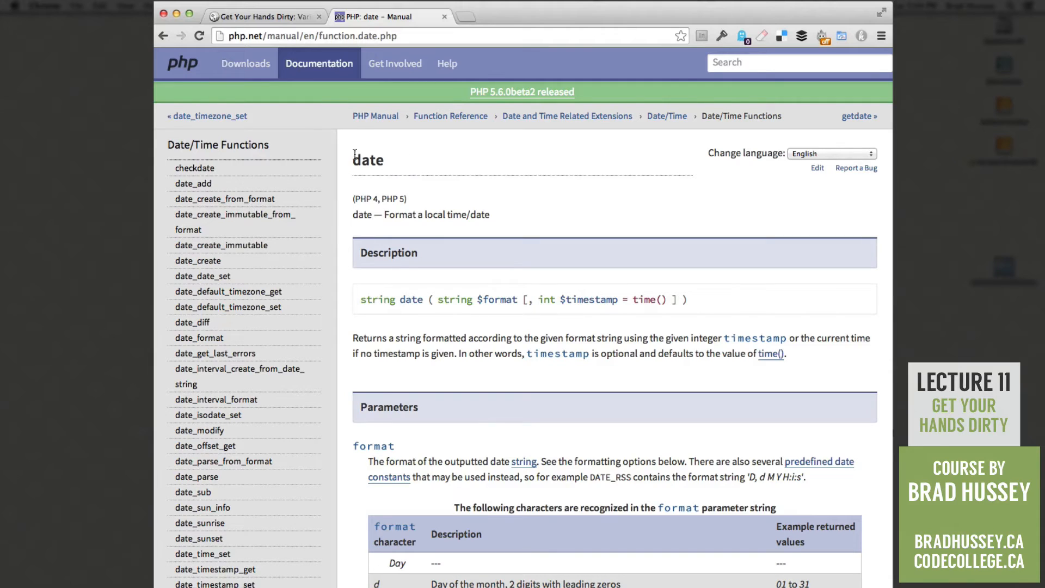
Step: Scroll through php.net's date() format-character table for days, months and years
{"action": "scroll", "scroll_direction": "down", "scroll_amount": 3}
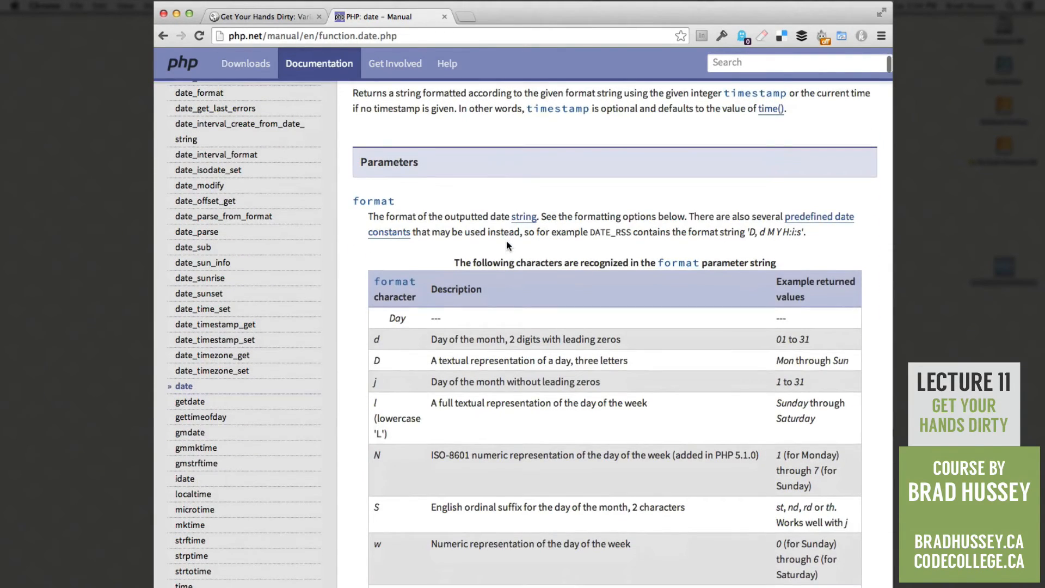
{"action": "scroll", "scroll_direction": "down", "scroll_amount": 3}
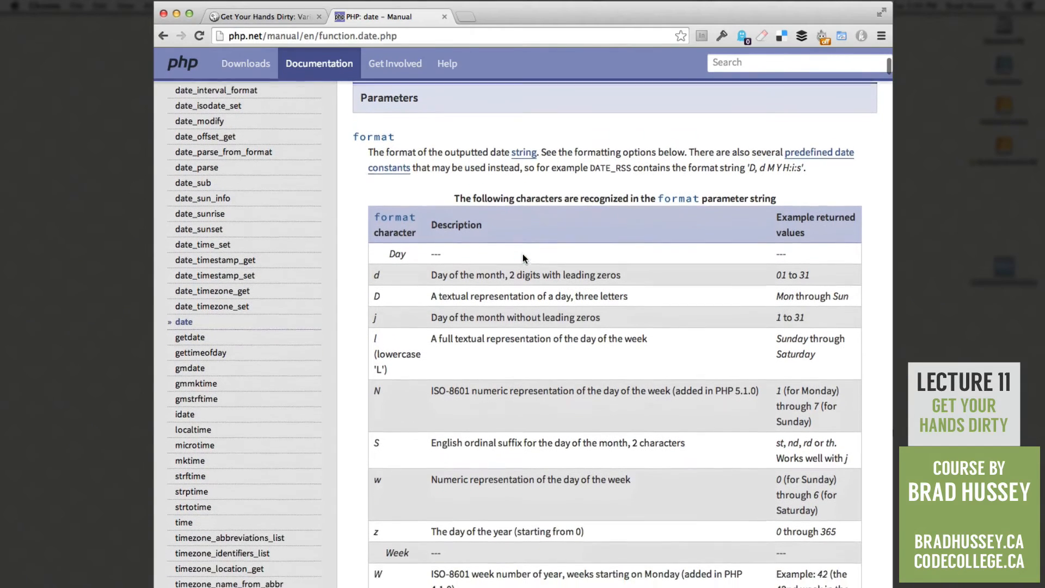
{"action": "scroll", "scroll_direction": "down", "scroll_amount": 3}
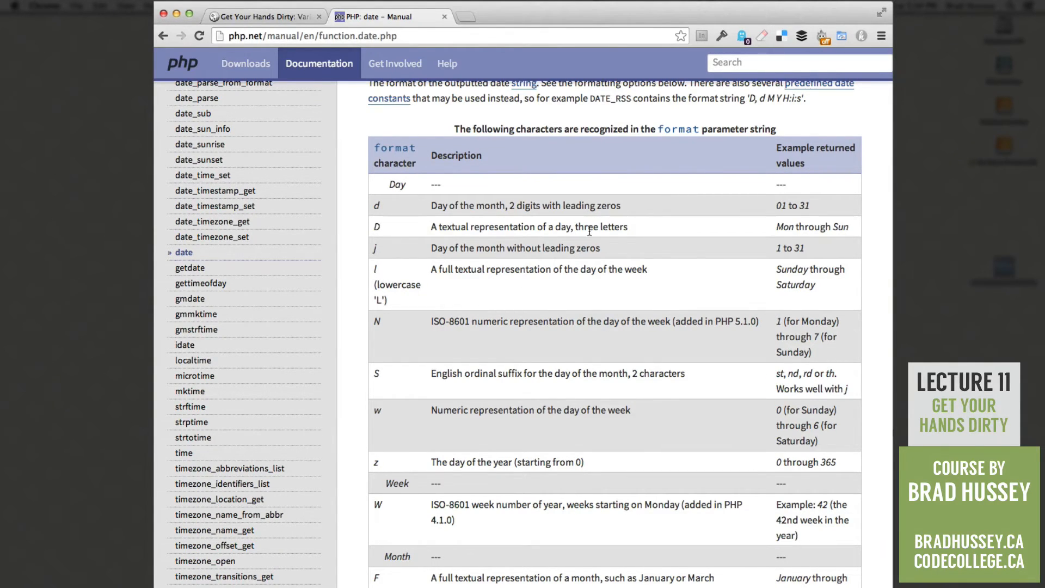
{"action": "mouse_move", "coordinate": [821, 211]}
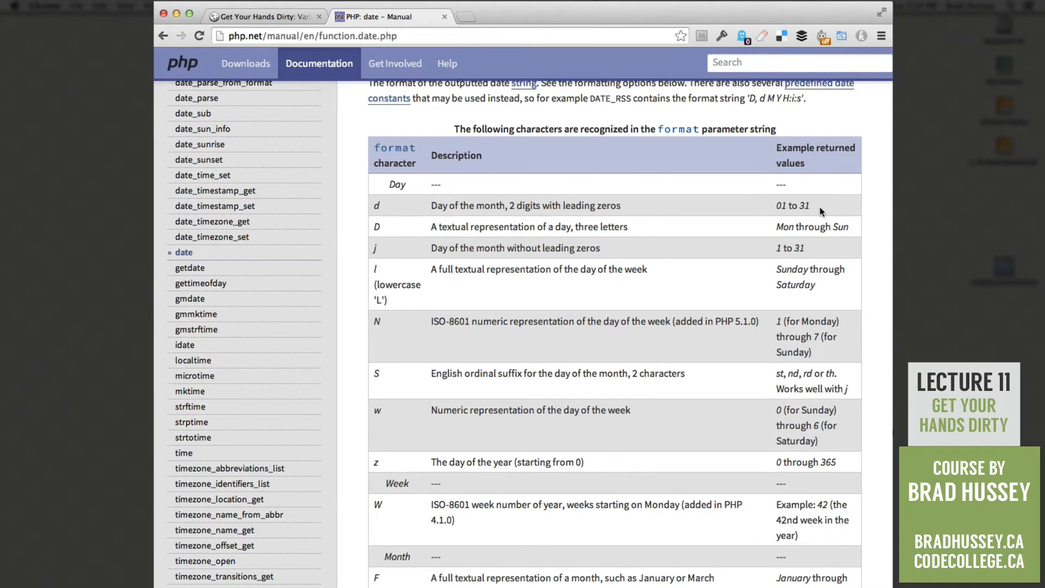
{"action": "mouse_move", "coordinate": [821, 265]}
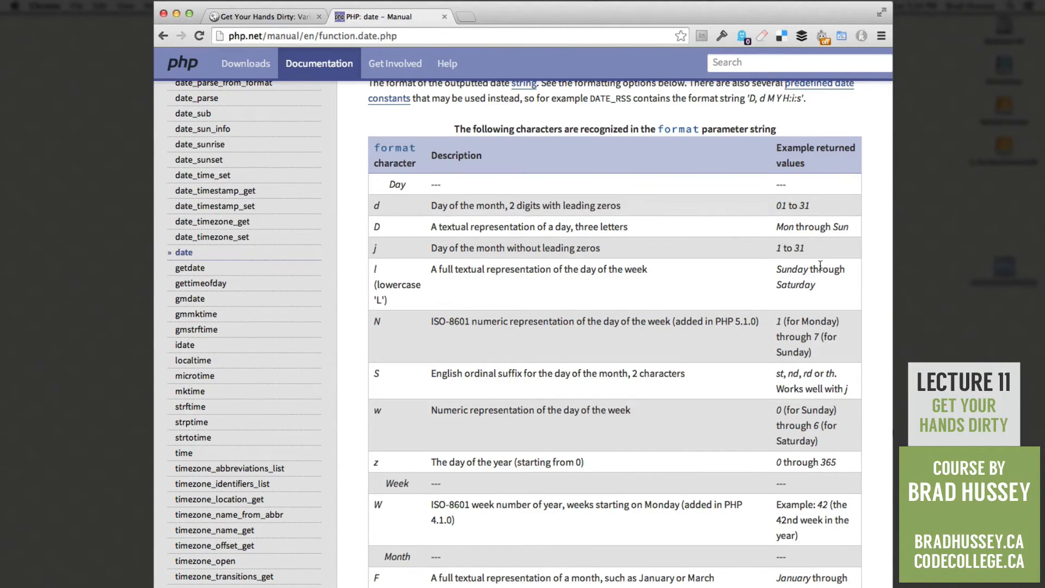
{"action": "scroll", "scroll_direction": "down", "scroll_amount": 3}
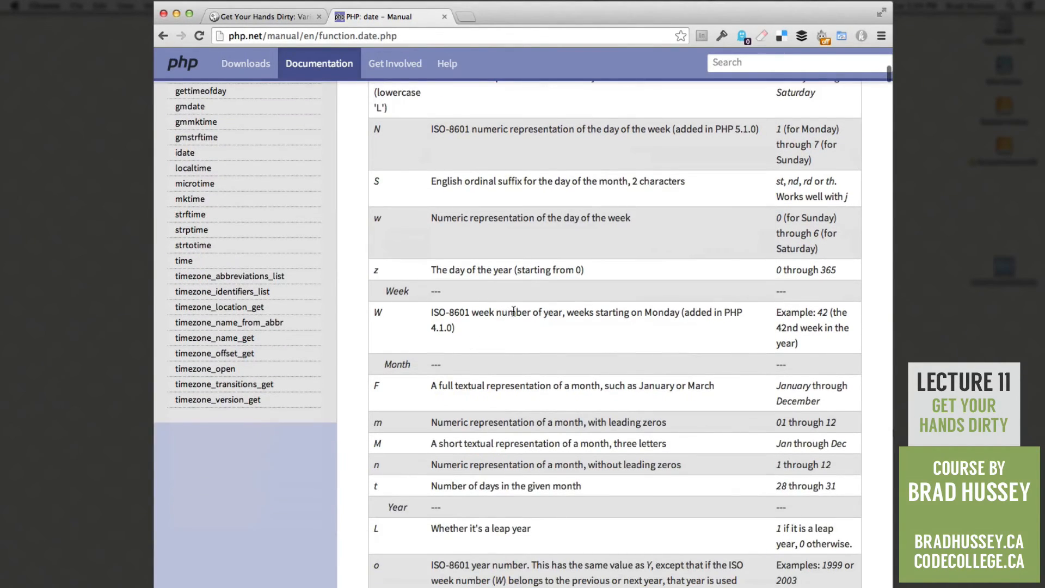
{"action": "scroll", "scroll_direction": "down", "scroll_amount": 3}
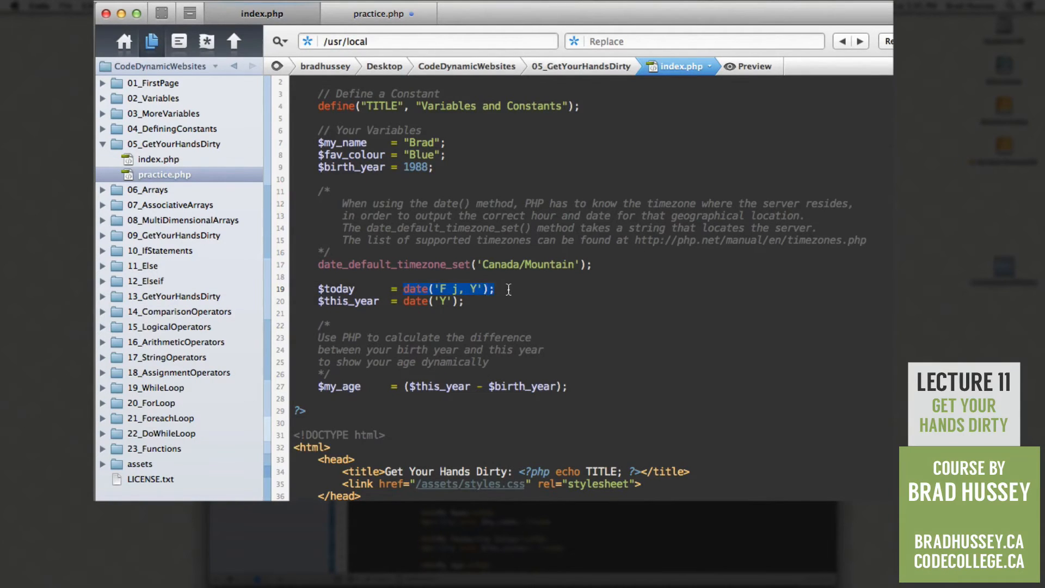
{"action": "left_click", "coordinate": [433, 288]}
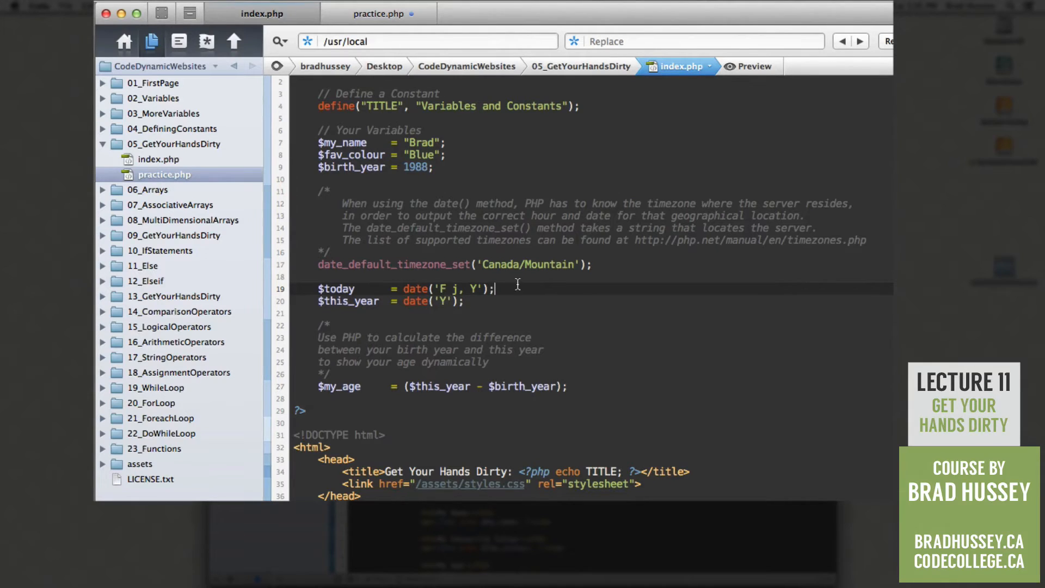
{"action": "mouse_move", "coordinate": [443, 290]}
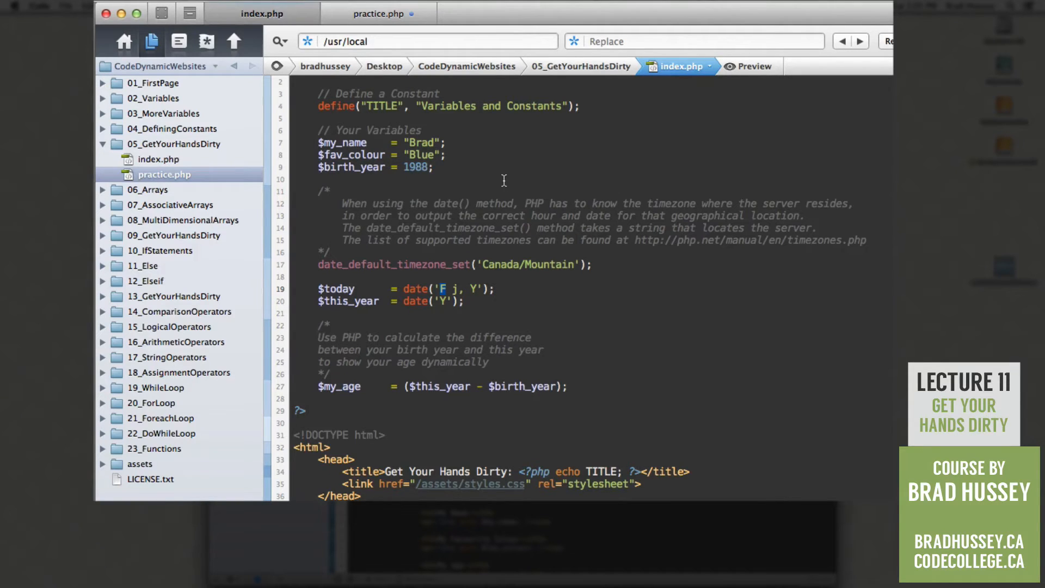
{"action": "mouse_move", "coordinate": [460, 290]}
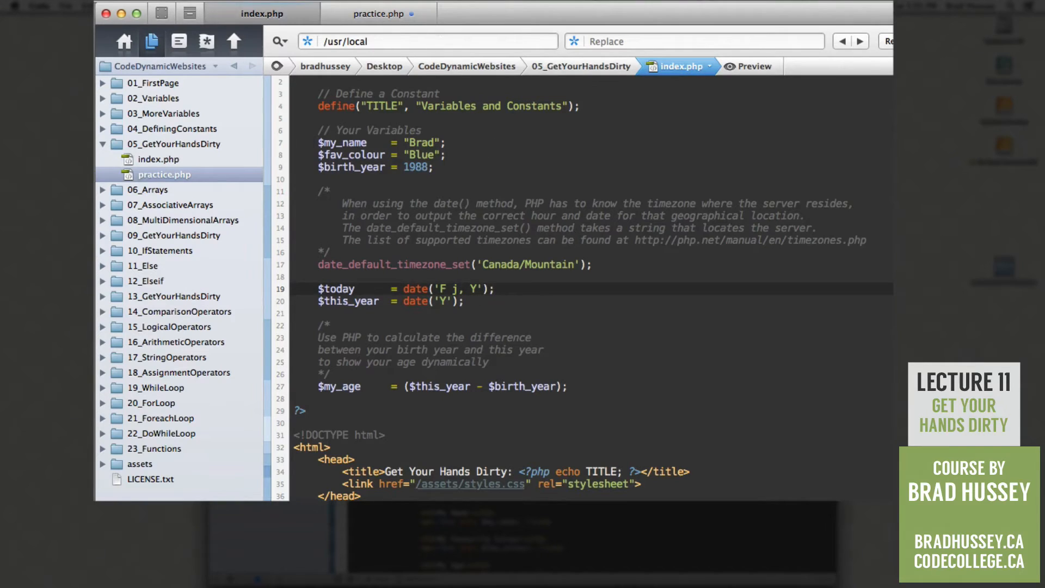
Step: Complete $today = date('F j, Y'); in practice.php
{"action": "left_click", "coordinate": [378, 13]}
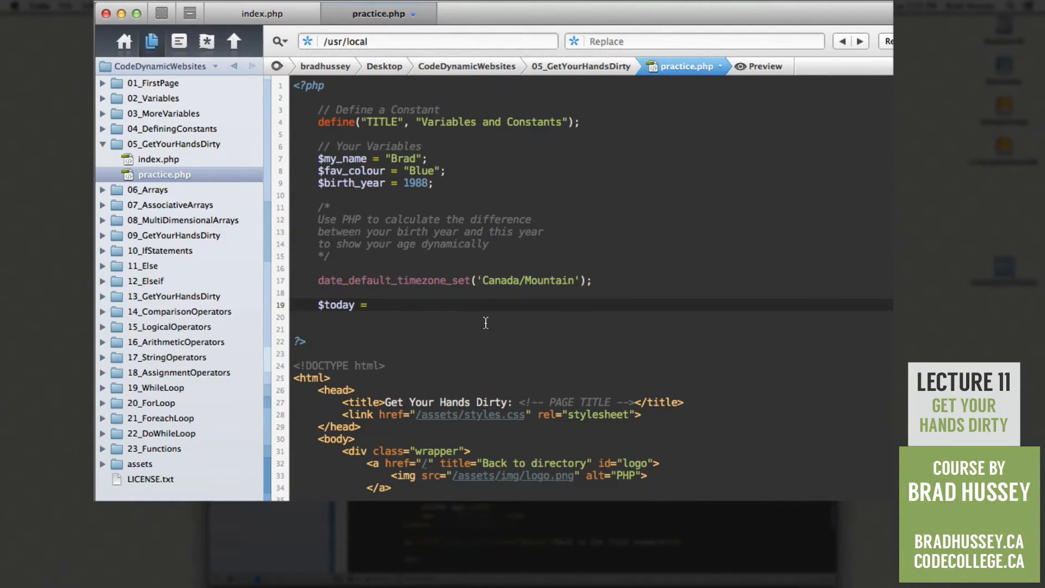
{"action": "type", "text": "date();"}
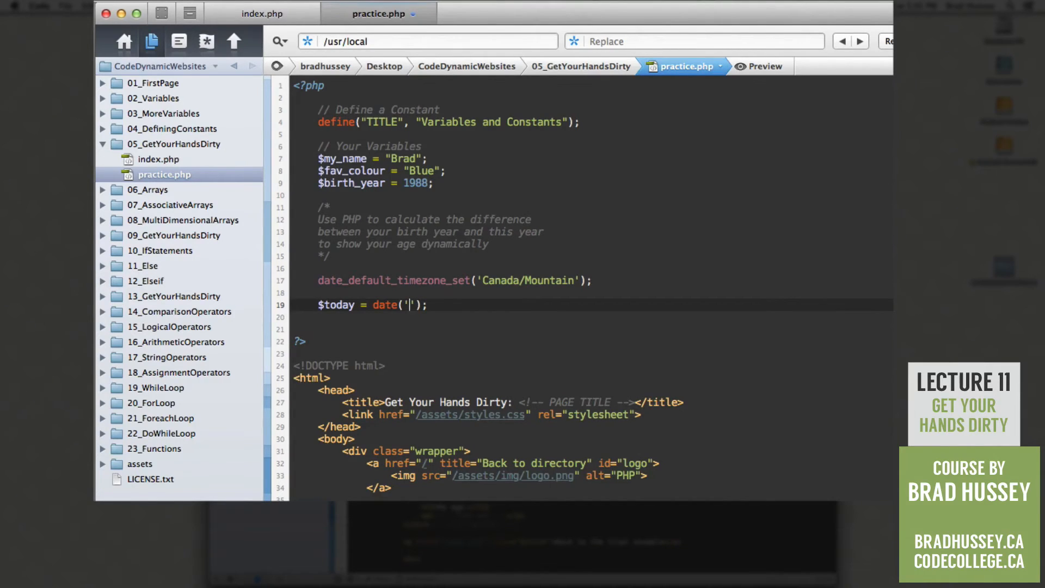
{"action": "type", "text": "F"}
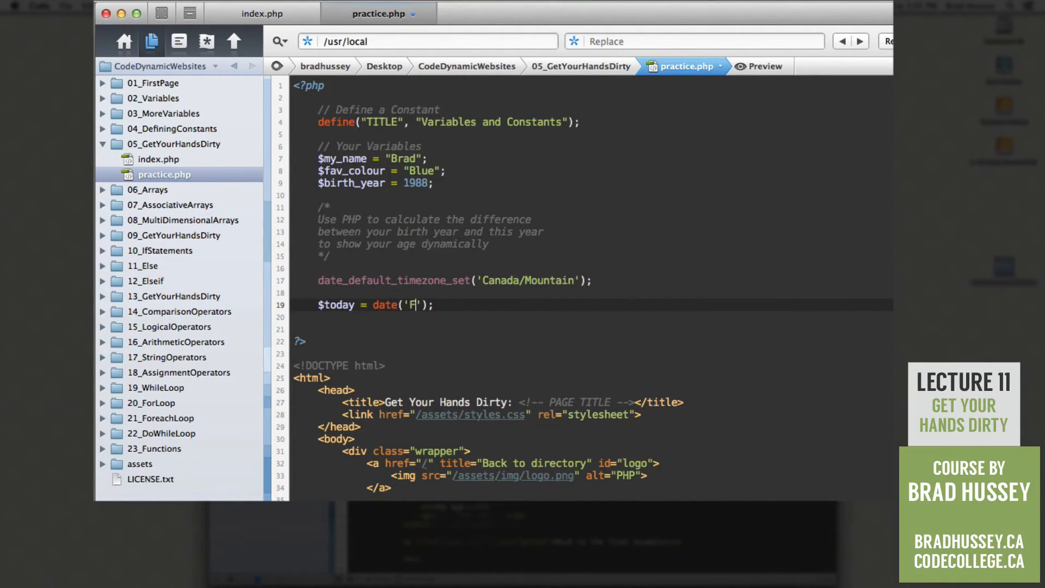
{"action": "type", "text": "j"}
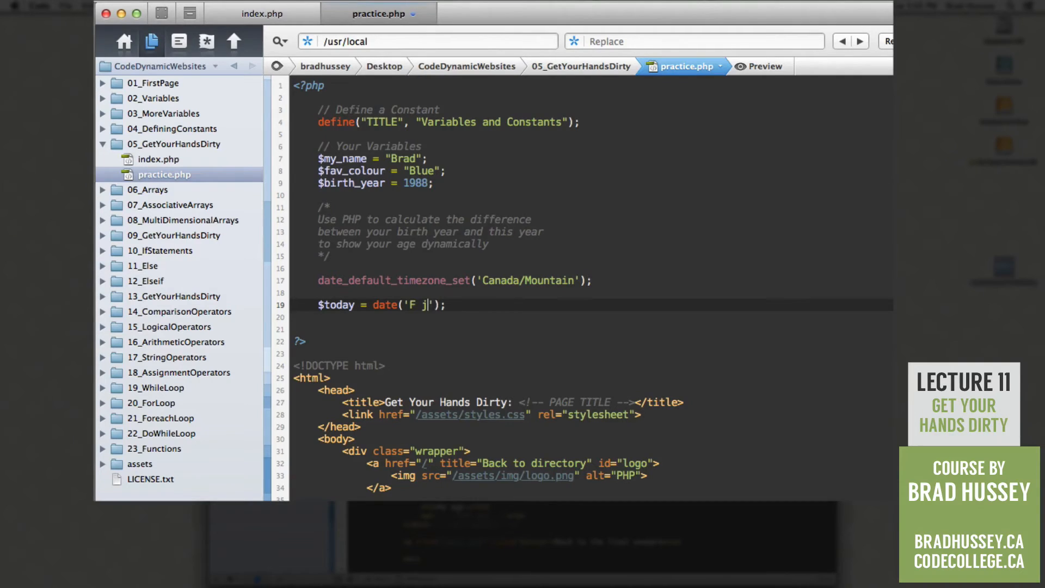
{"action": "type", "text": ", Y"}
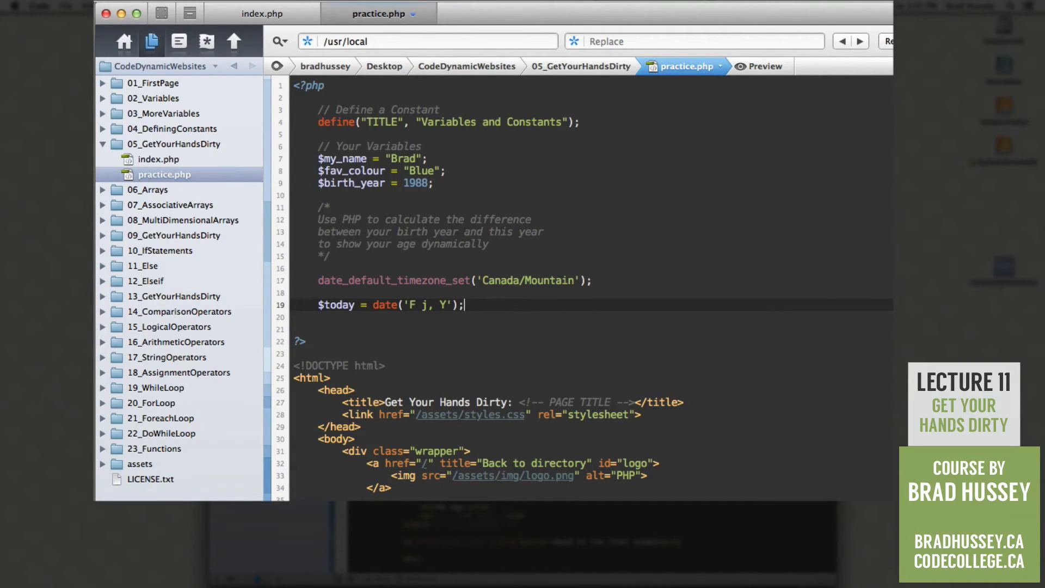
{"action": "type", "text": "\\"}
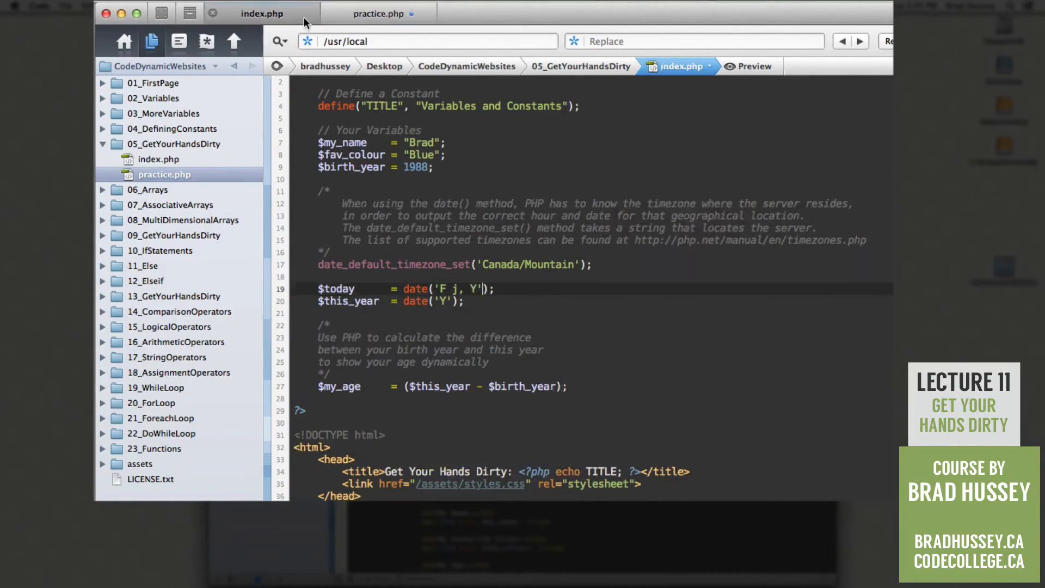
Step: Add $this_year = date('Y'); below $today in practice.php
{"action": "left_click", "coordinate": [378, 13]}
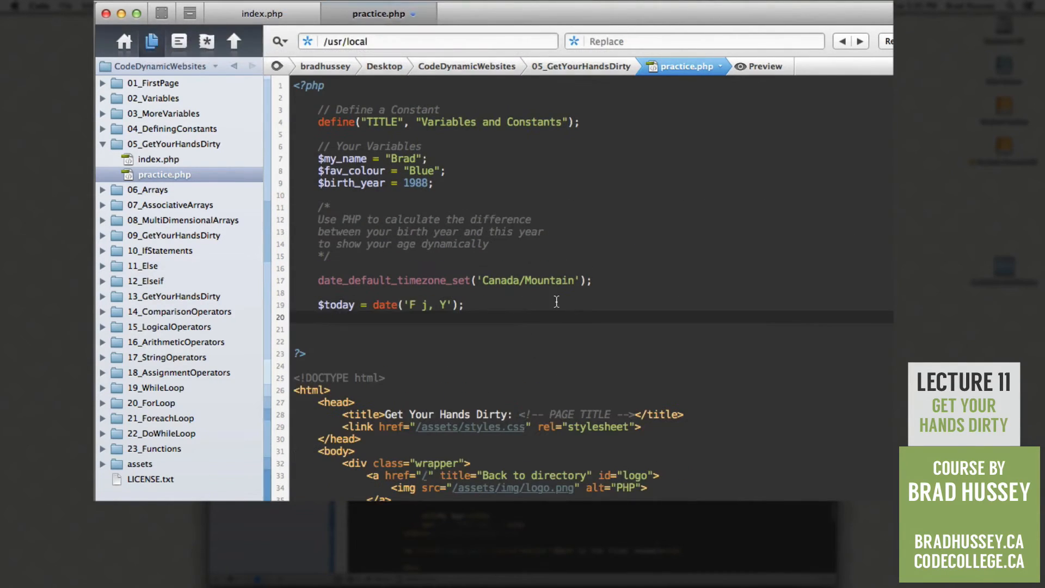
{"action": "type", "text": "$this_"}
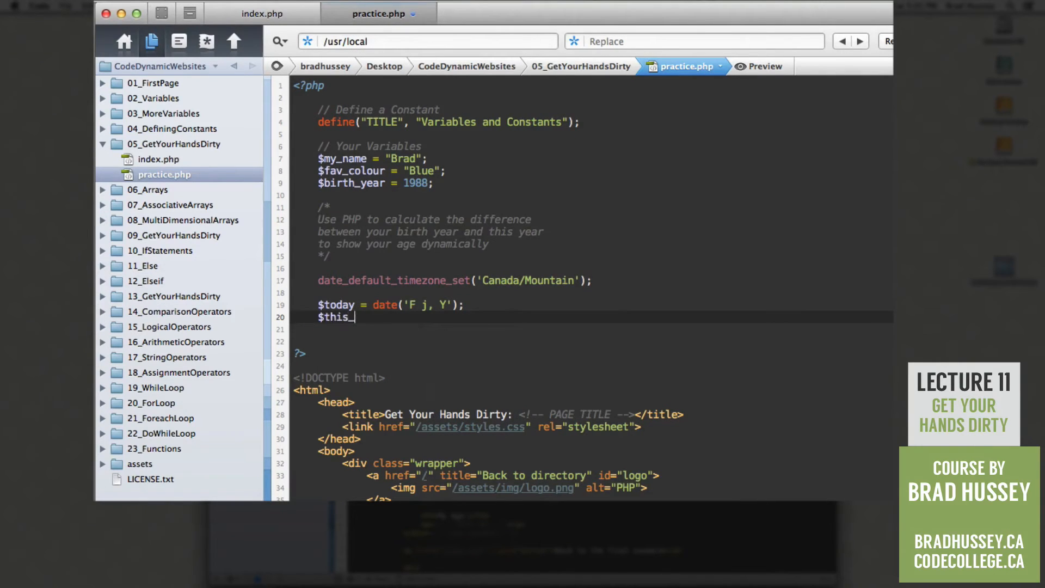
{"action": "type", "text": "year ="}
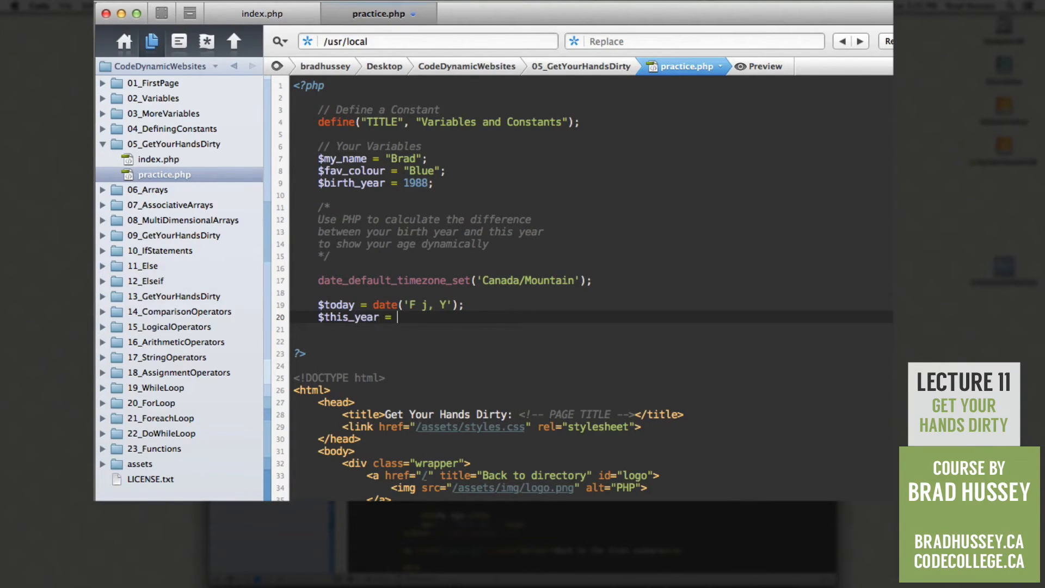
{"action": "type", "text": "date()"}
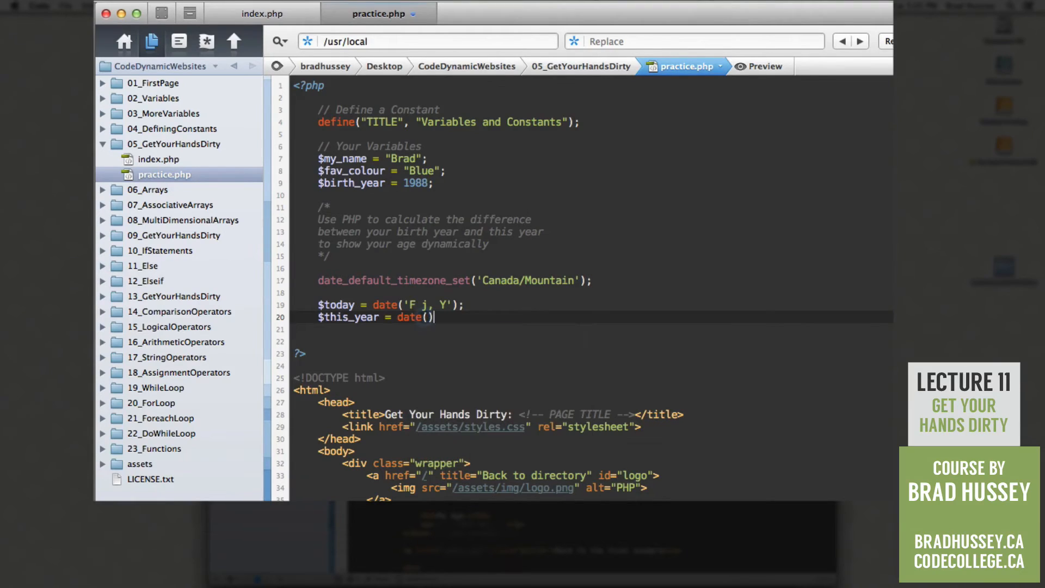
{"action": "type", "text": ";"}
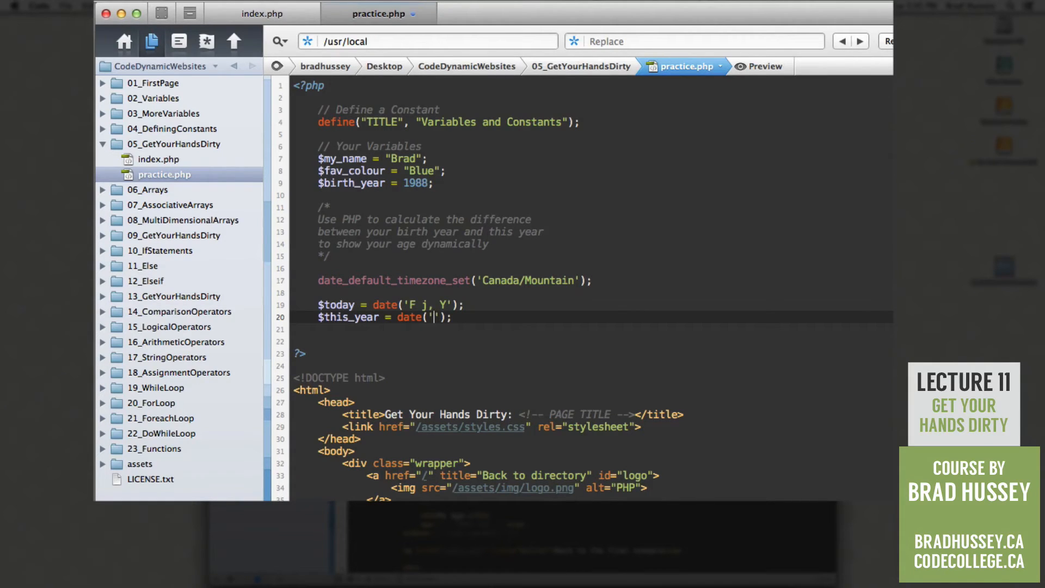
{"action": "type", "text": "Y"}
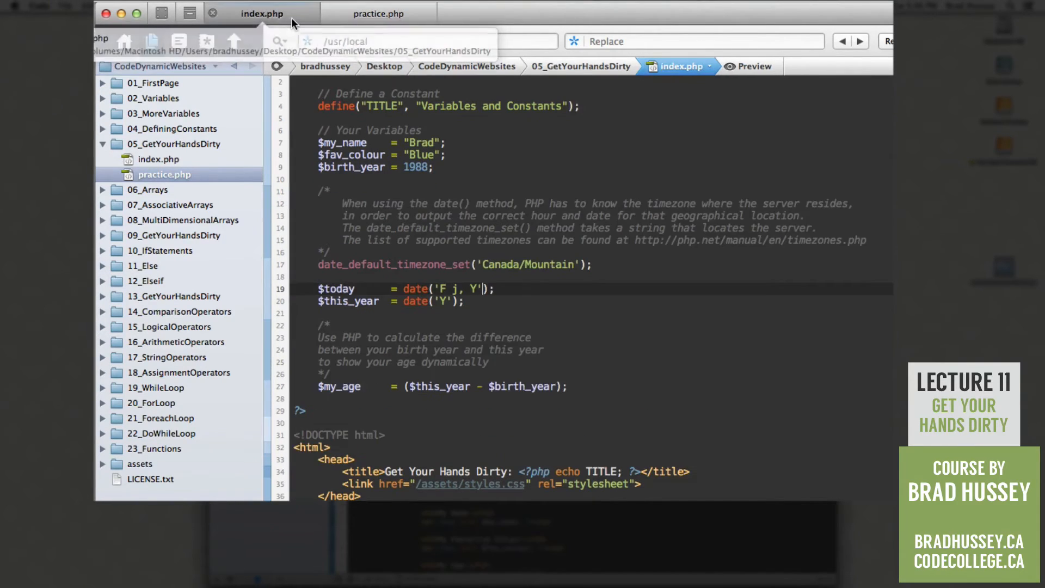
Step: Add a /* comment under $this_year, then select $this_year in index.php's age formula
{"action": "scroll", "scroll_direction": "down", "scroll_amount": 3}
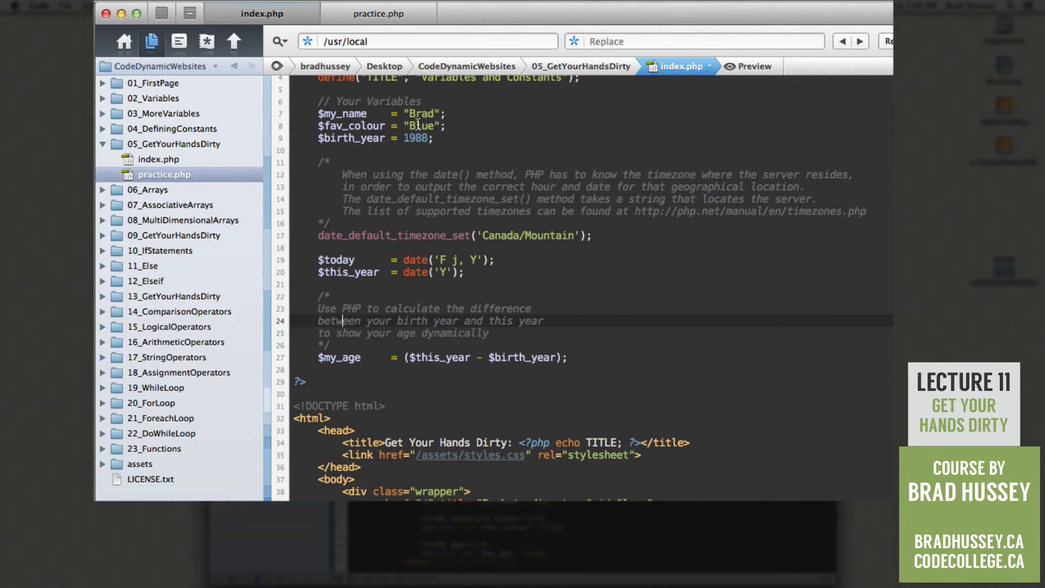
{"action": "left_click", "coordinate": [377, 13]}
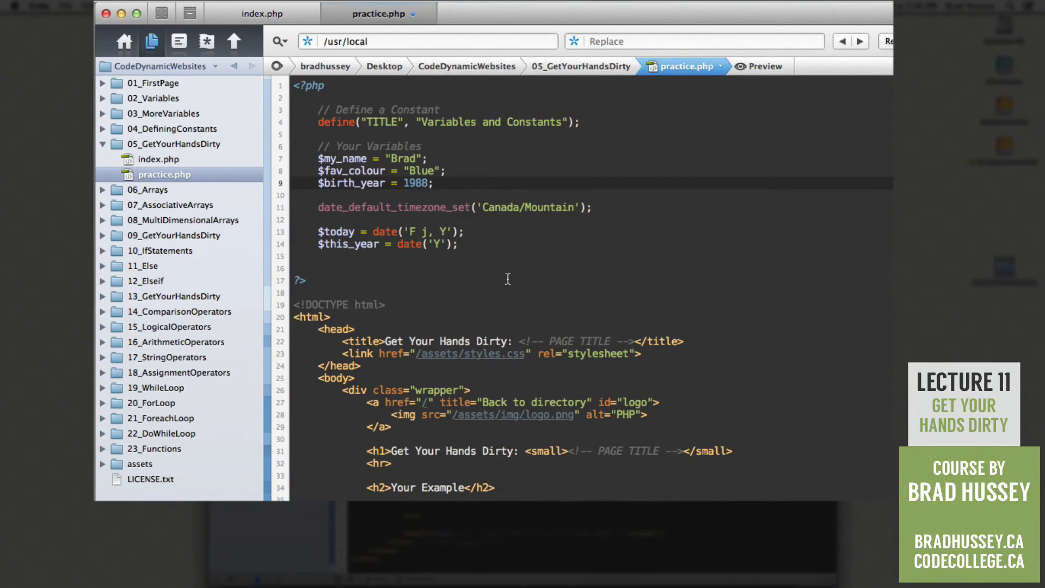
{"action": "type", "text": "/*"}
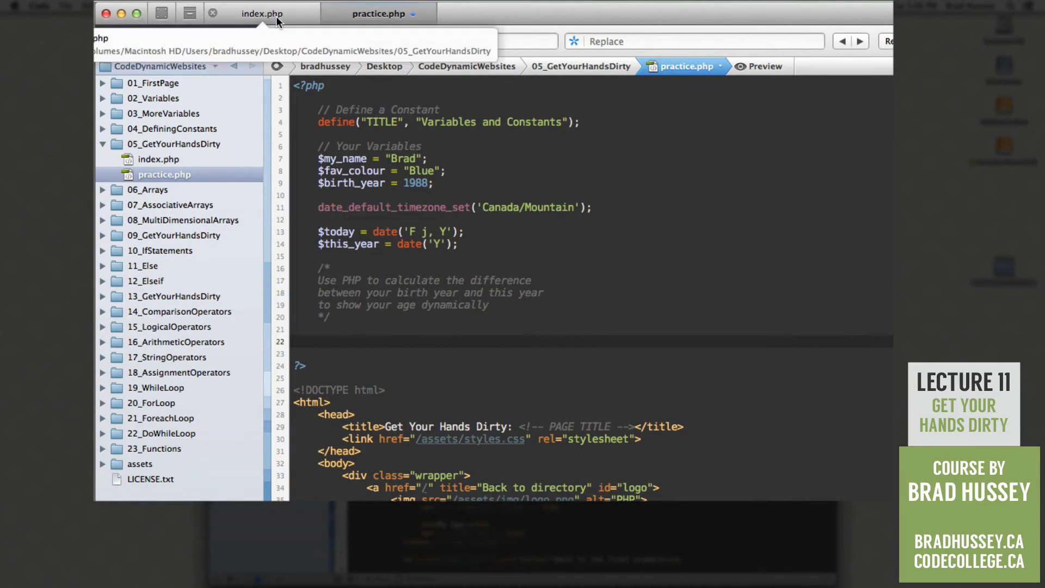
{"action": "left_click", "coordinate": [261, 12]}
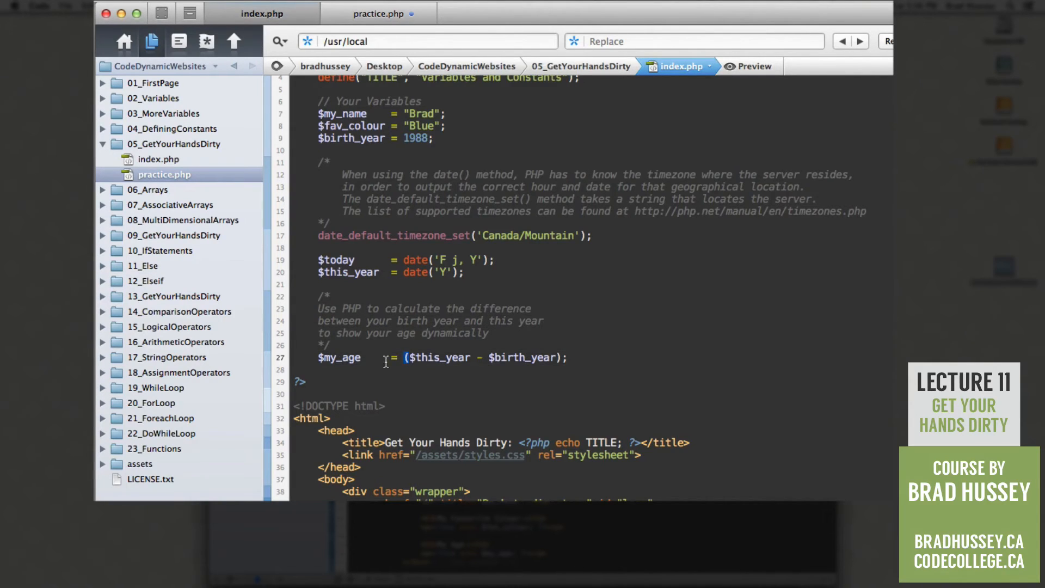
{"action": "double_click", "coordinate": [339, 357]}
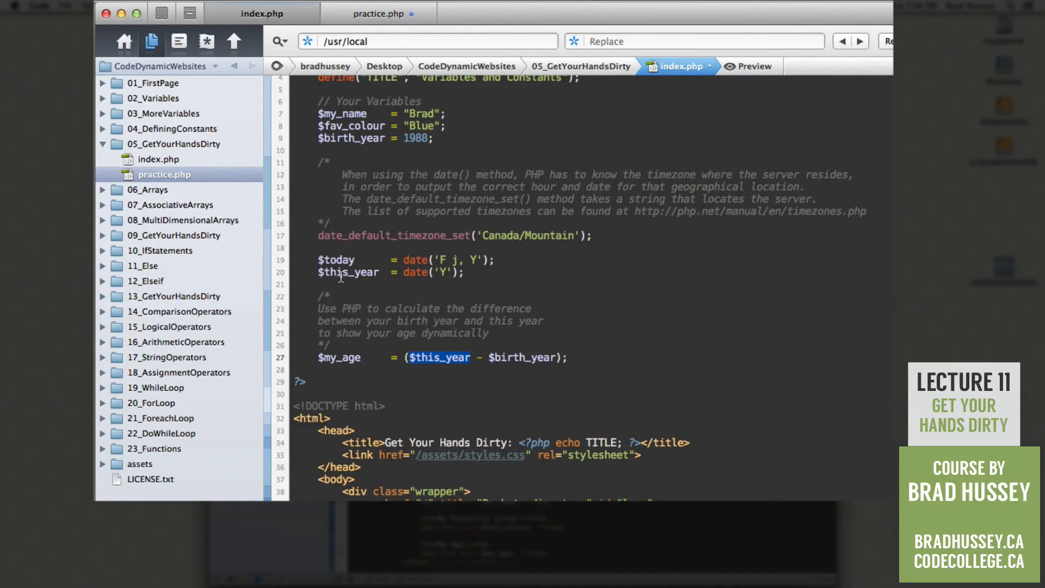
{"action": "mouse_move", "coordinate": [481, 360]}
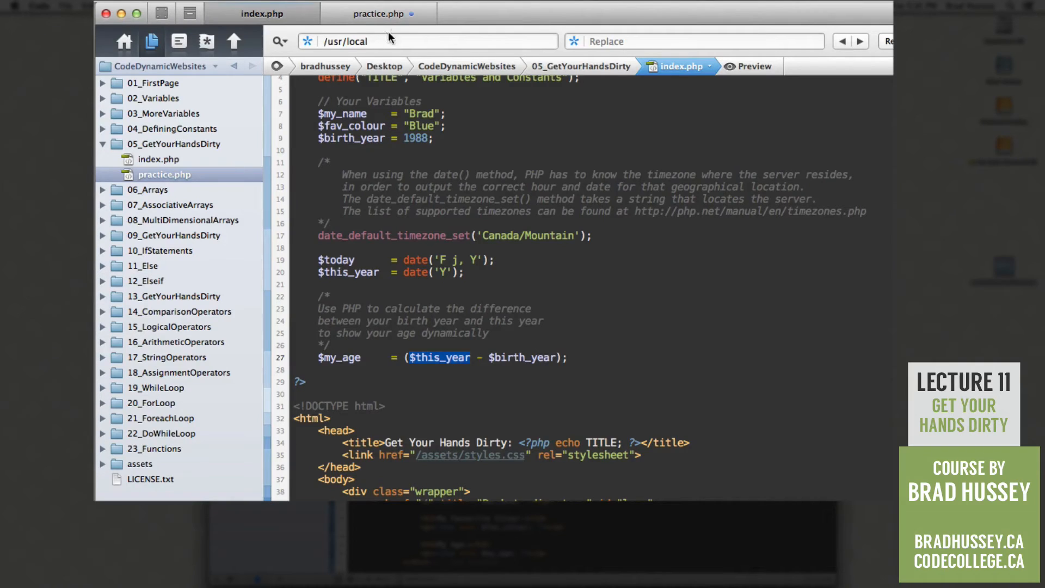
Step: Type $my_age = ($this_year - $birth_year); in practice.php, picking $birth_year from autocomplete
{"action": "left_click", "coordinate": [377, 13]}
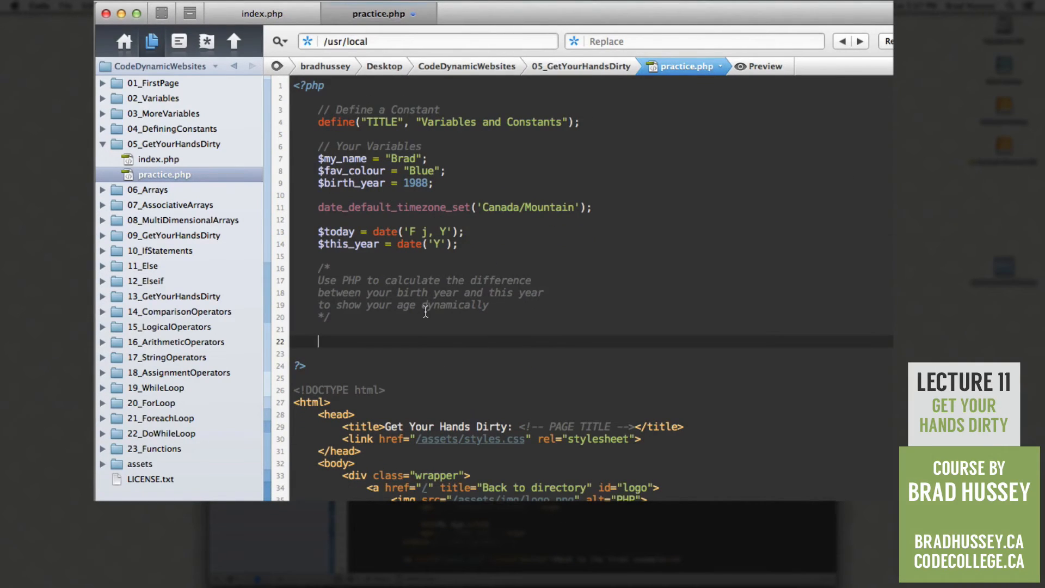
{"action": "type", "text": "$my"}
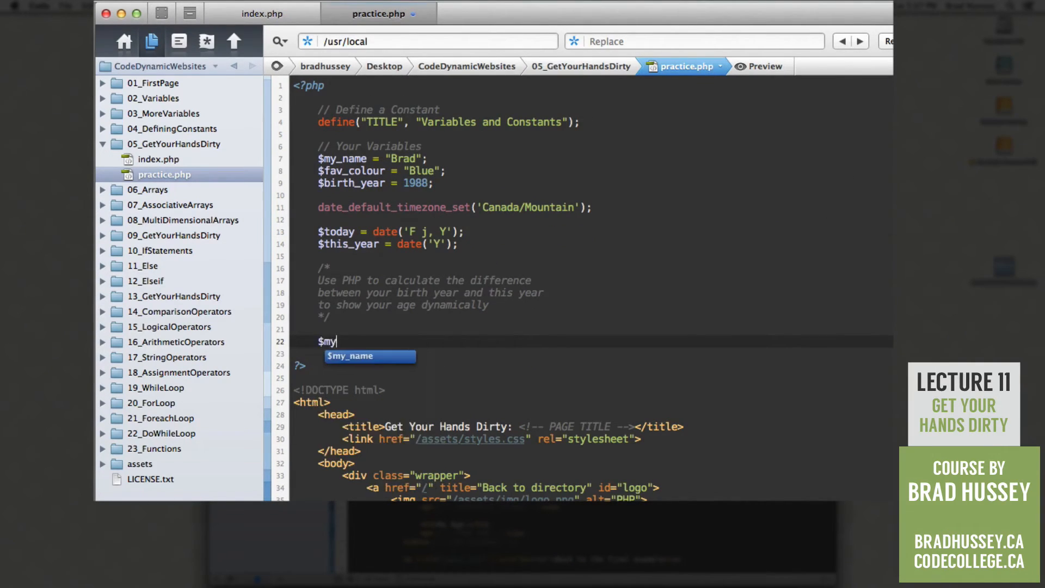
{"action": "type", "text": "_age ="}
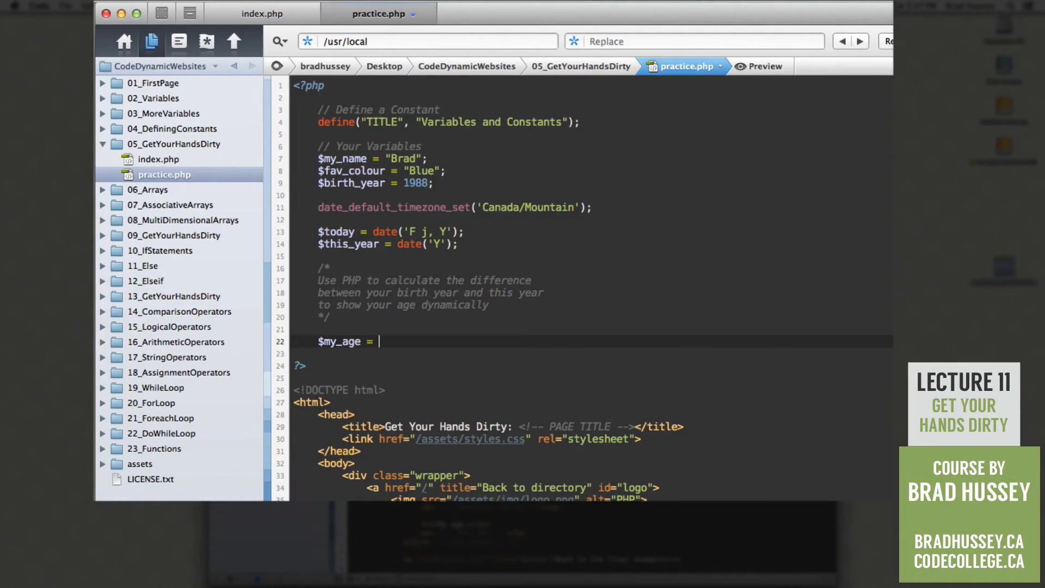
{"action": "type", "text": "();"}
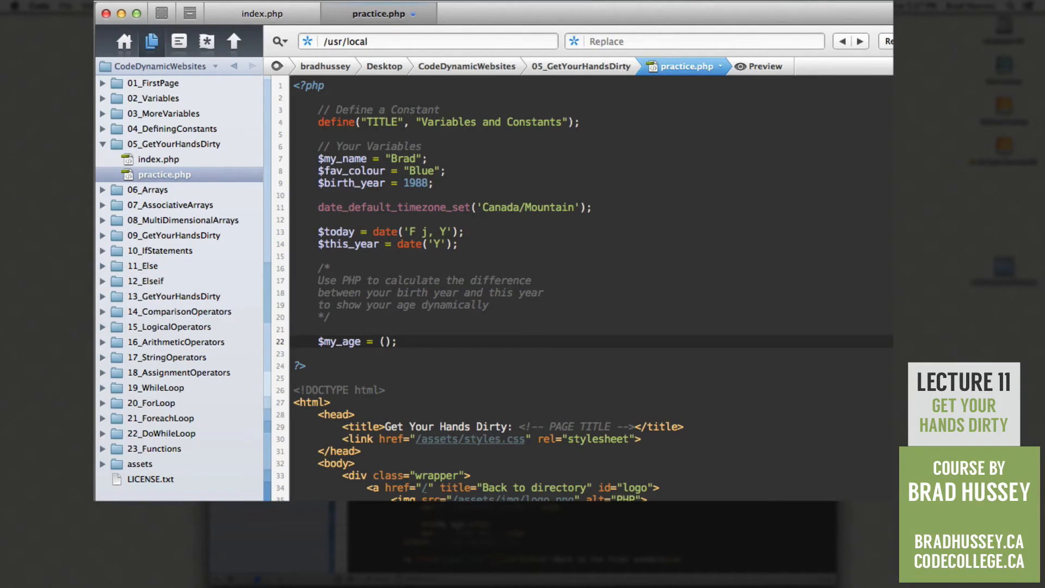
{"action": "type", "text": "$this_year"}
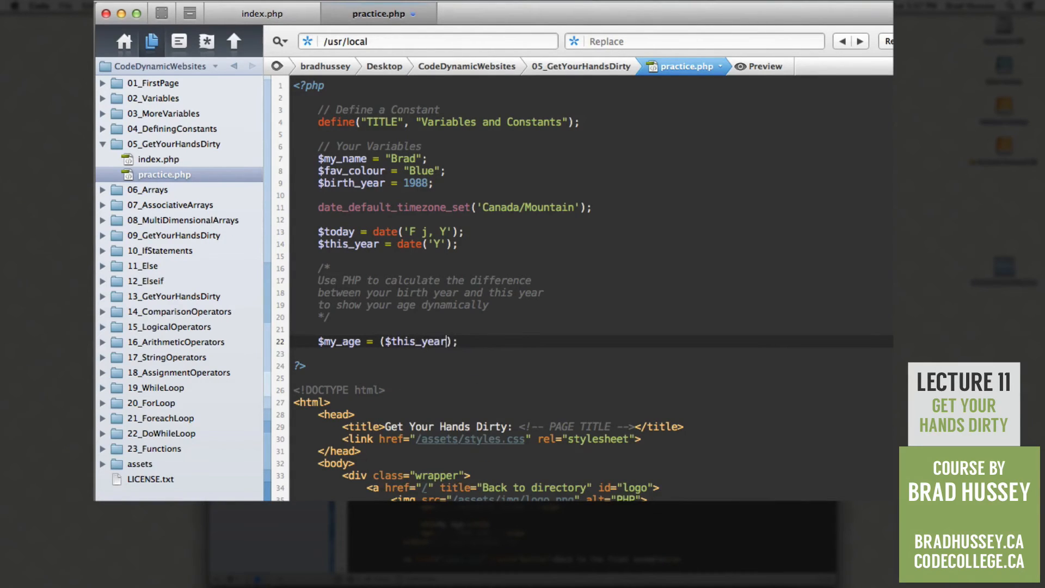
{"action": "type", "text": "- $"}
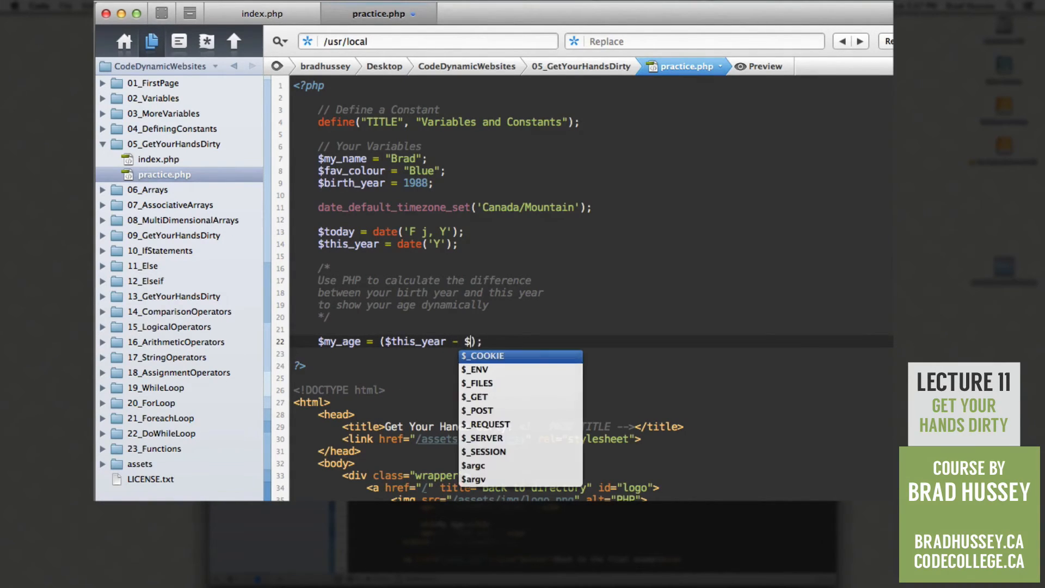
{"action": "type", "text": "t"}
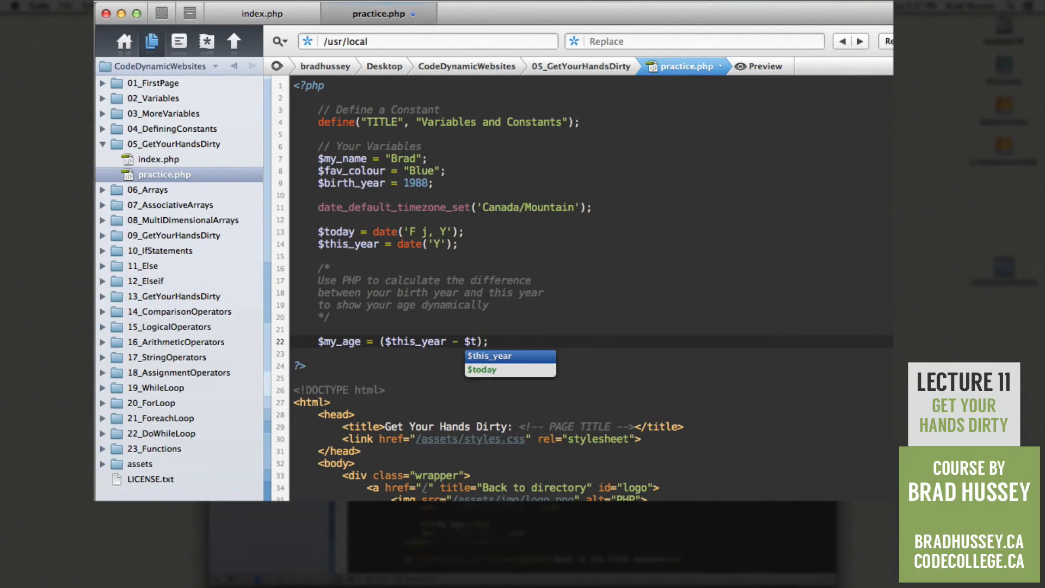
{"action": "left_click", "coordinate": [481, 368]}
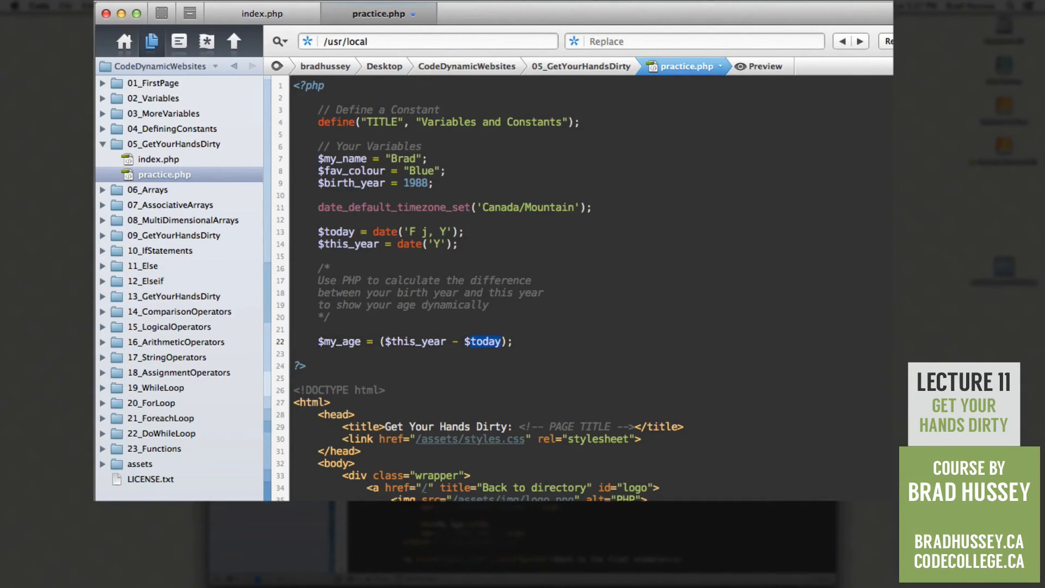
{"action": "type", "text": "$birth_year"}
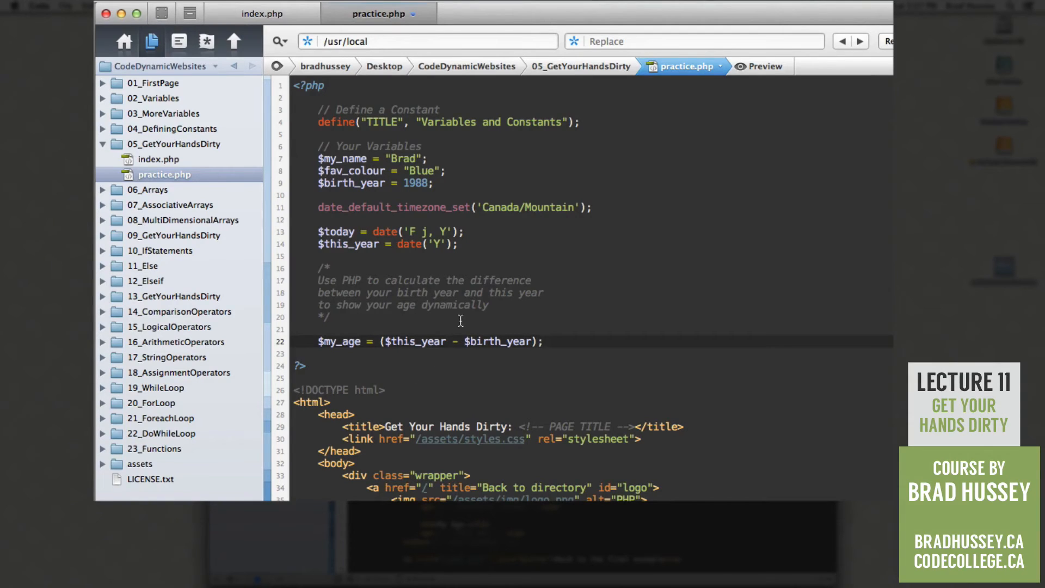
{"action": "mouse_move", "coordinate": [499, 346]}
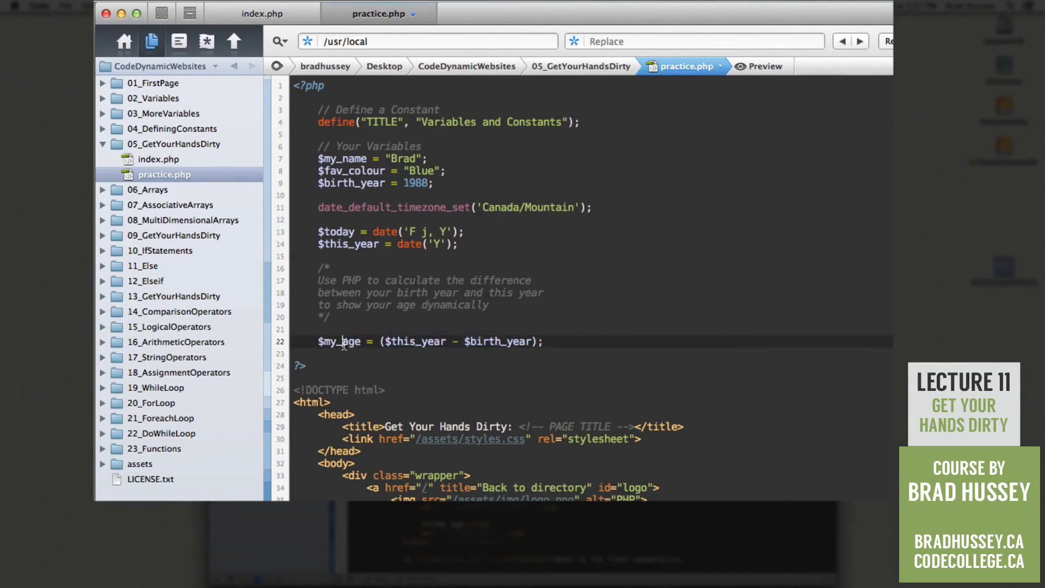
{"action": "double_click", "coordinate": [339, 341]}
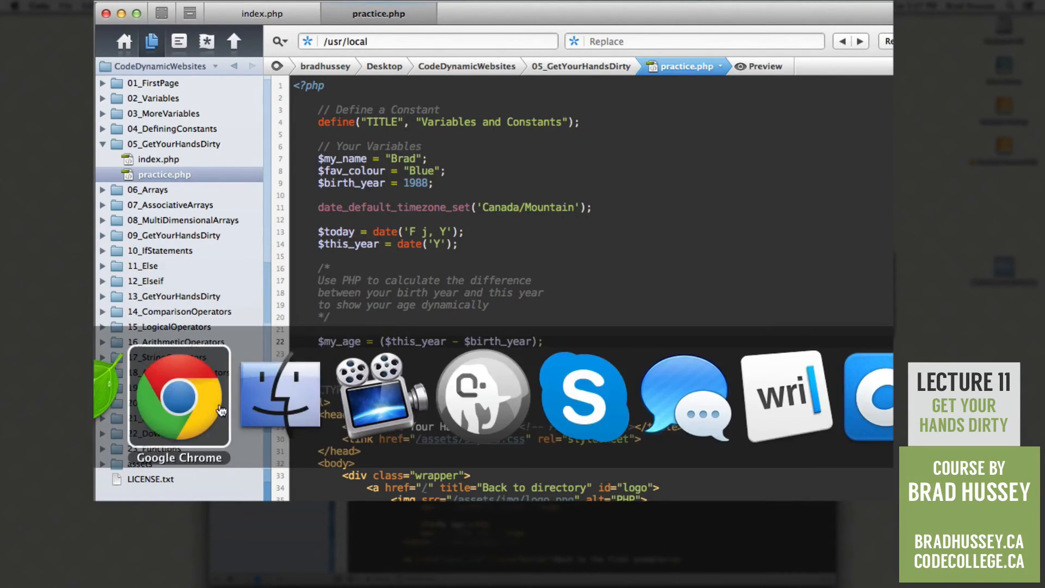
{"action": "left_click", "coordinate": [179, 398]}
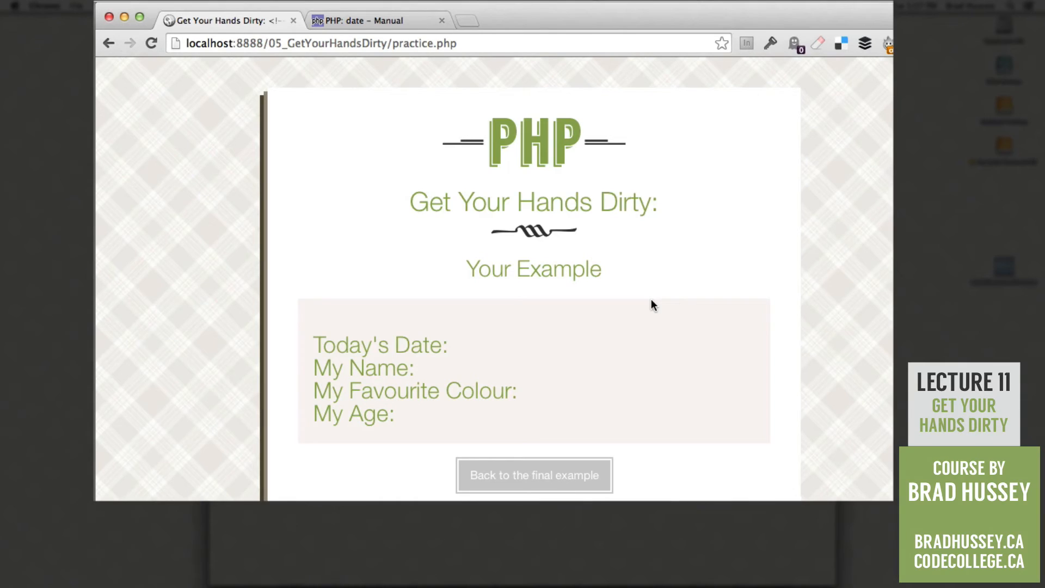
{"action": "mouse_move", "coordinate": [618, 373]}
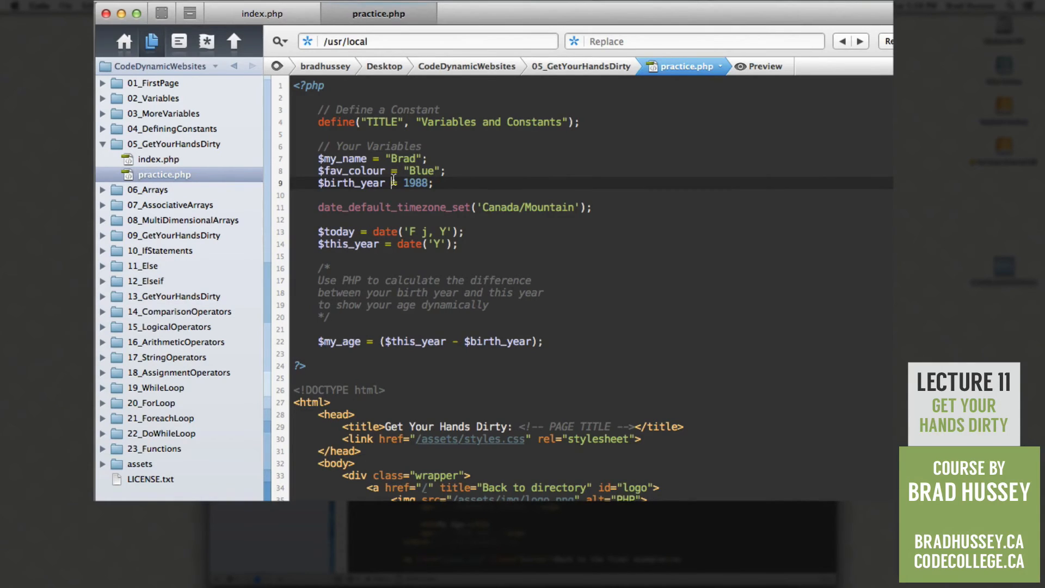
Step: Replace the PAGE TITLE comment inside <title> with <?php echo TITLE; ?>
{"action": "scroll", "scroll_direction": "down", "scroll_amount": 3}
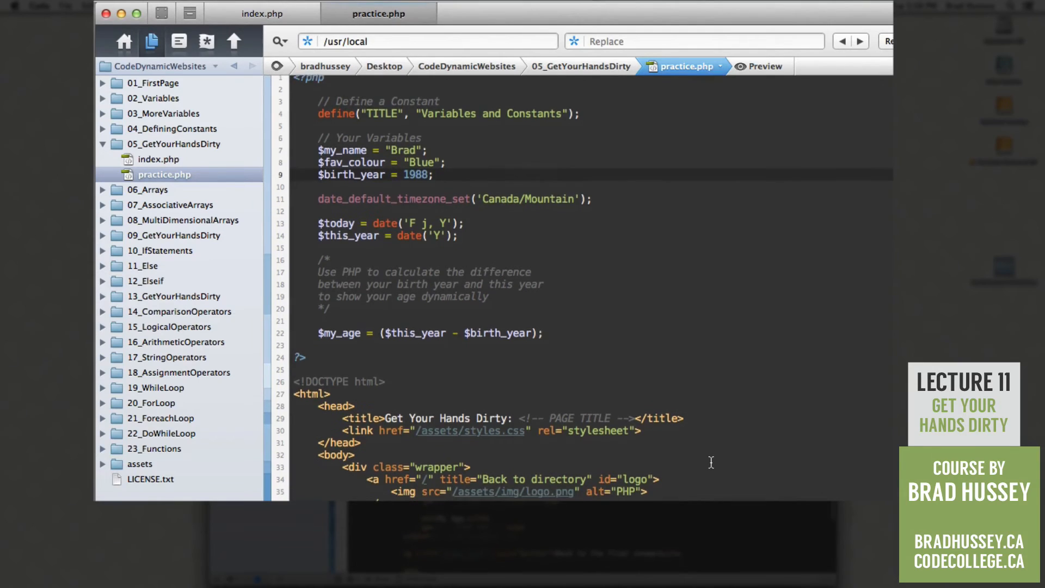
{"action": "scroll", "scroll_direction": "down", "scroll_amount": 3}
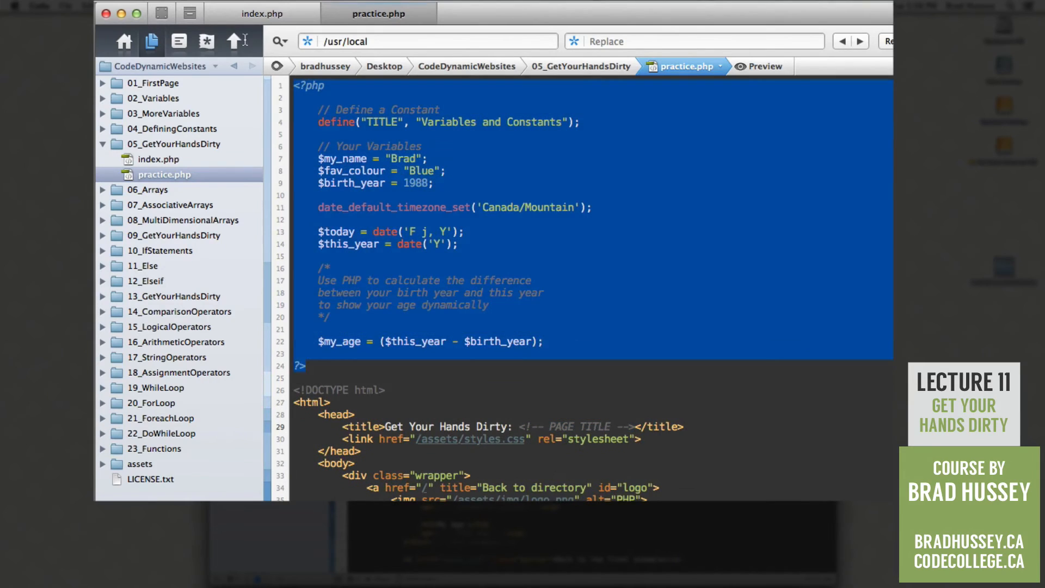
{"action": "mouse_move", "coordinate": [516, 265]}
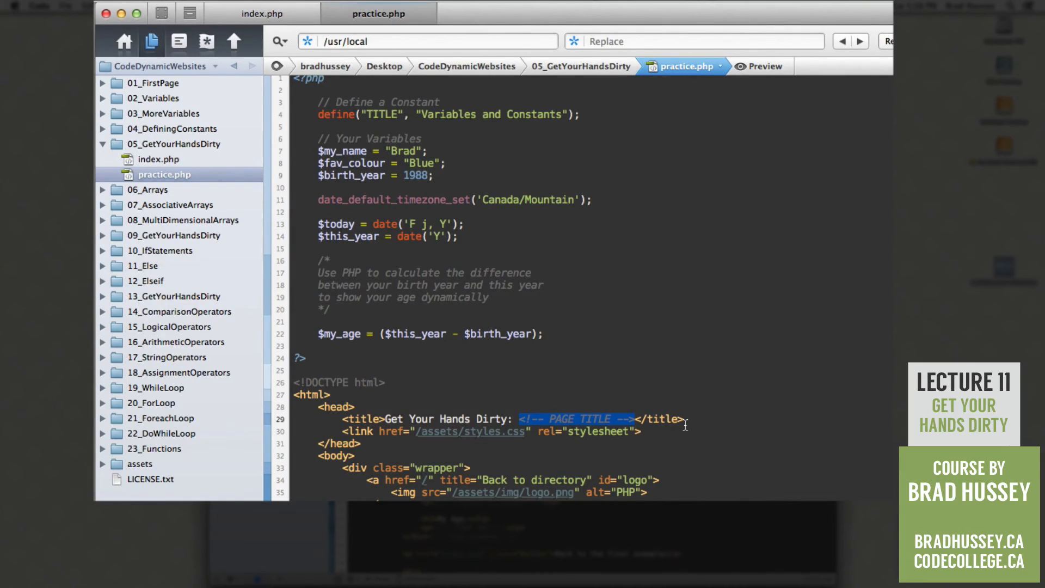
{"action": "mouse_move", "coordinate": [785, 424]}
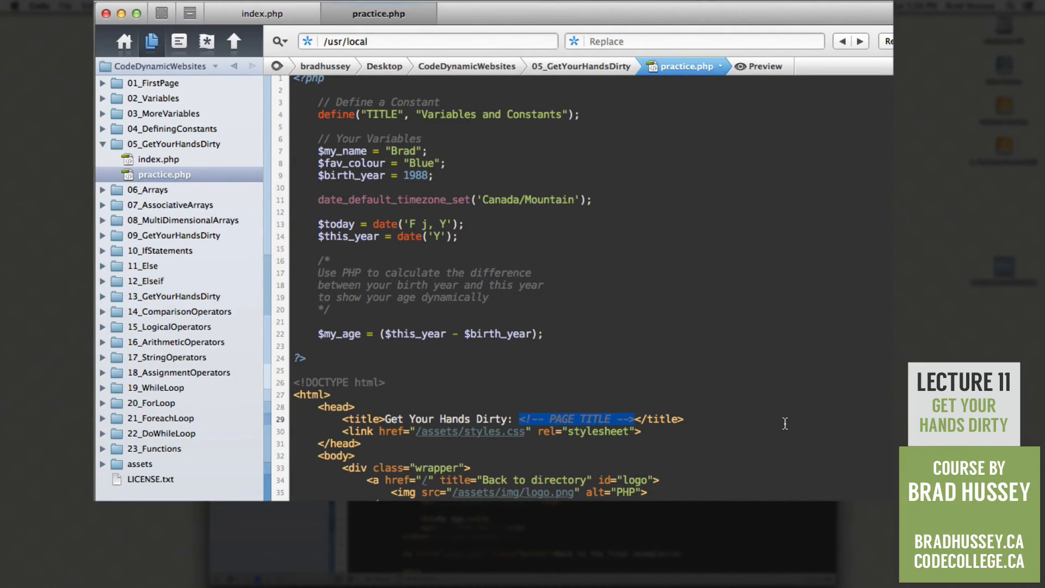
{"action": "type", "text": "<?php"}
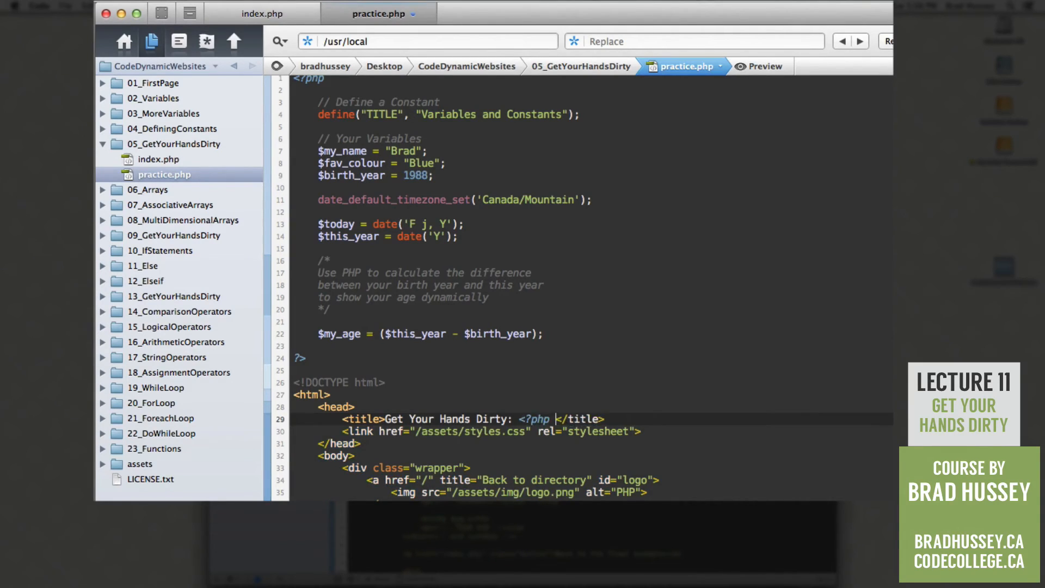
{"action": "type", "text": "?>"}
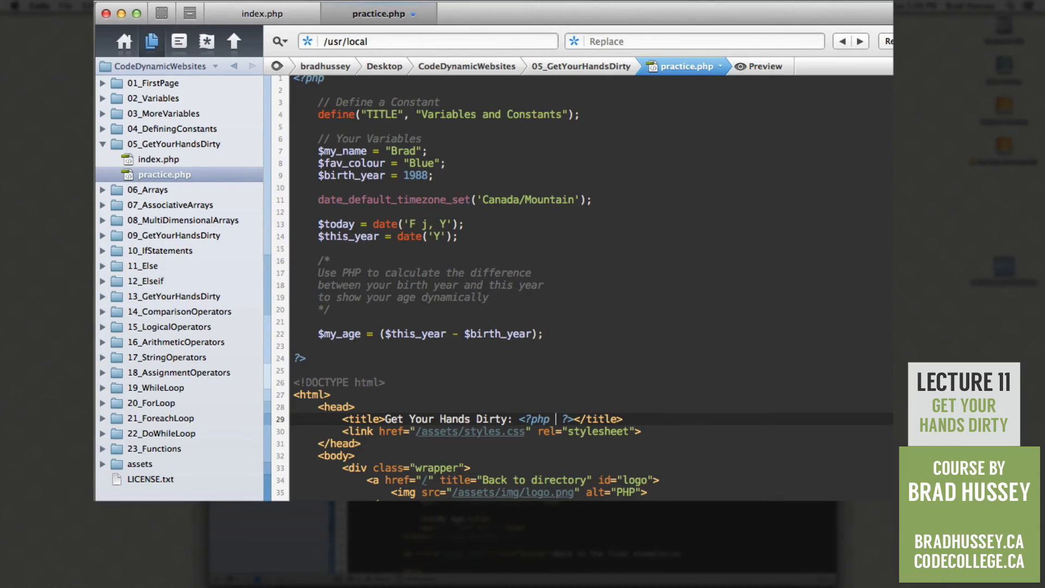
{"action": "type", "text": "echo"}
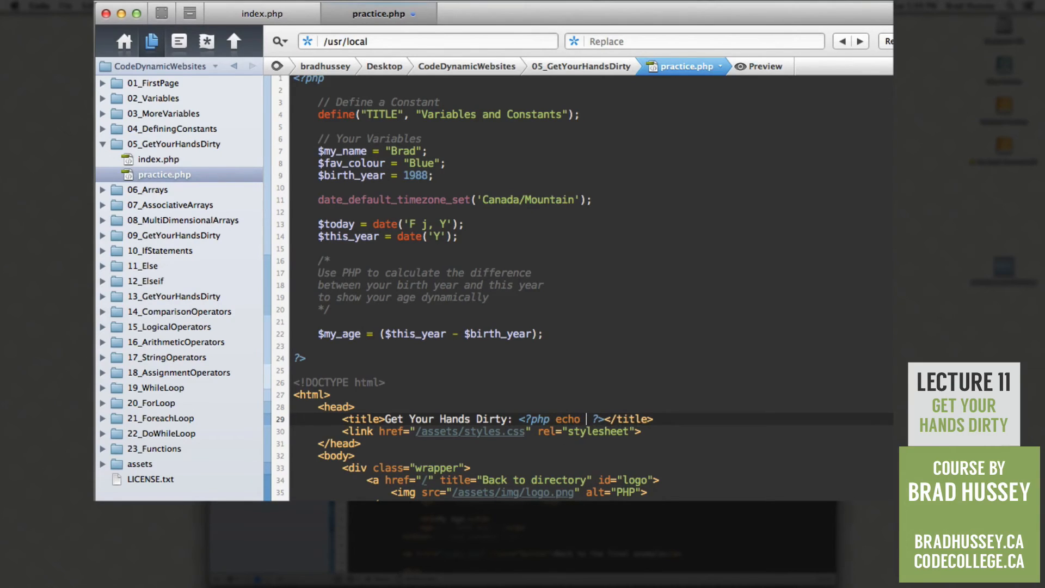
{"action": "type", "text": "TITLE"}
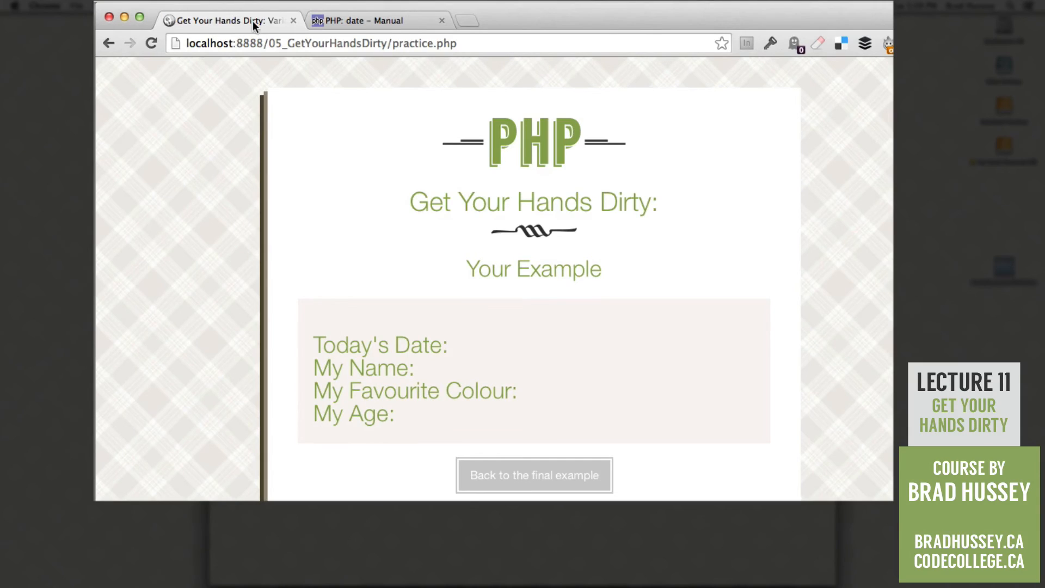
{"action": "mouse_move", "coordinate": [226, 21]}
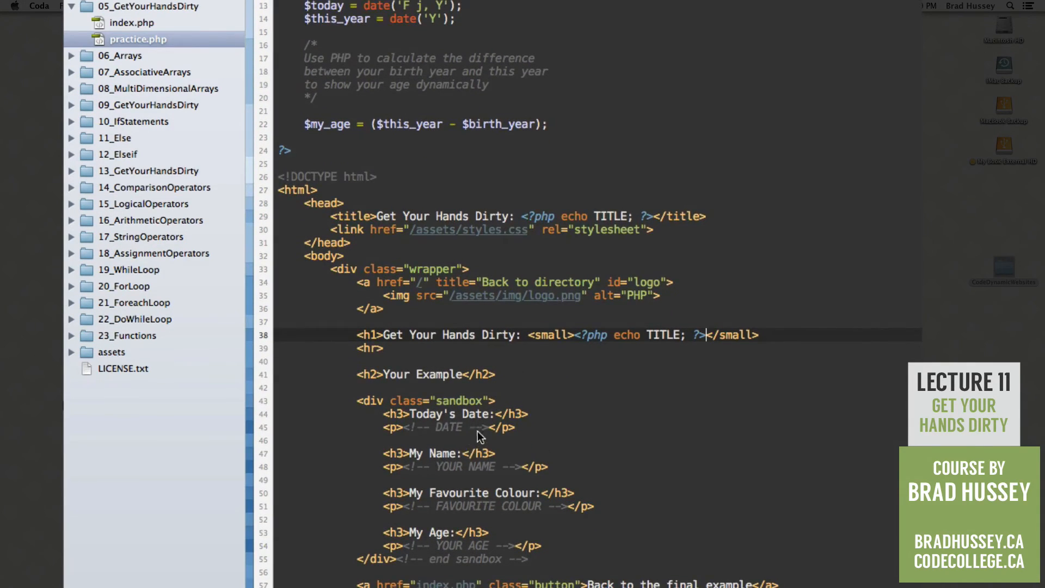
Step: Add PHP echoes for TITLE in the h1 subtitle and $today in the date paragraph
{"action": "type", "text": "<?php echo $"}
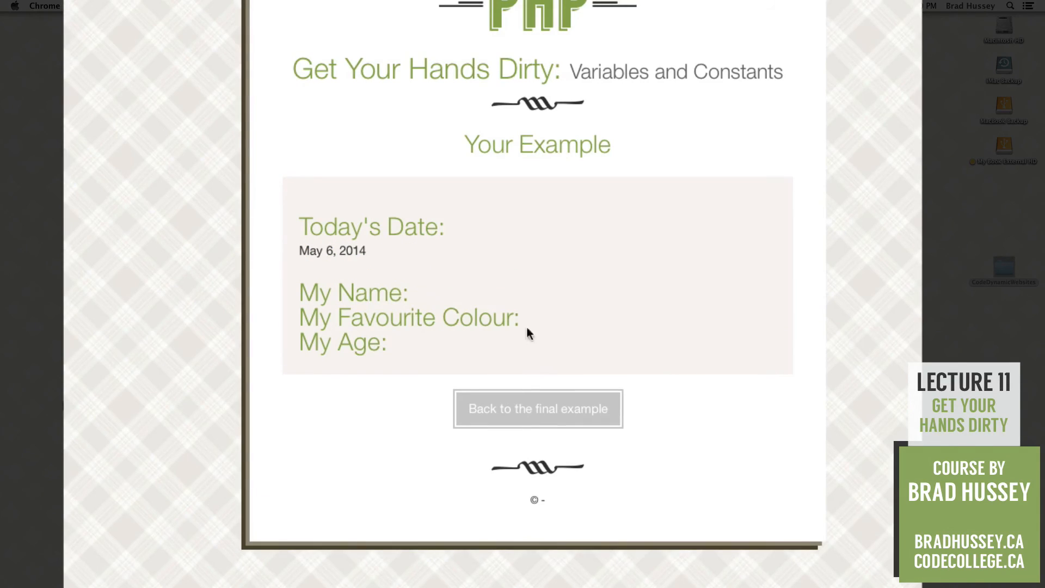
{"action": "mouse_move", "coordinate": [318, 249]}
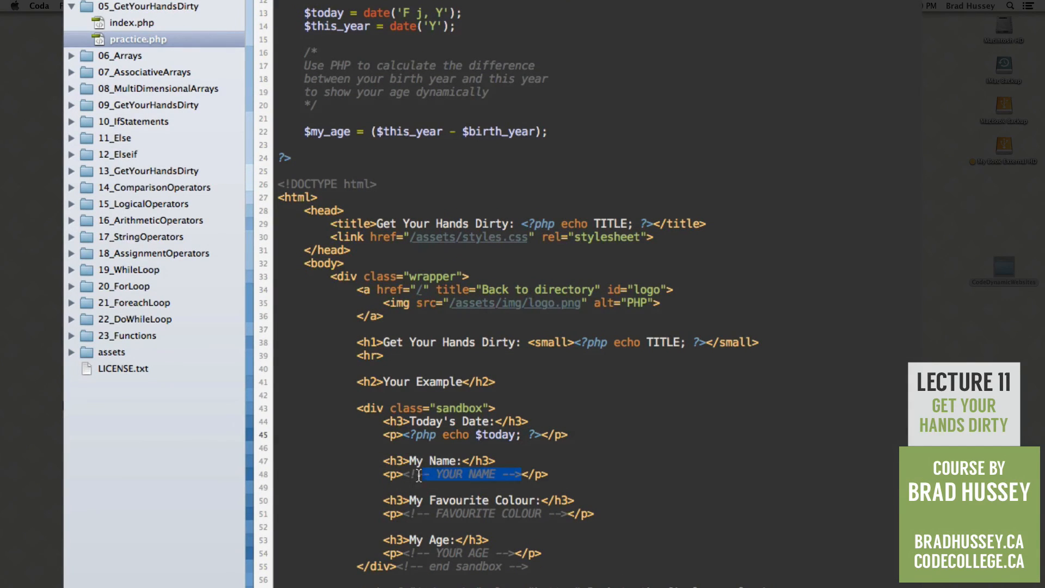
Step: Echo $my_name, $fav_colour and $my_age in place of the name, colour and age comments
{"action": "type", "text": "<?php echo?></p>"}
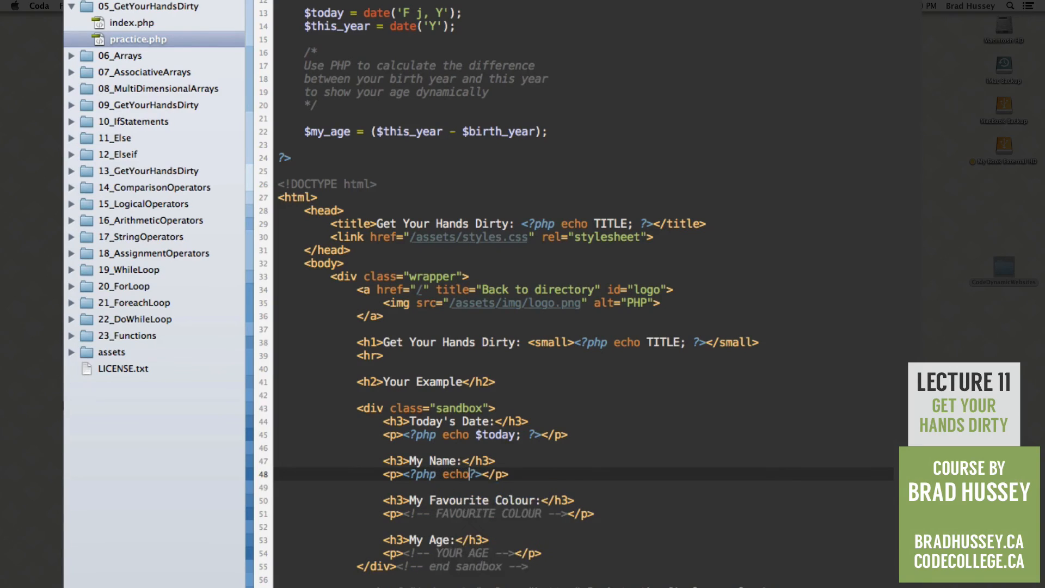
{"action": "type", "text": "$my_age"}
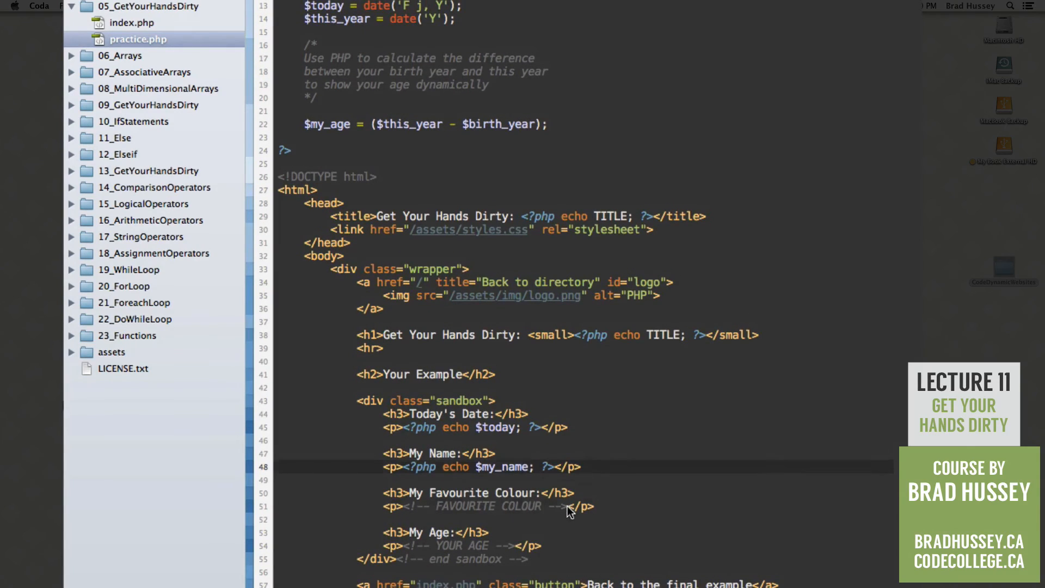
{"action": "type", "text": "<?php </p>"}
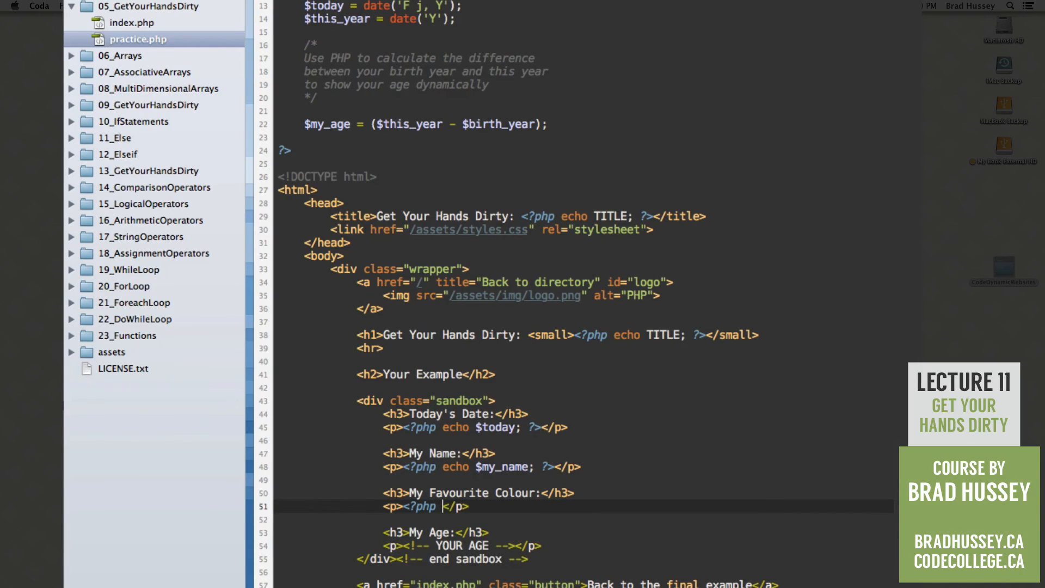
{"action": "type", "text": "echo"}
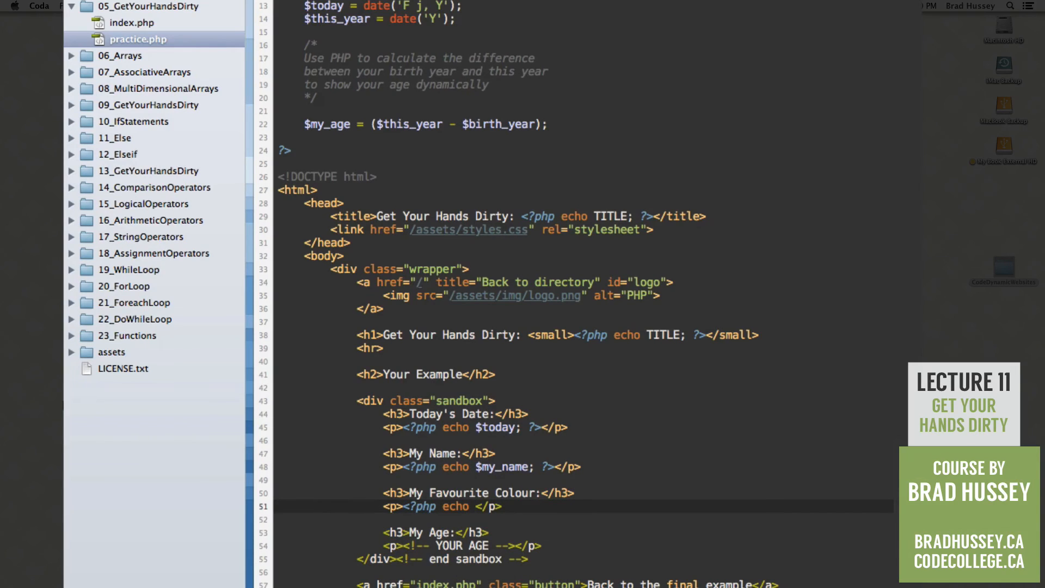
{"action": "type", "text": "$fav_colour; ?>"}
{"action": "left_click", "coordinate": [584, 546]}
{"action": "type", "text": "<p><?php echo $"}
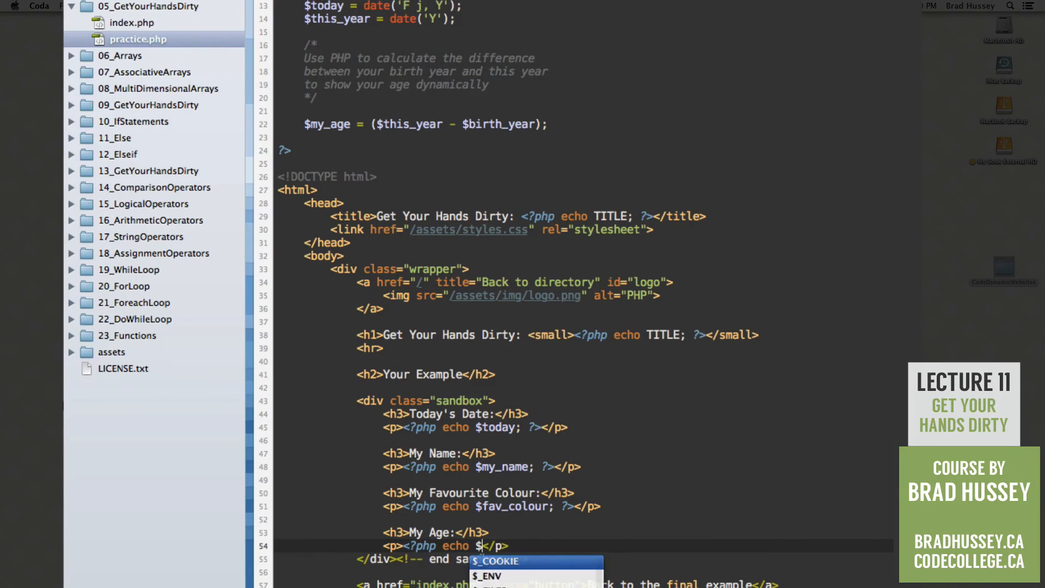
{"action": "type", "text": "my_age"}
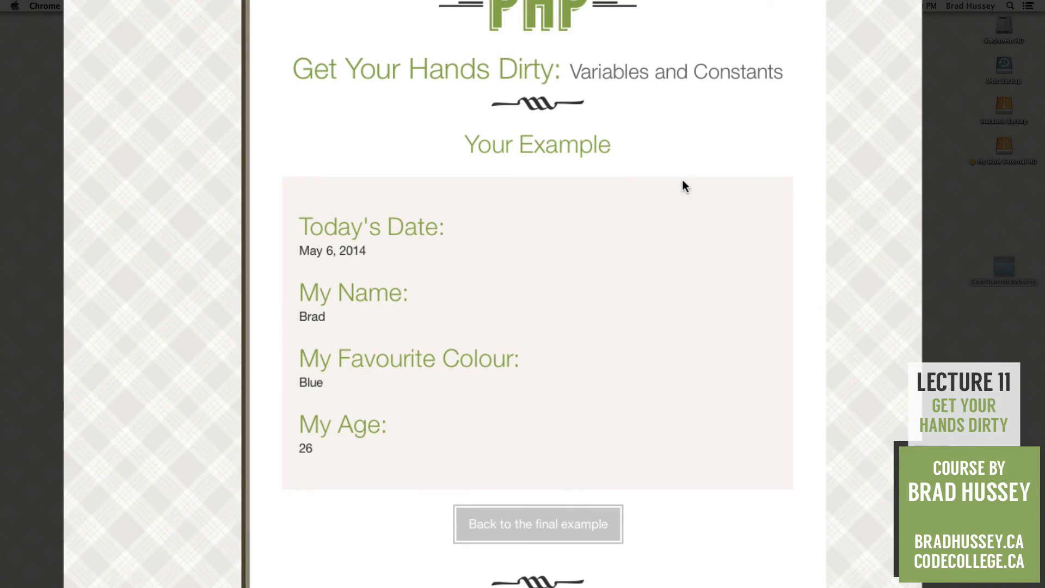
{"action": "mouse_move", "coordinate": [146, 275]}
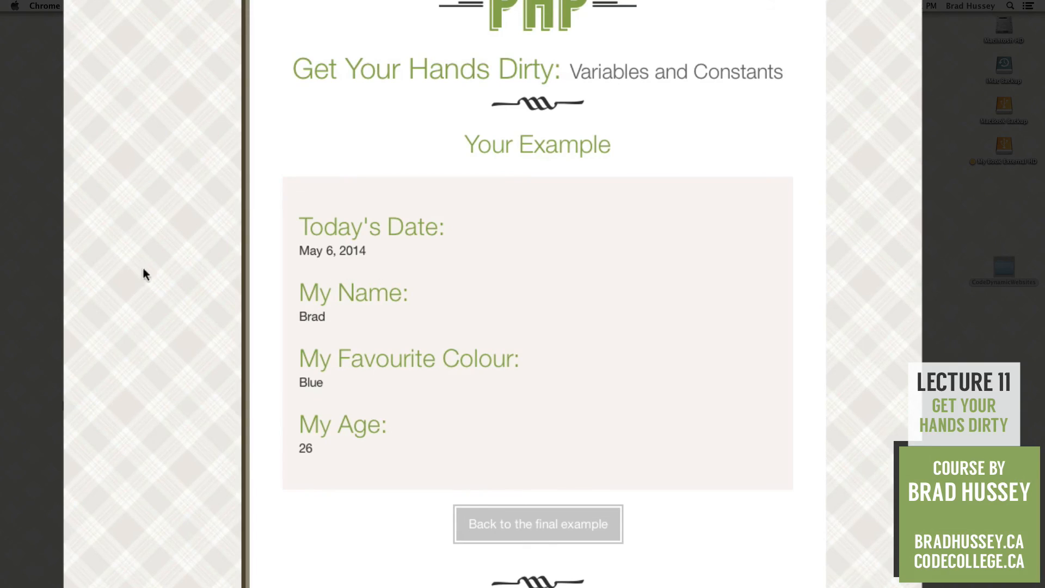
{"action": "mouse_move", "coordinate": [356, 275]}
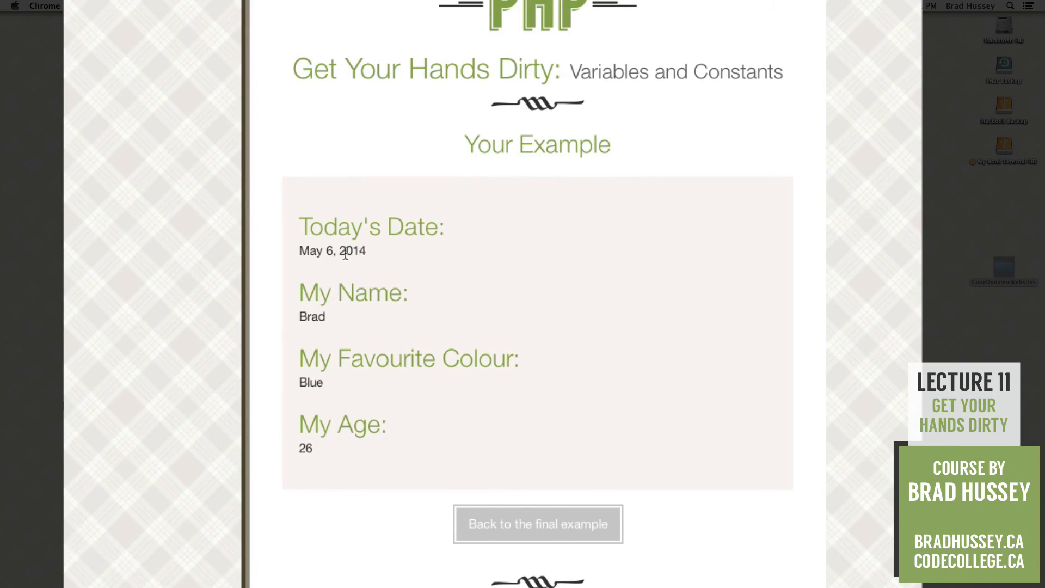
{"action": "mouse_move", "coordinate": [550, 303]}
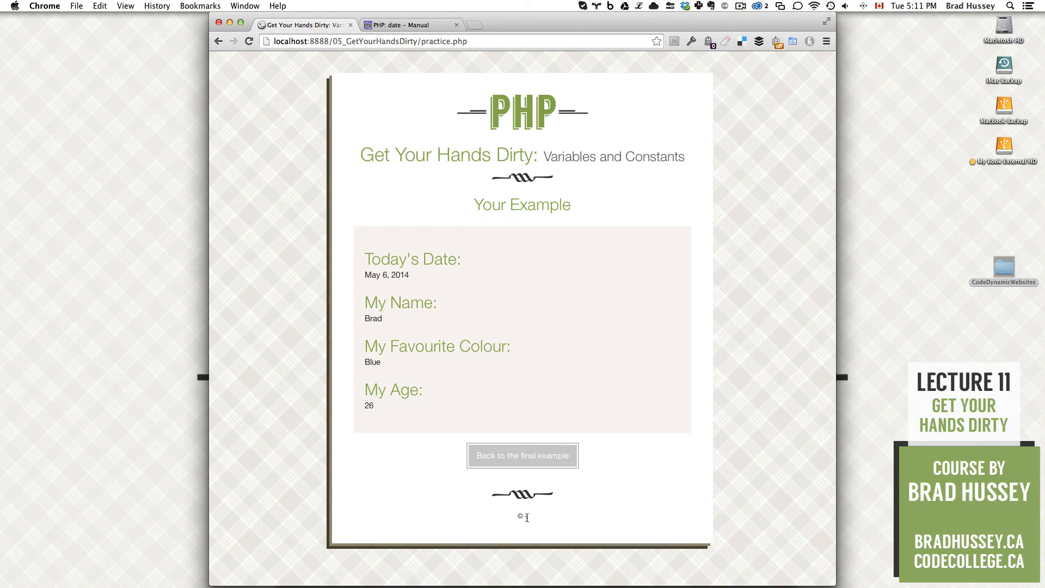
{"action": "mouse_move", "coordinate": [594, 520]}
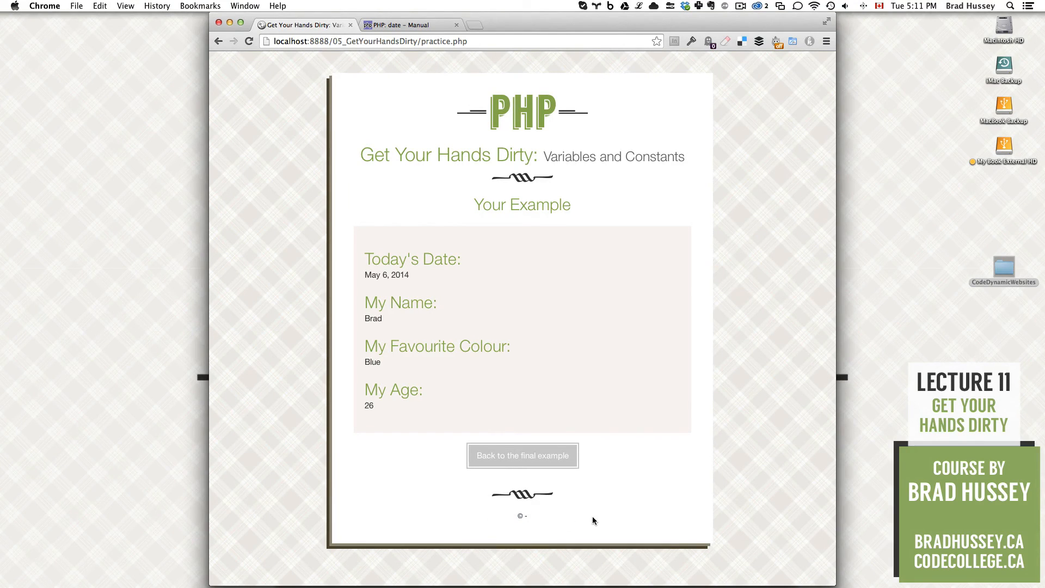
{"action": "mouse_move", "coordinate": [609, 510]}
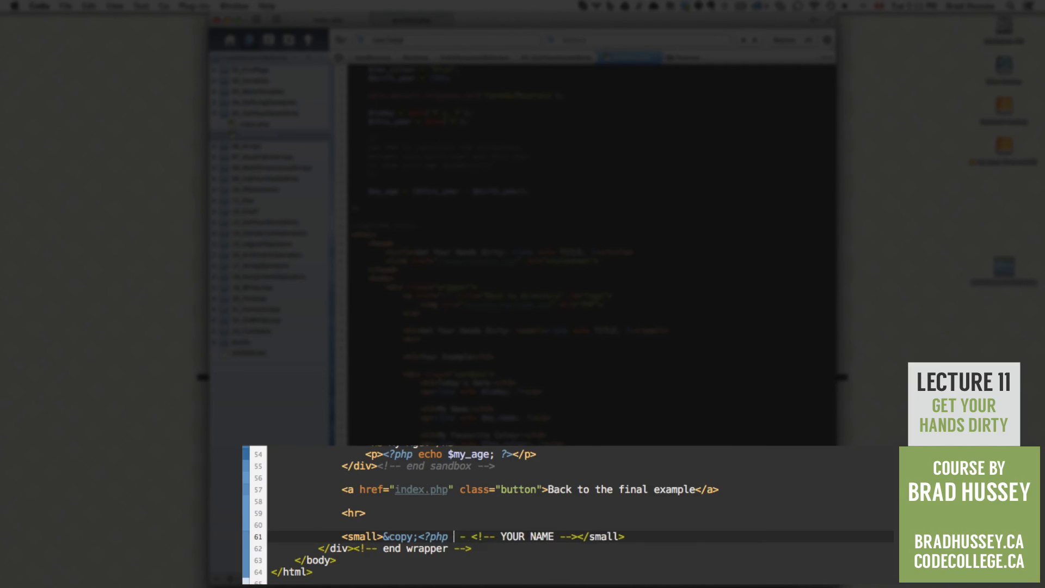
Step: Echo $this_year after &copy; in the footer and begin the $my_name echo
{"action": "type", "text": "echo $this_year; ?>"}
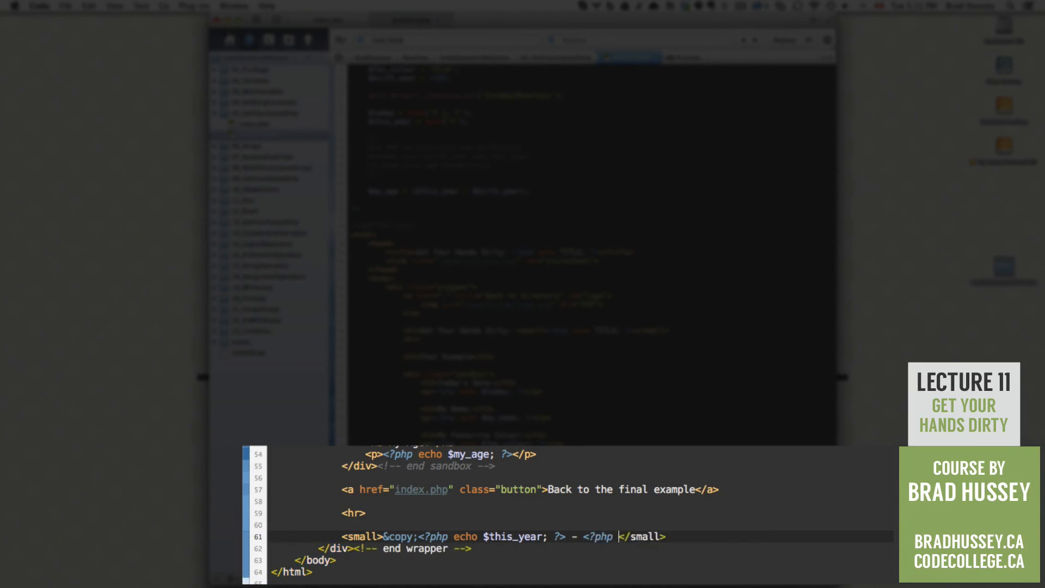
{"action": "type", "text": "echo ?>"}
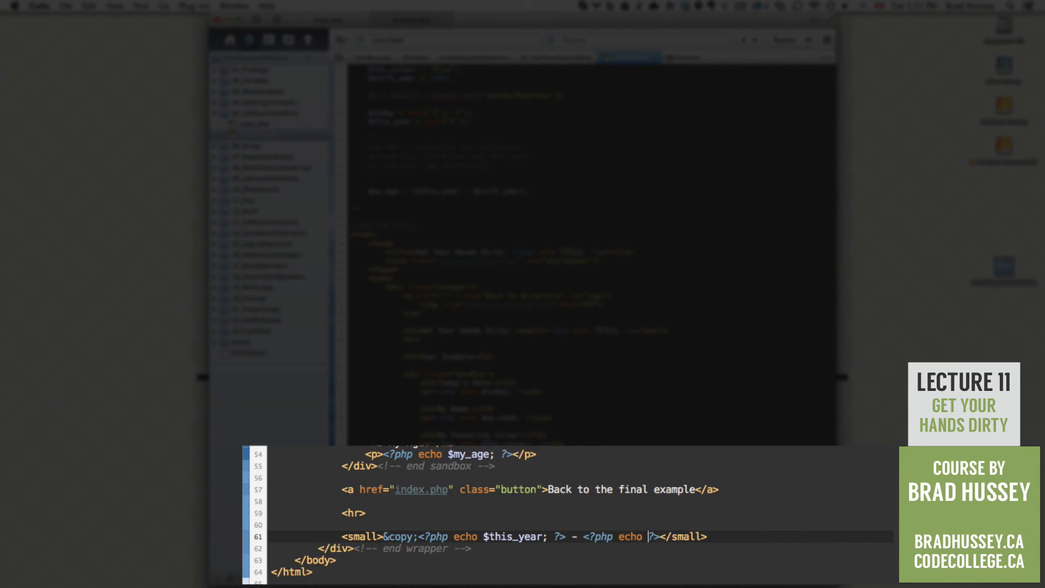
{"action": "type", "text": "yo"}
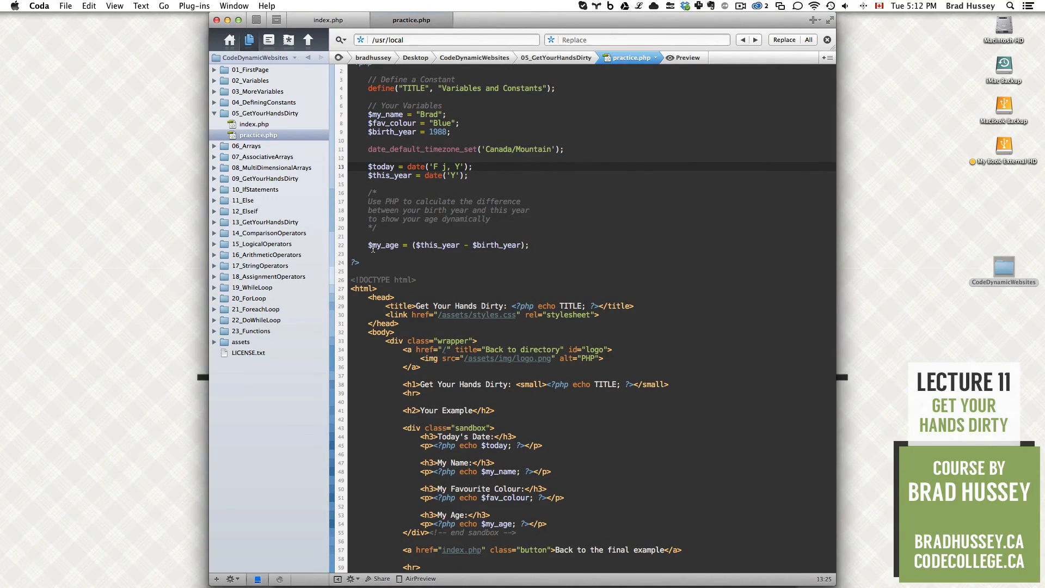
Step: Reload practice.php and compare its ©2014 - Brad footer with the final example page
{"action": "left_click", "coordinate": [531, 244]}
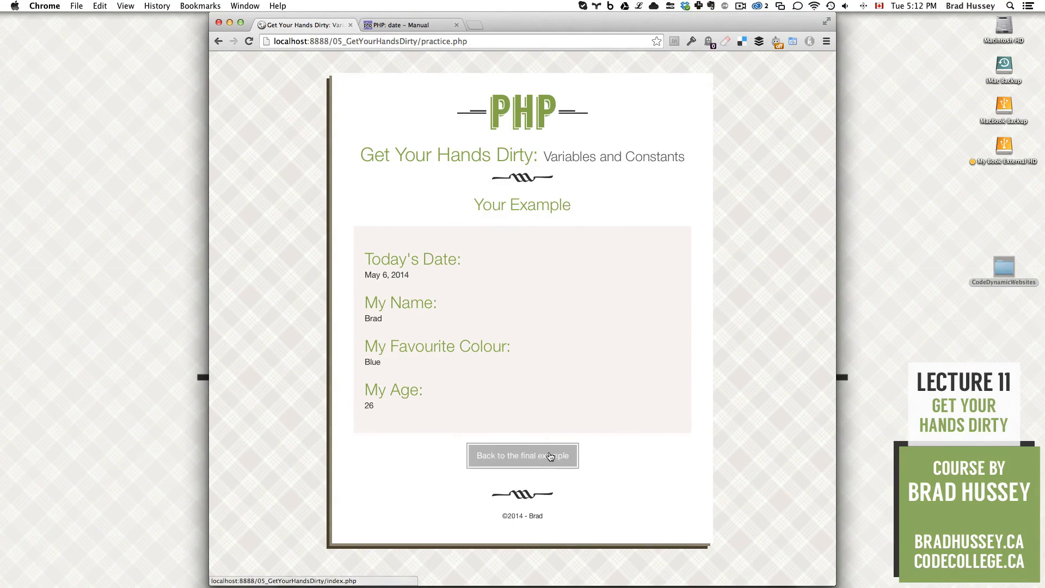
{"action": "left_click", "coordinate": [522, 455]}
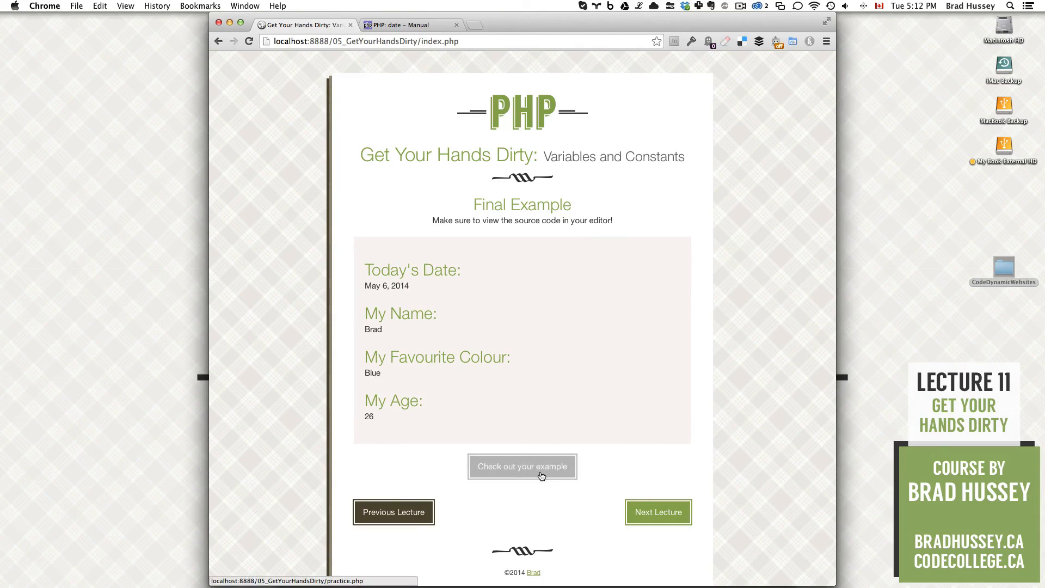
{"action": "left_click", "coordinate": [521, 465]}
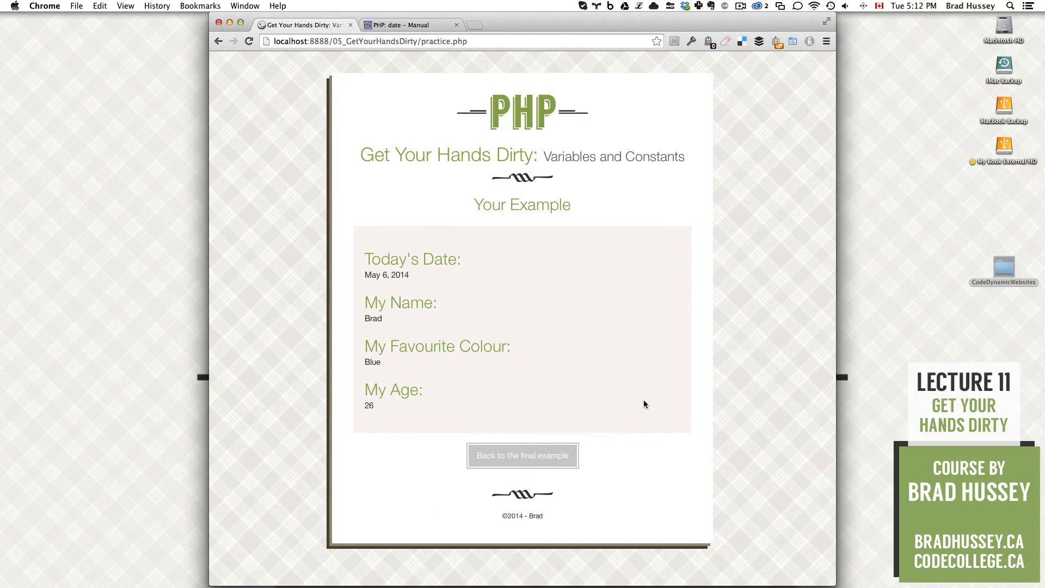
{"action": "mouse_move", "coordinate": [640, 404]}
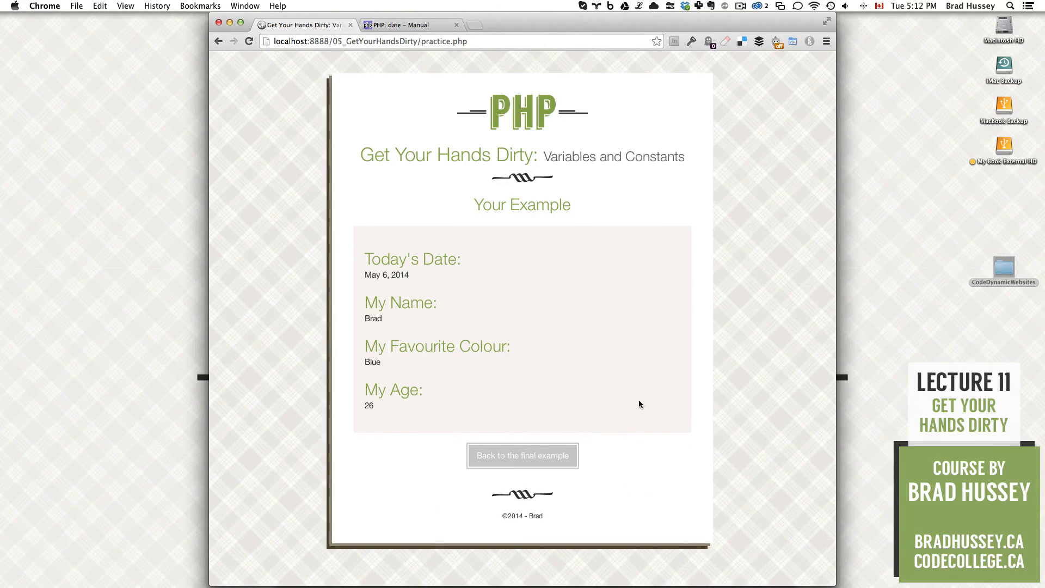